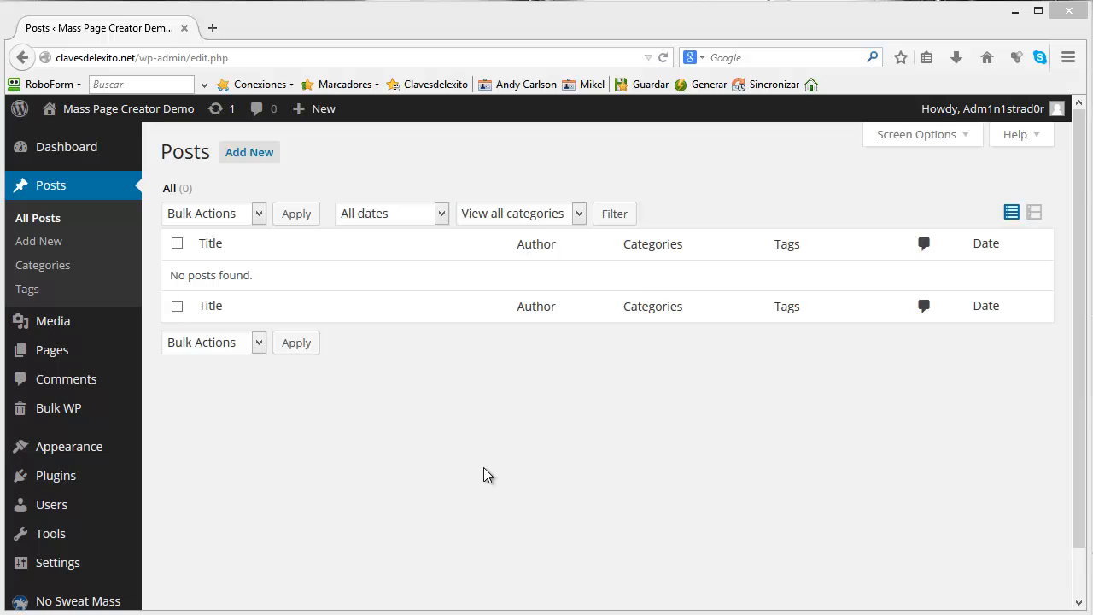
pyautogui.moveTo(447, 406)
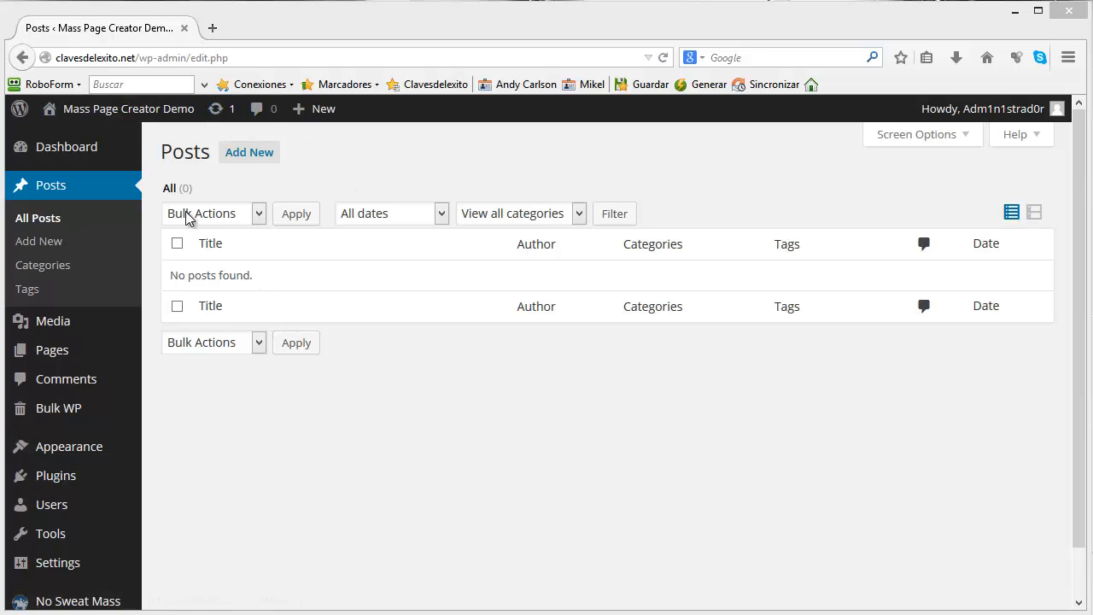
pyautogui.moveTo(454, 374)
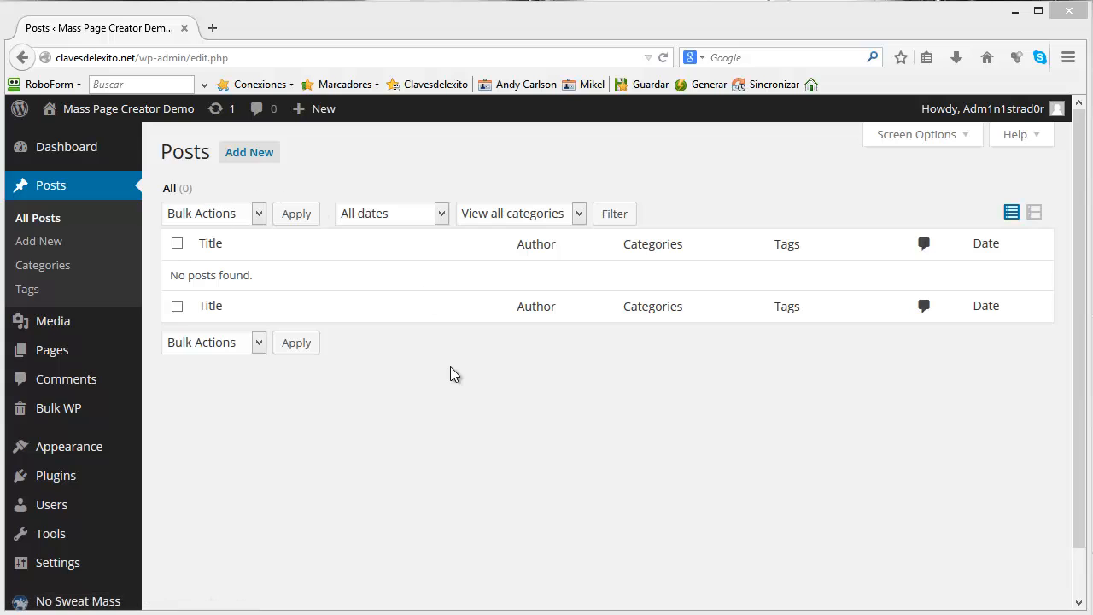
pyautogui.moveTo(978, 440)
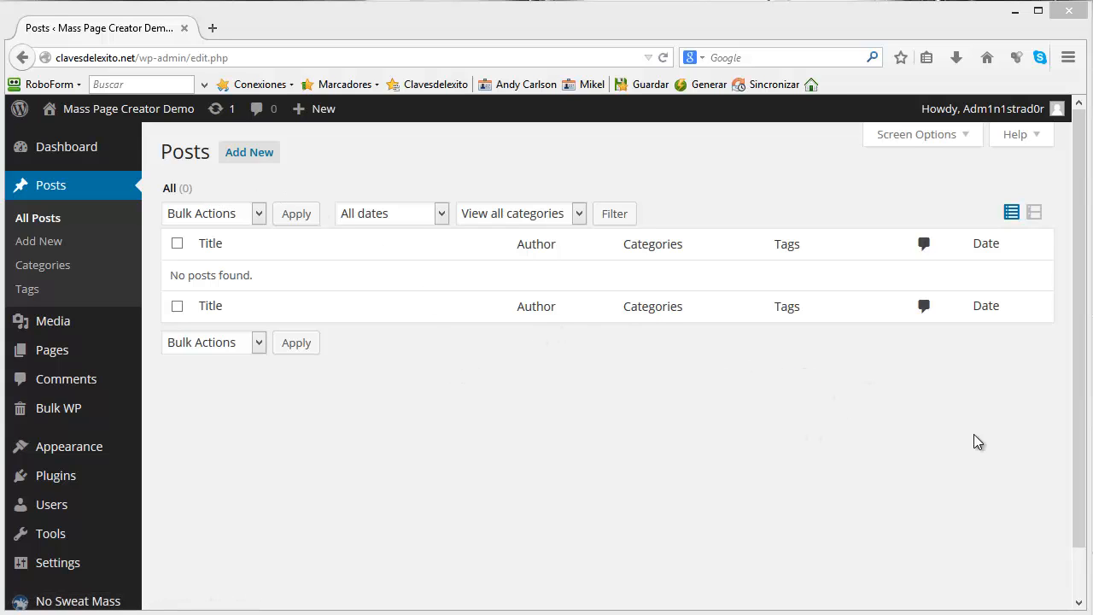
pyautogui.moveTo(504, 423)
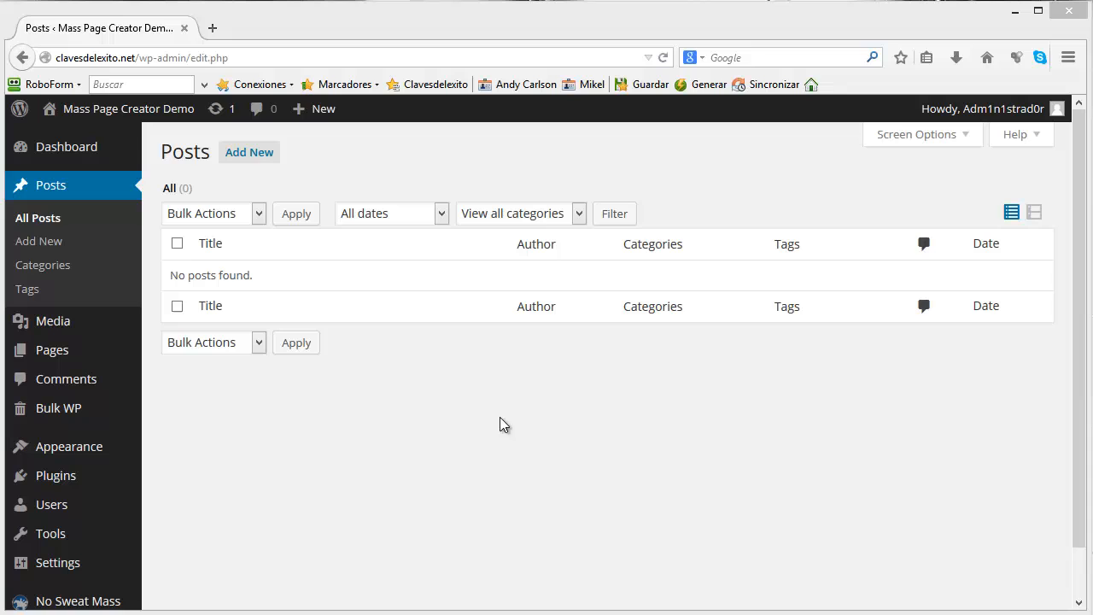
pyautogui.moveTo(1082, 297)
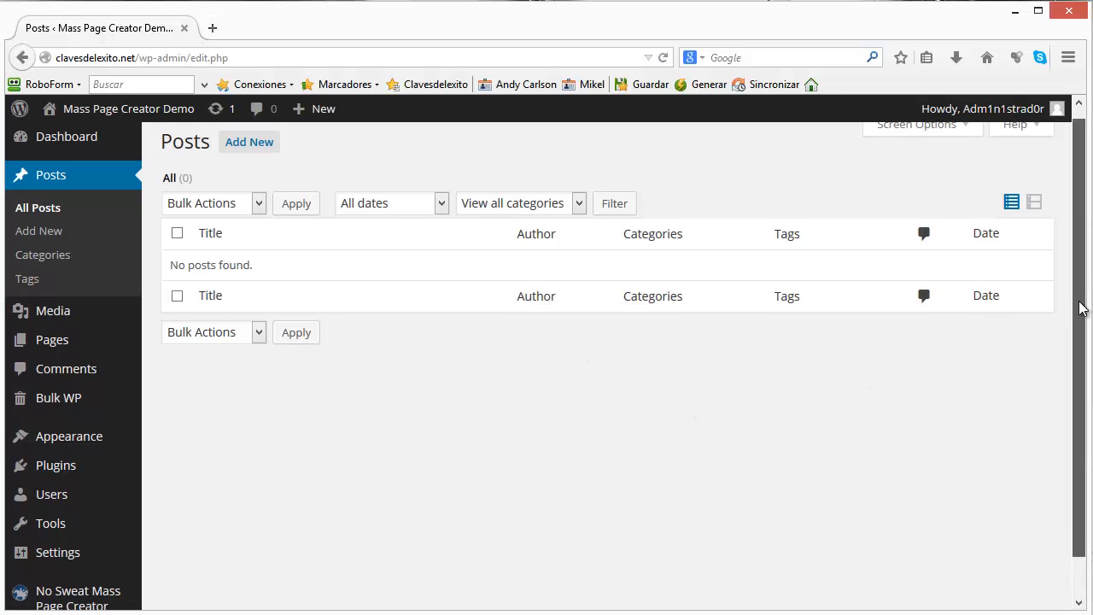
# Go to No Sweat Mass Page Creator > Create Projects and focus the Project Name field.
pyautogui.scroll(-3)
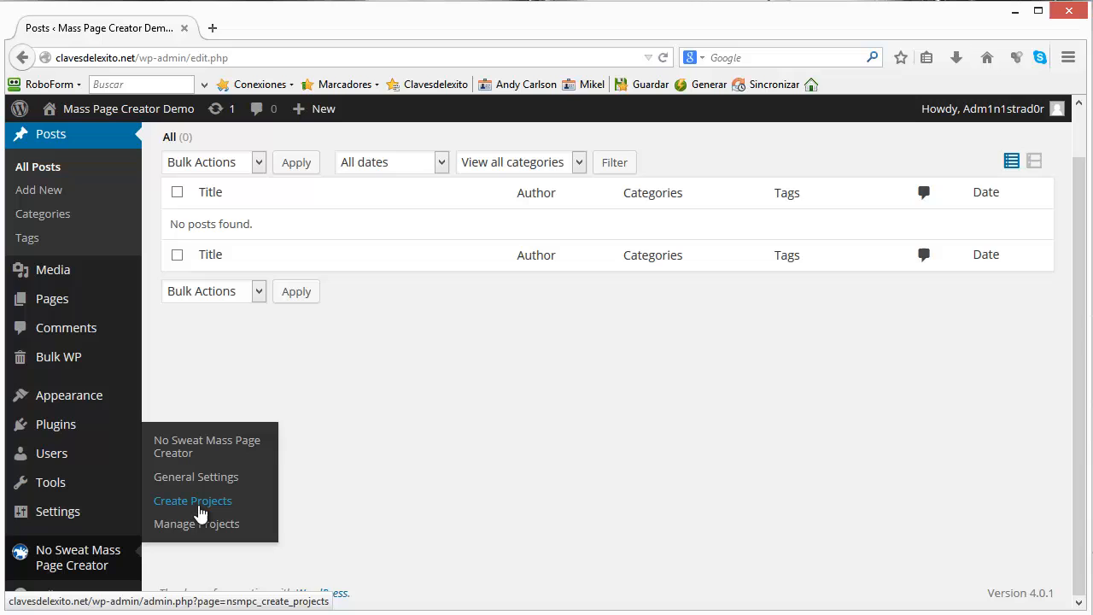
pyautogui.click(192, 500)
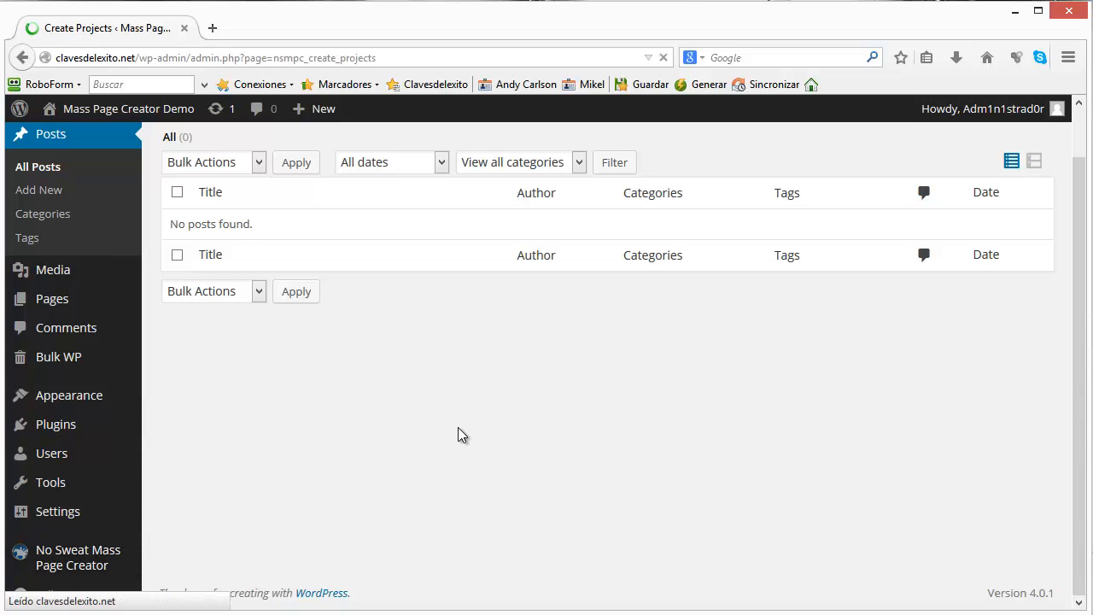
pyautogui.click(79, 557)
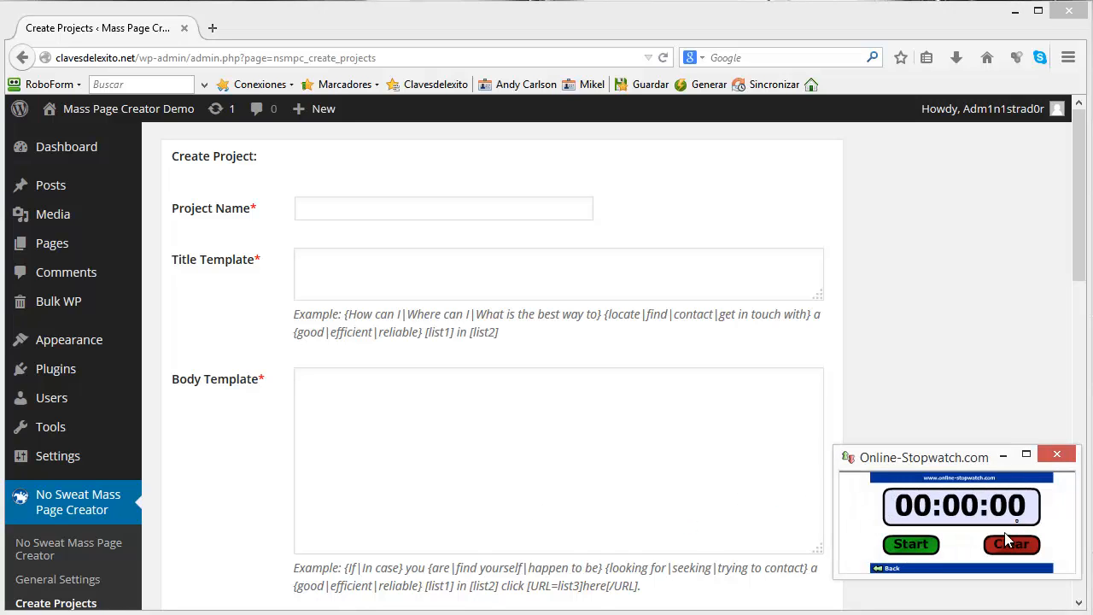
pyautogui.click(912, 543)
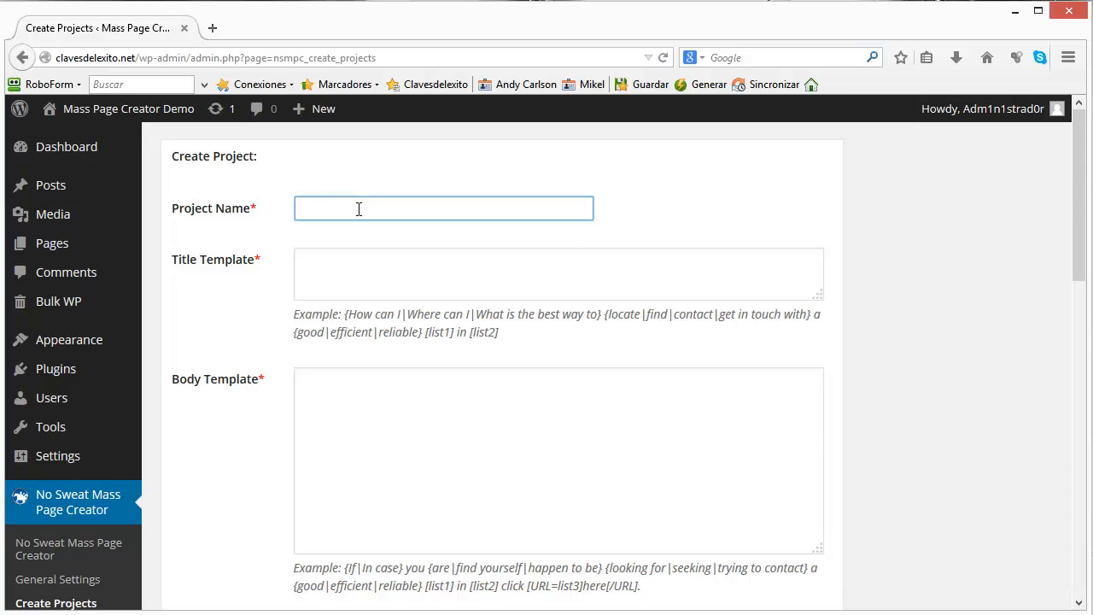
# Enter 'Veterinary clinics' as the project name.
pyautogui.write('Veterinary clinics')
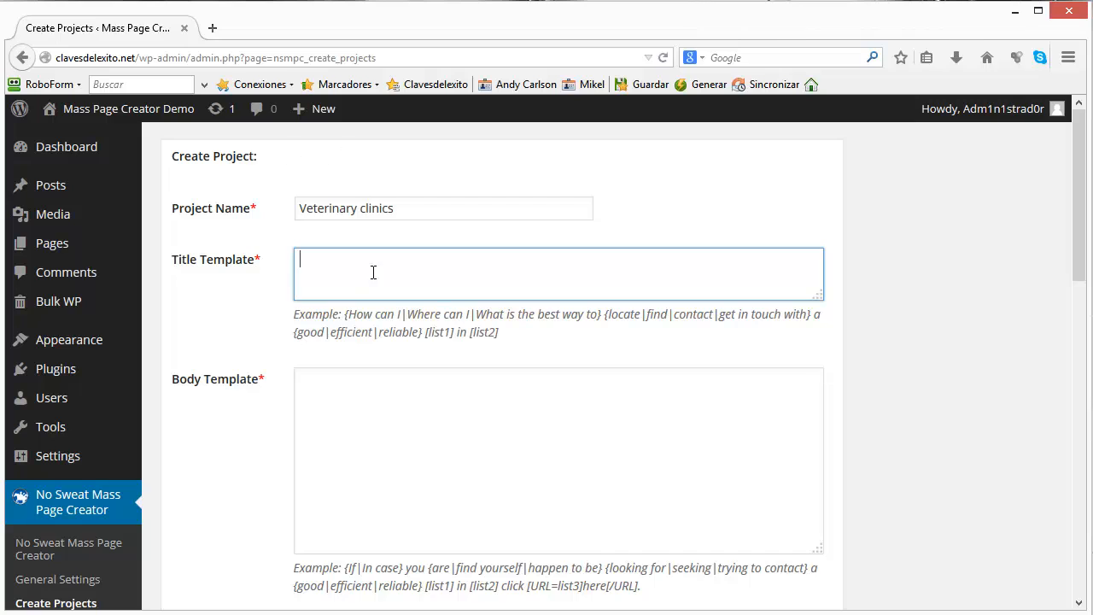
pyautogui.moveTo(417, 327)
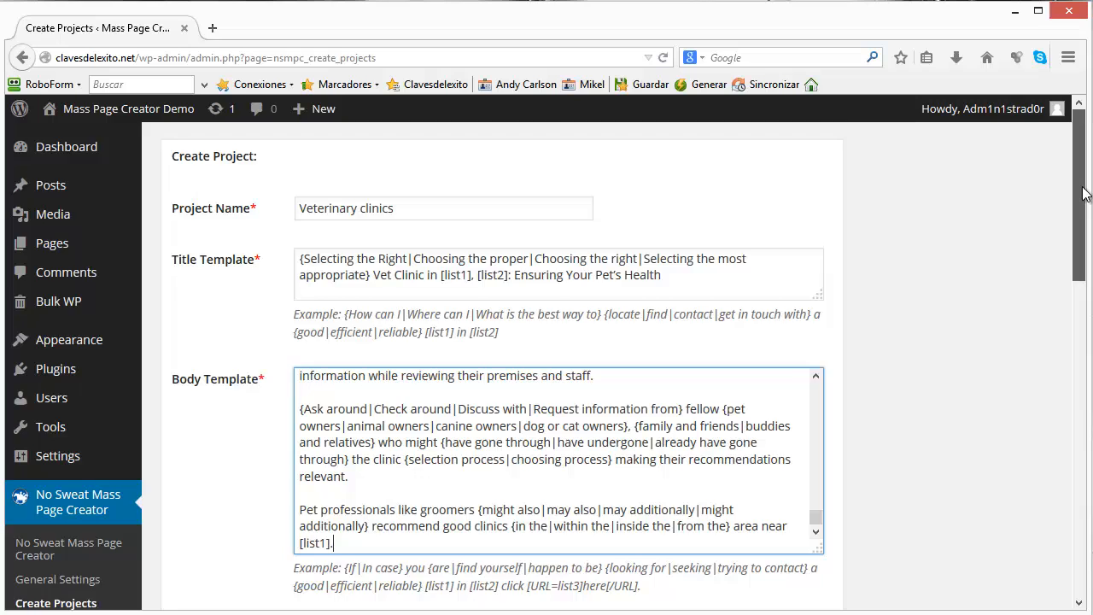
# Keep Wp Post type and file the posts under the Veterinarian clinics category.
pyautogui.scroll(-3)
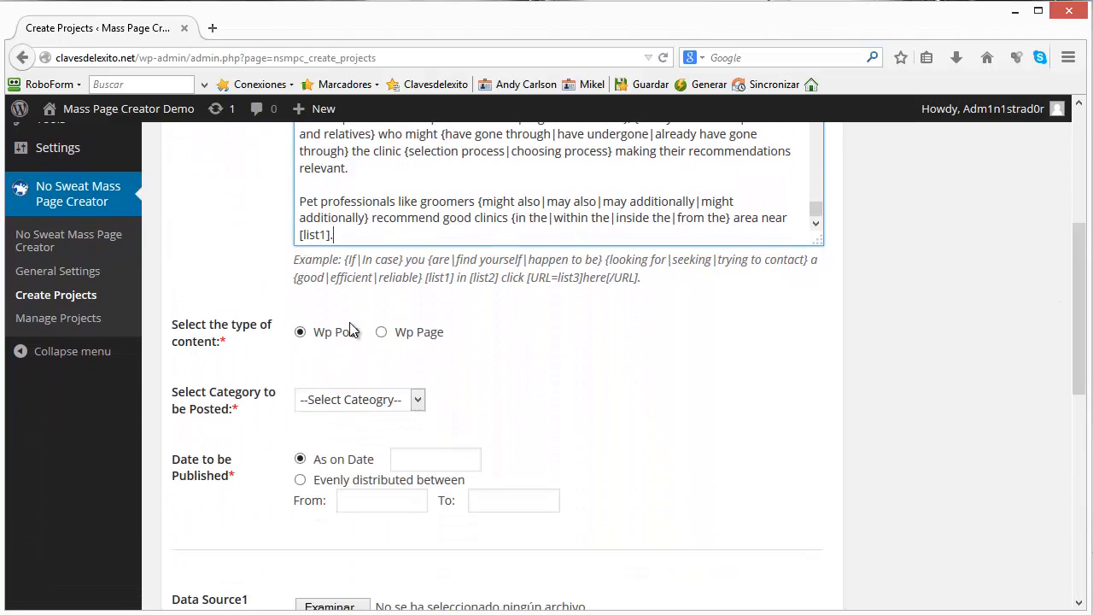
pyautogui.moveTo(353, 342)
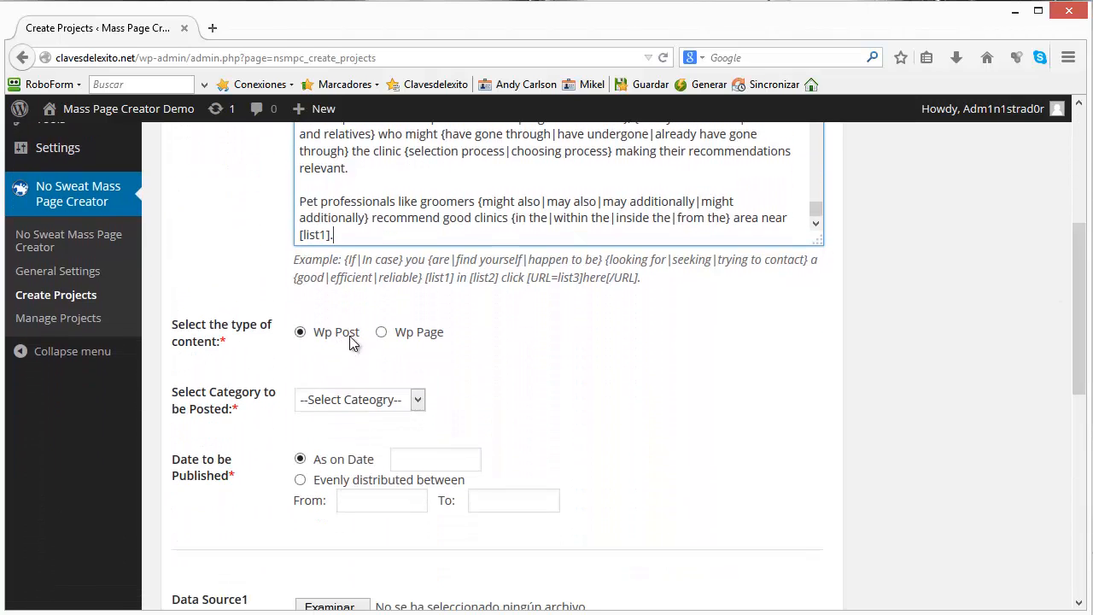
pyautogui.click(359, 399)
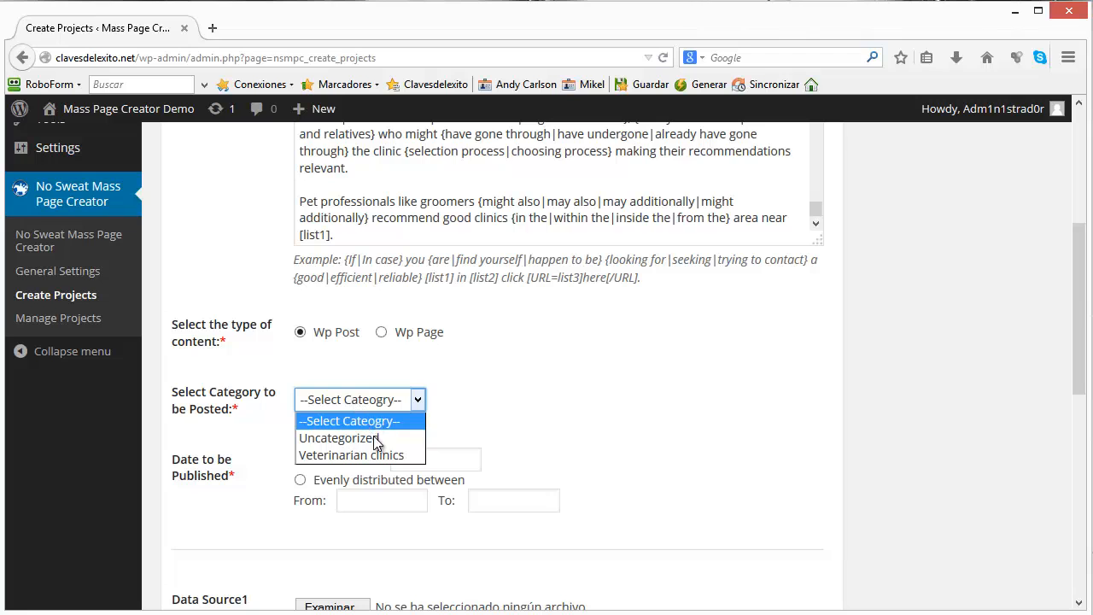
pyautogui.click(352, 454)
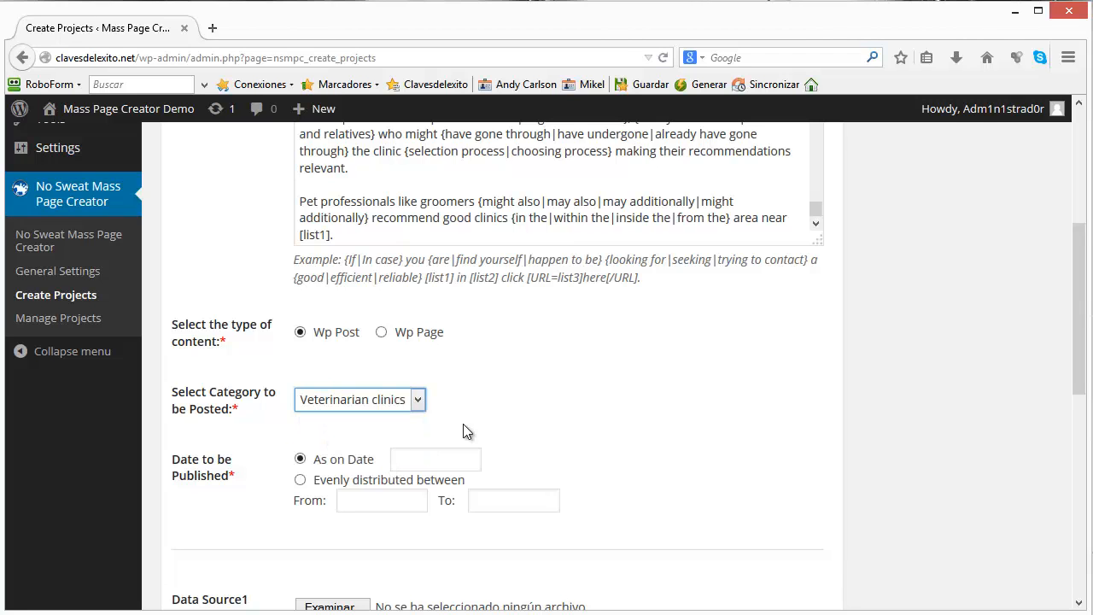
pyautogui.scroll(3)
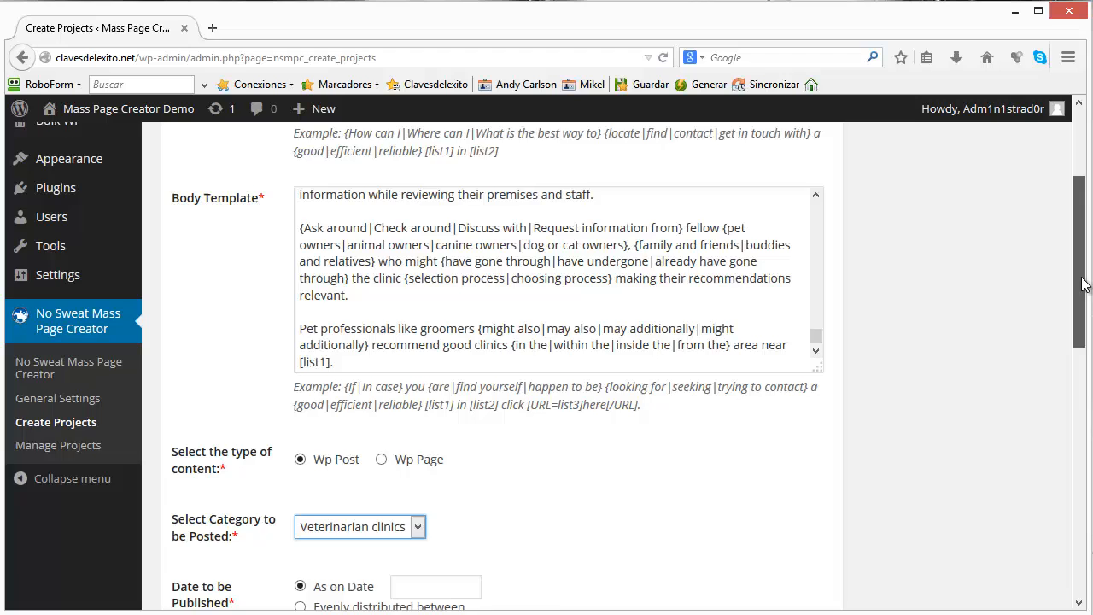
pyautogui.scroll(-3)
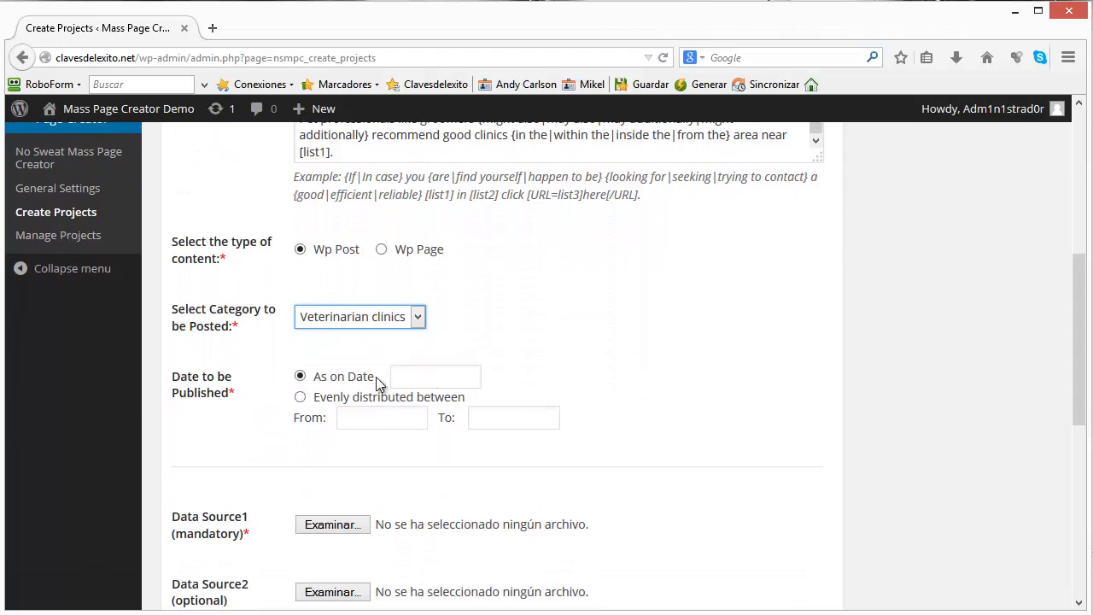
pyautogui.moveTo(304, 439)
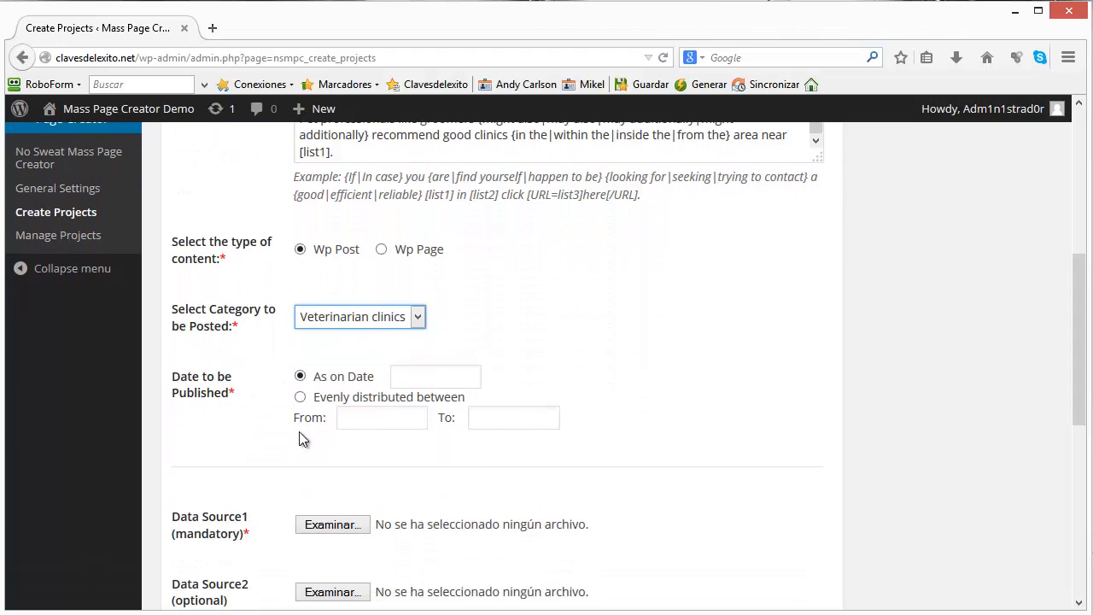
# Choose 'Evenly distributed between' and set the start date to 2014-03-03.
pyautogui.click(300, 396)
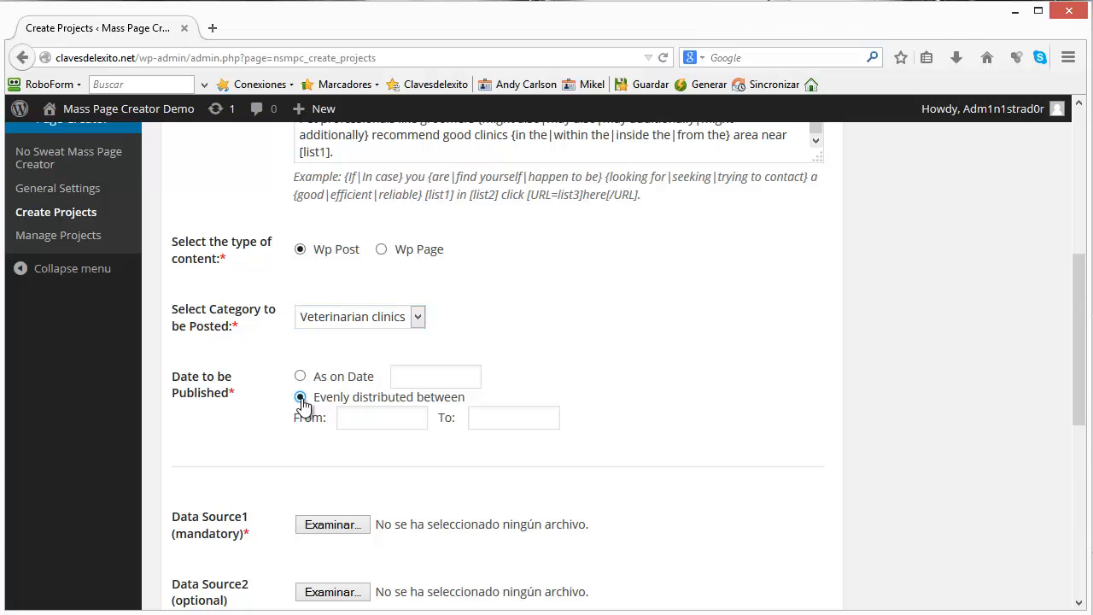
pyautogui.click(381, 416)
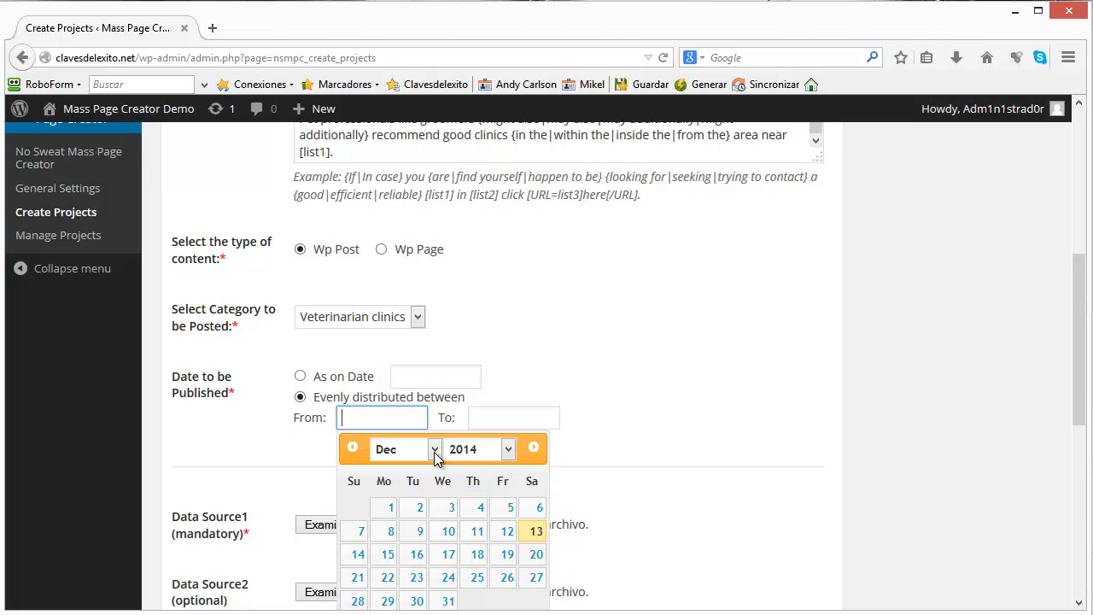
pyautogui.click(434, 447)
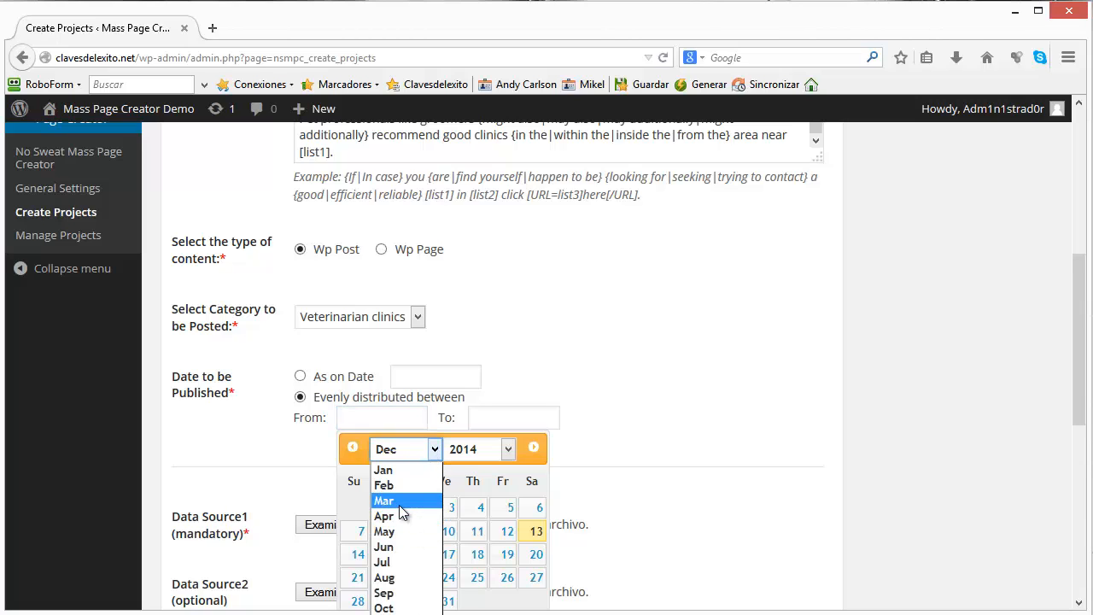
pyautogui.click(382, 500)
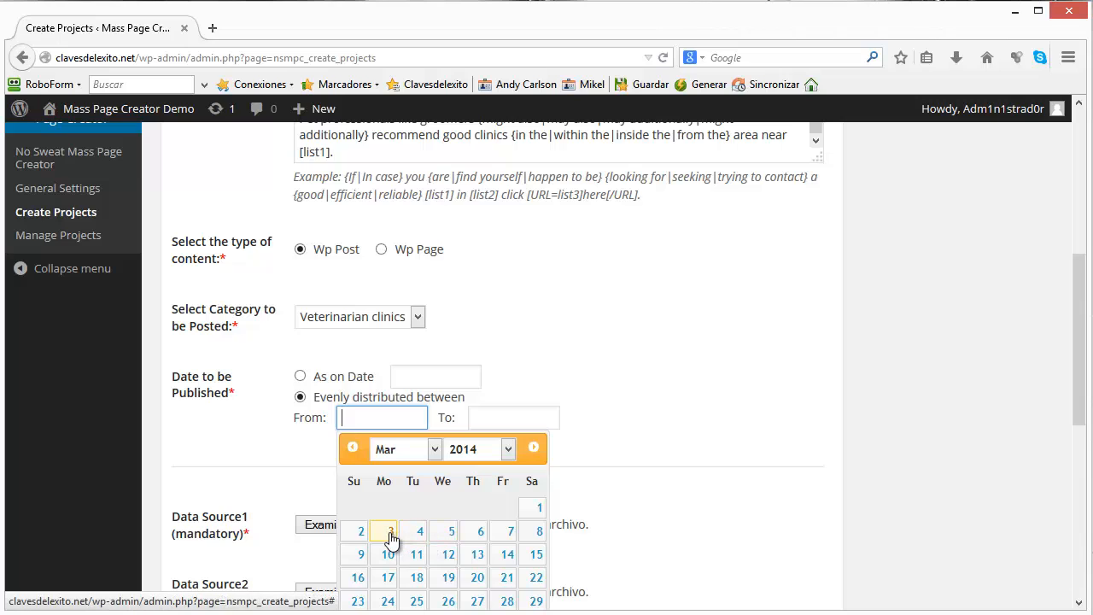
pyautogui.click(383, 529)
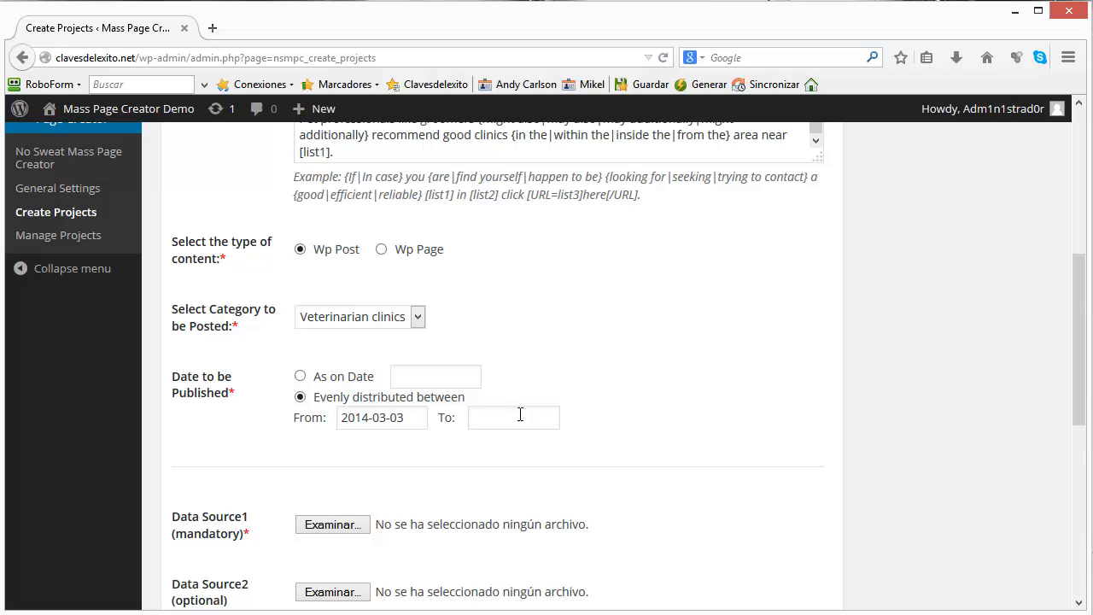
# Set the end date of the publishing range to 2015-12-22.
pyautogui.click(512, 417)
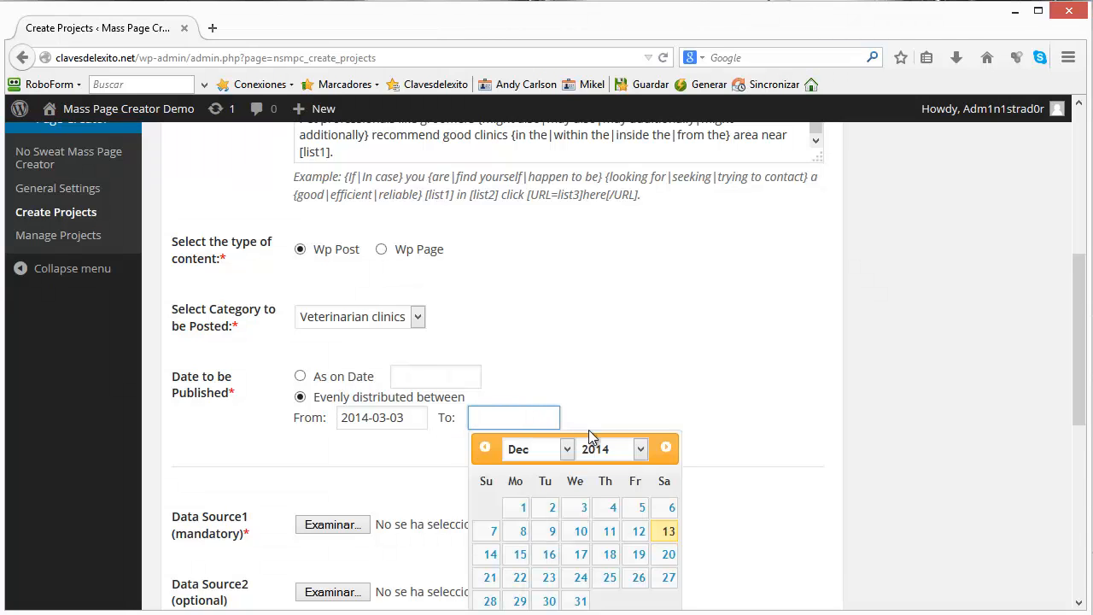
pyautogui.click(611, 448)
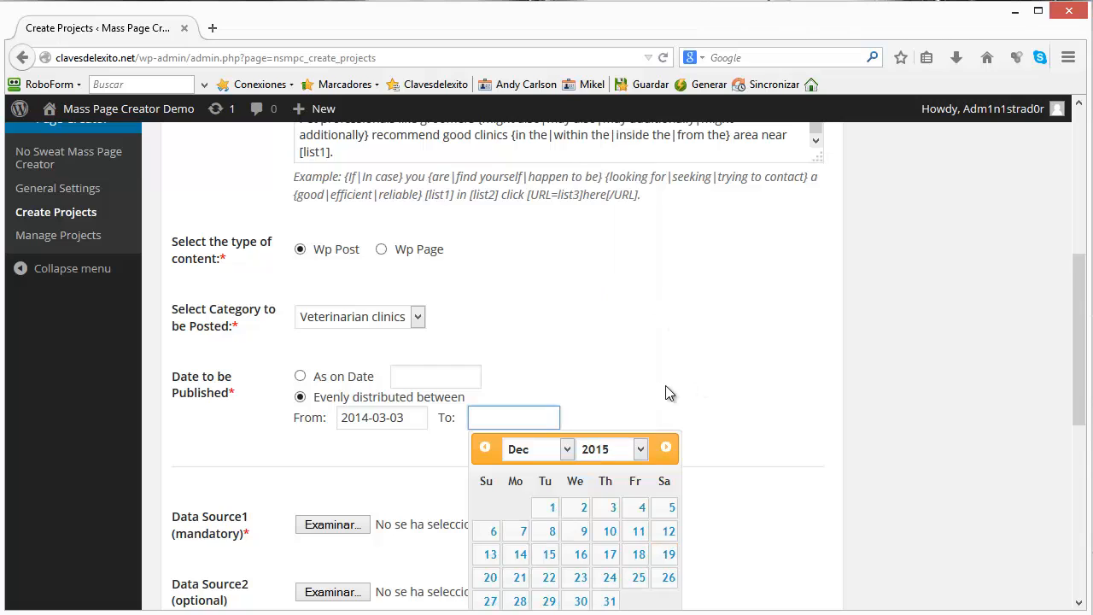
pyautogui.click(548, 577)
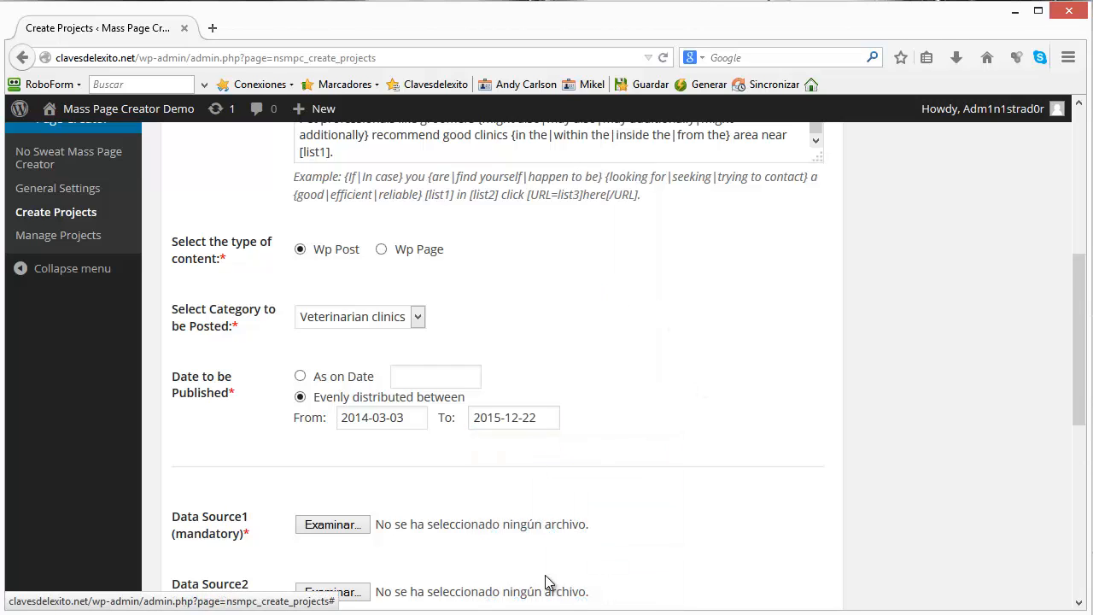
pyautogui.moveTo(427, 437)
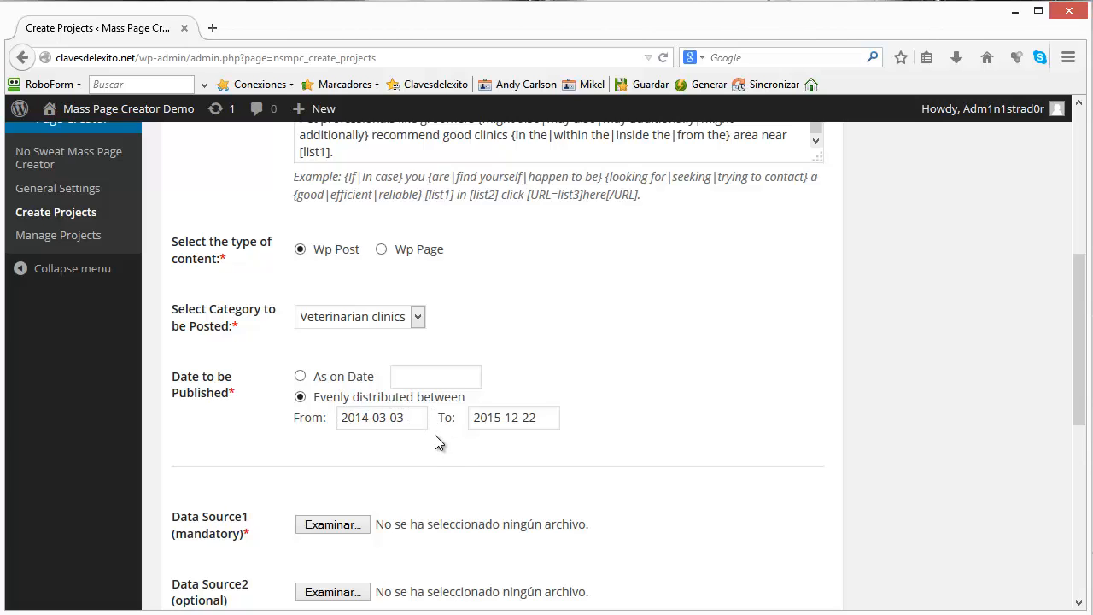
pyautogui.moveTo(454, 451)
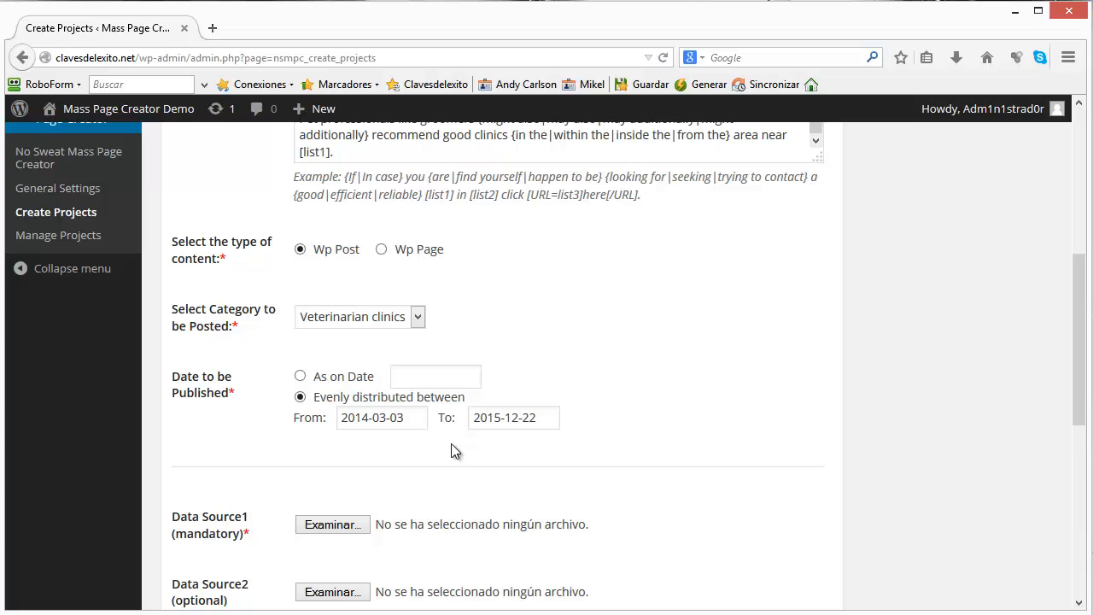
pyautogui.moveTo(468, 441)
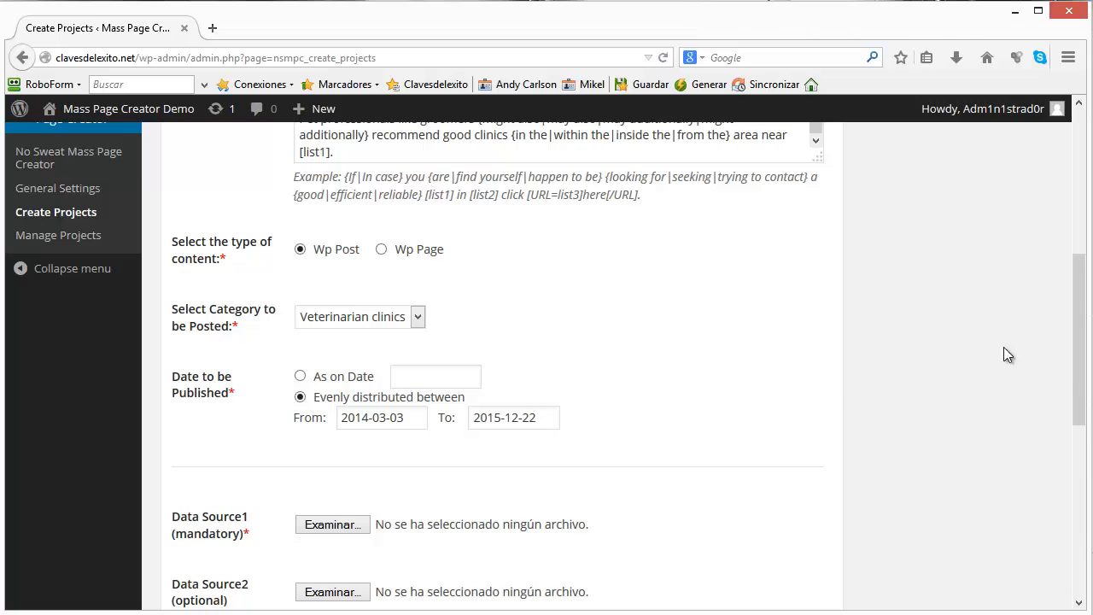
pyautogui.moveTo(1081, 362)
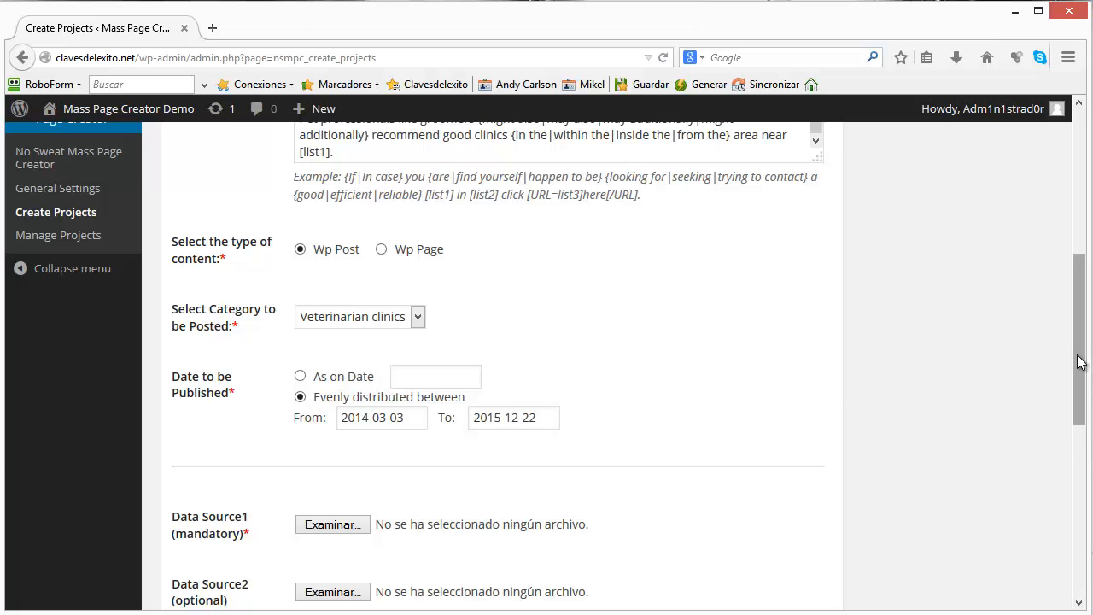
# Attach cities.txt as Data Source1.
pyautogui.scroll(-3)
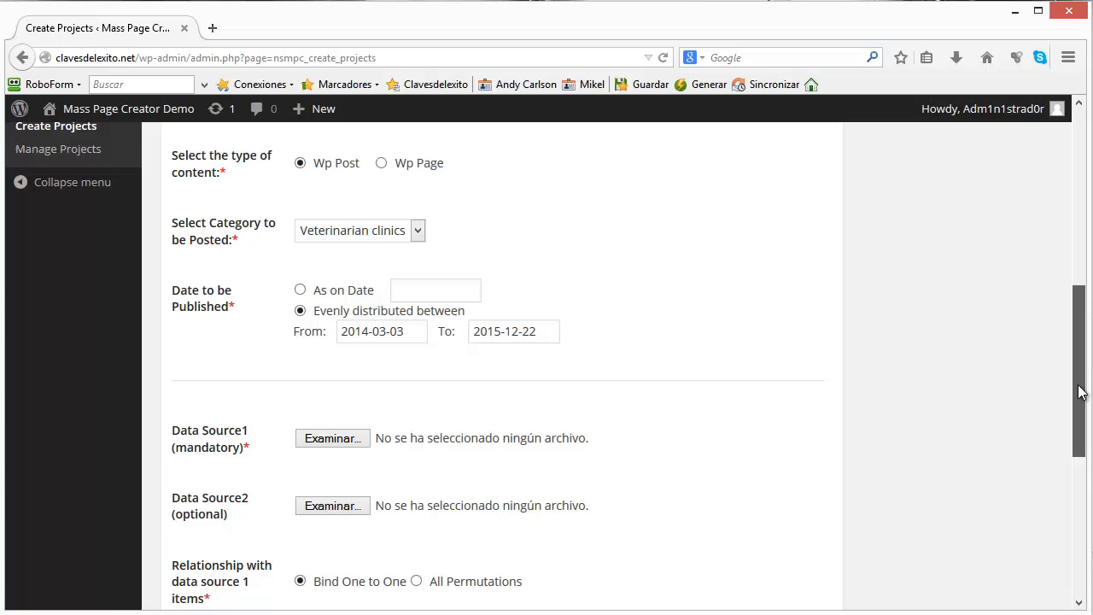
pyautogui.scroll(-3)
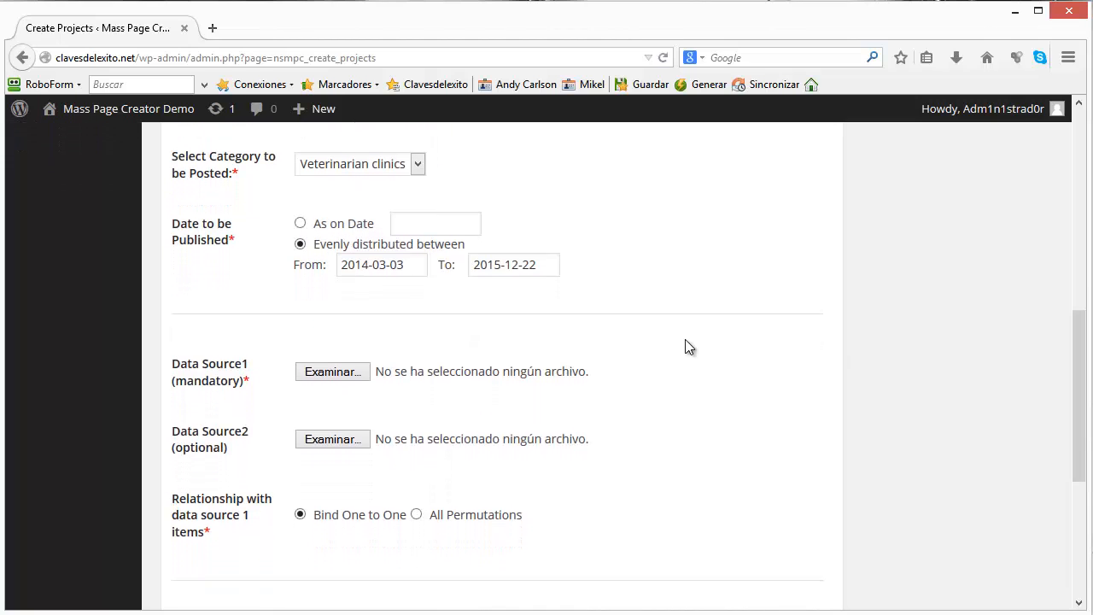
pyautogui.moveTo(570, 328)
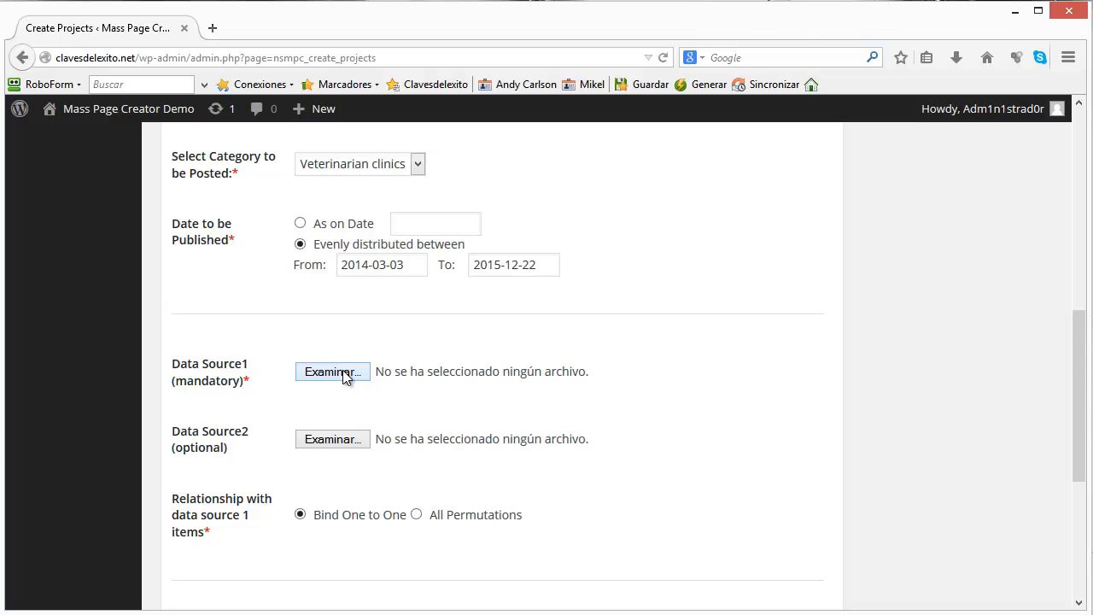
pyautogui.click(331, 370)
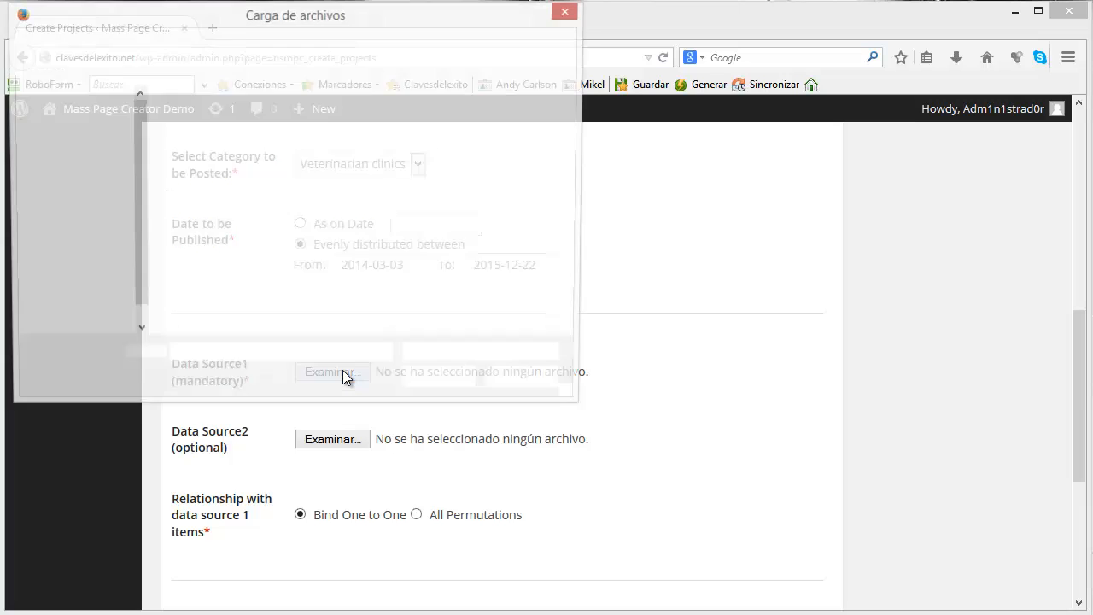
pyautogui.click(331, 372)
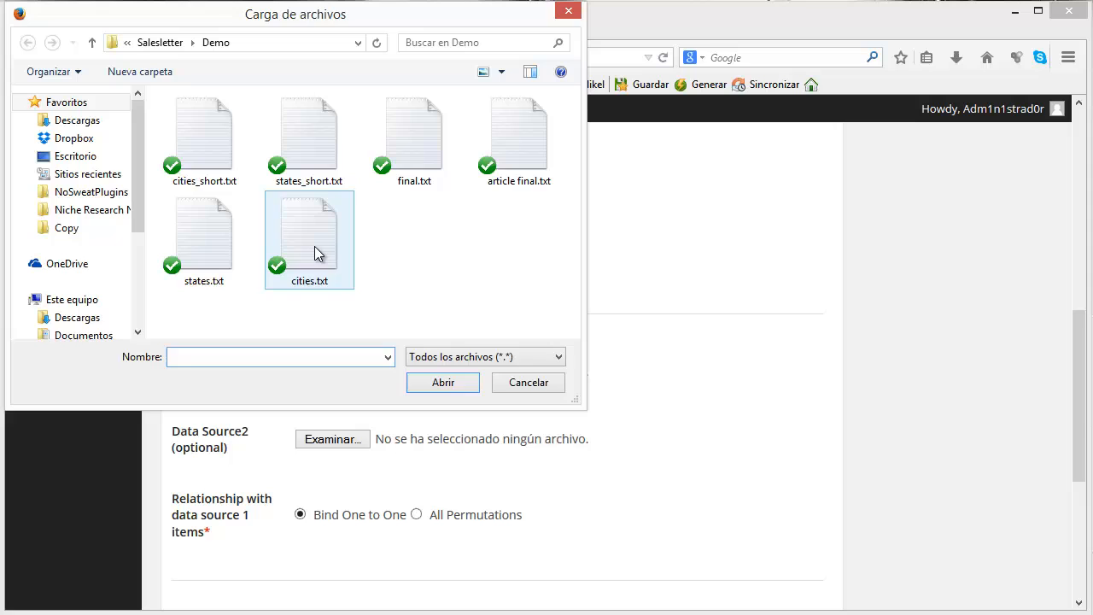
pyautogui.click(442, 382)
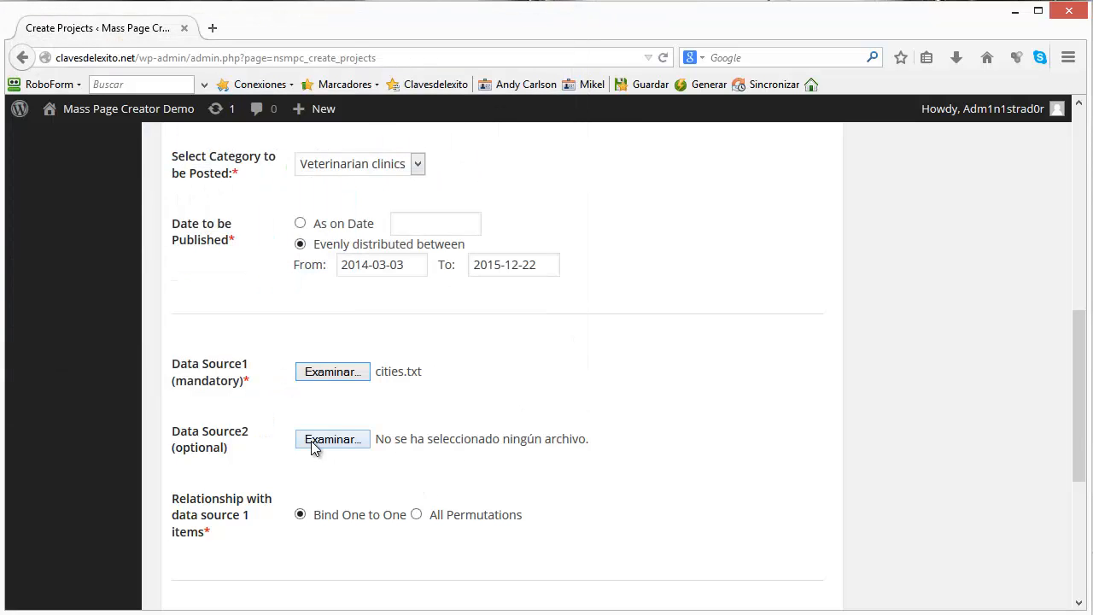
# Attach states.txt as Data Source2.
pyautogui.click(331, 438)
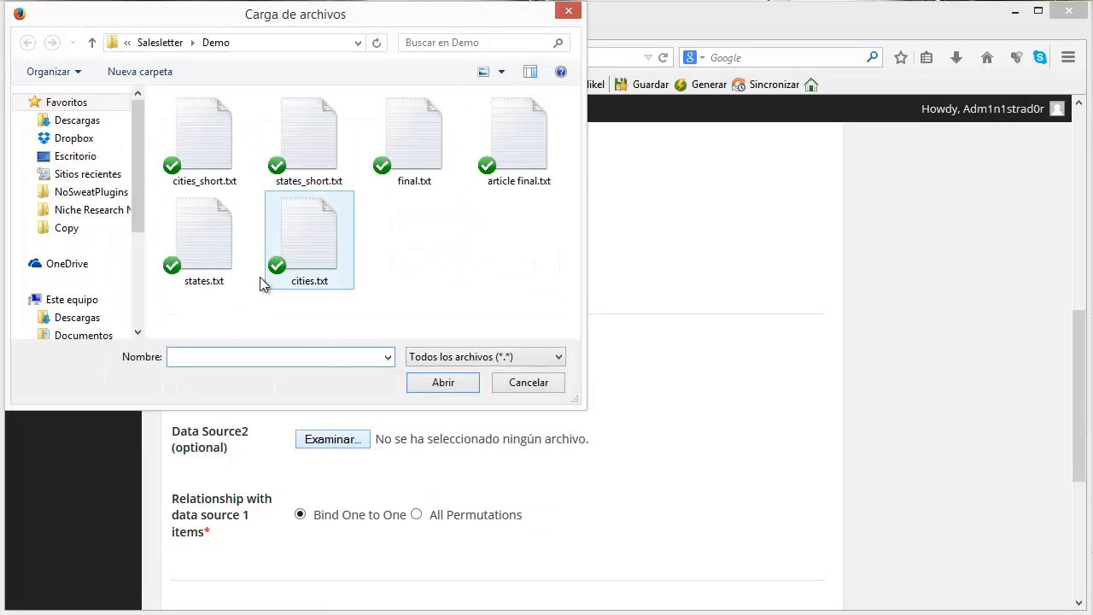
pyautogui.click(204, 239)
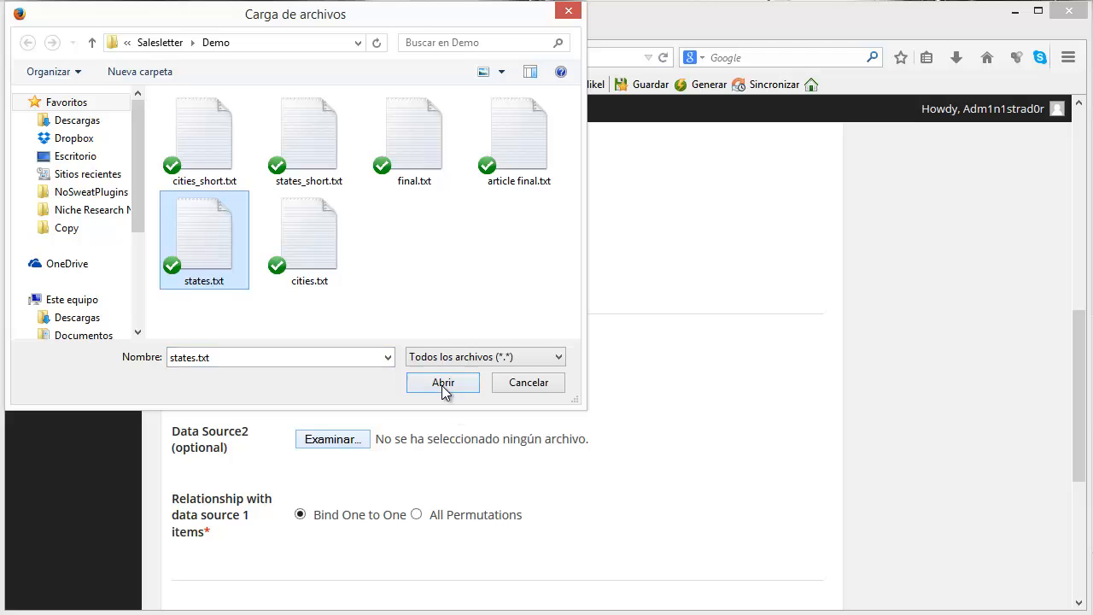
pyautogui.click(442, 382)
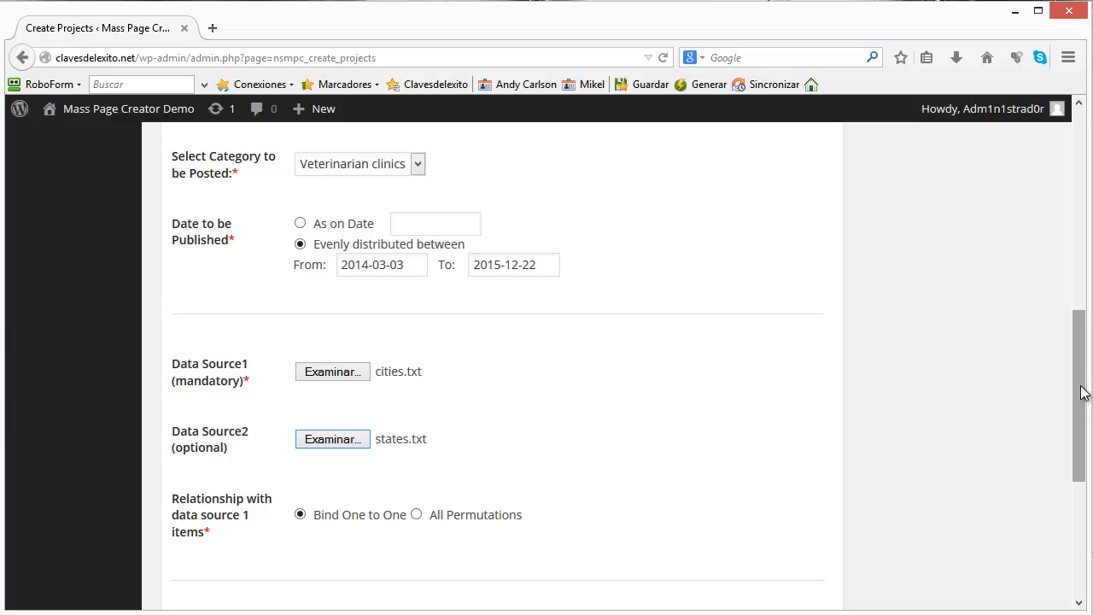
# Create the Veterinary clinics project from the completed form.
pyautogui.scroll(-3)
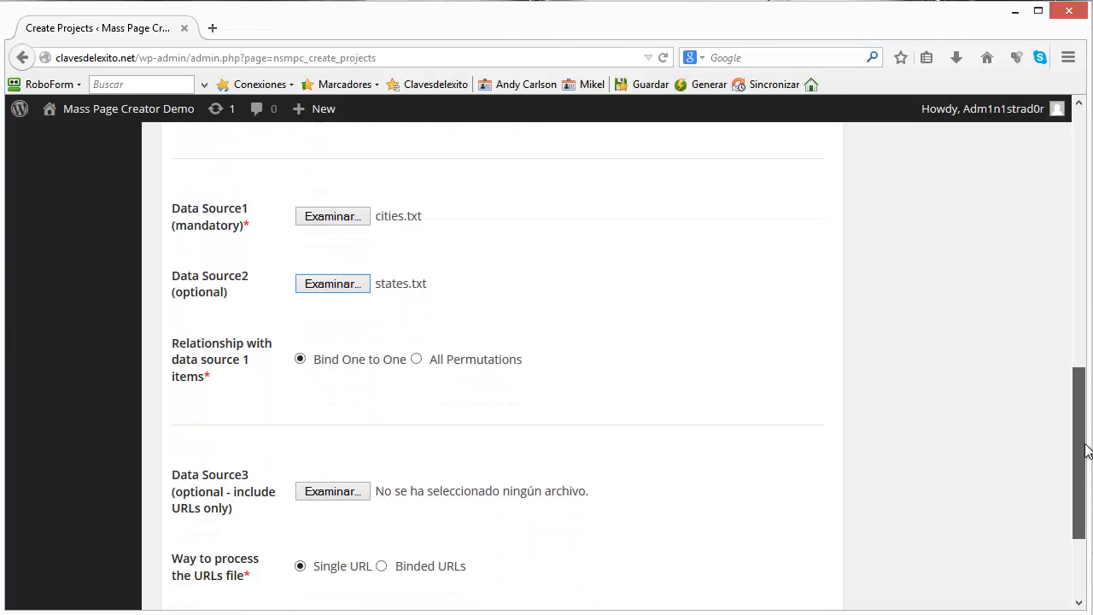
pyautogui.moveTo(334, 350)
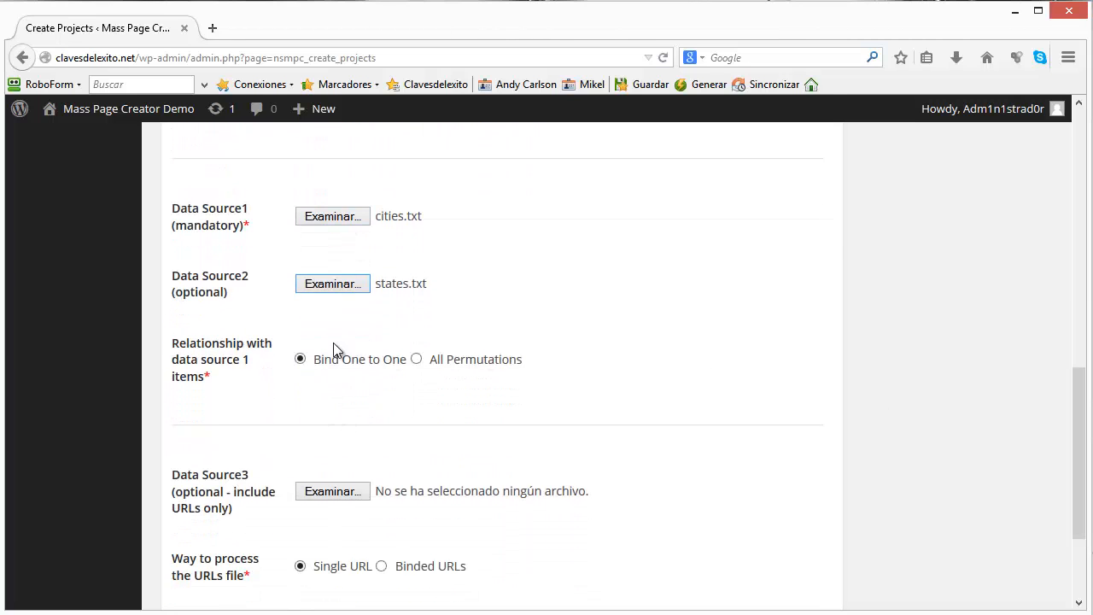
pyautogui.moveTo(502, 369)
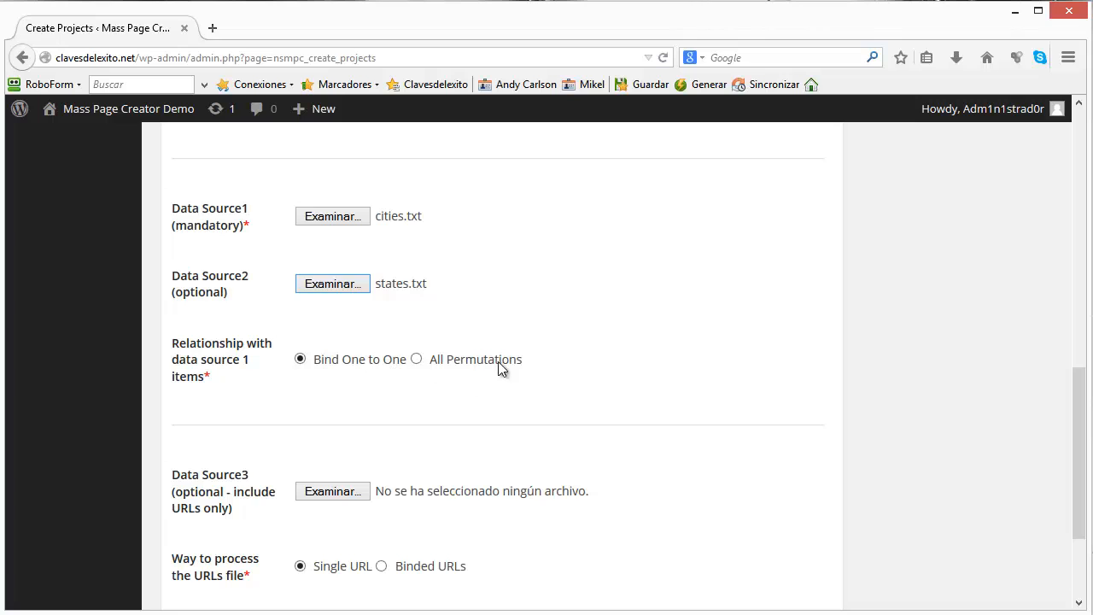
pyautogui.moveTo(1086, 423)
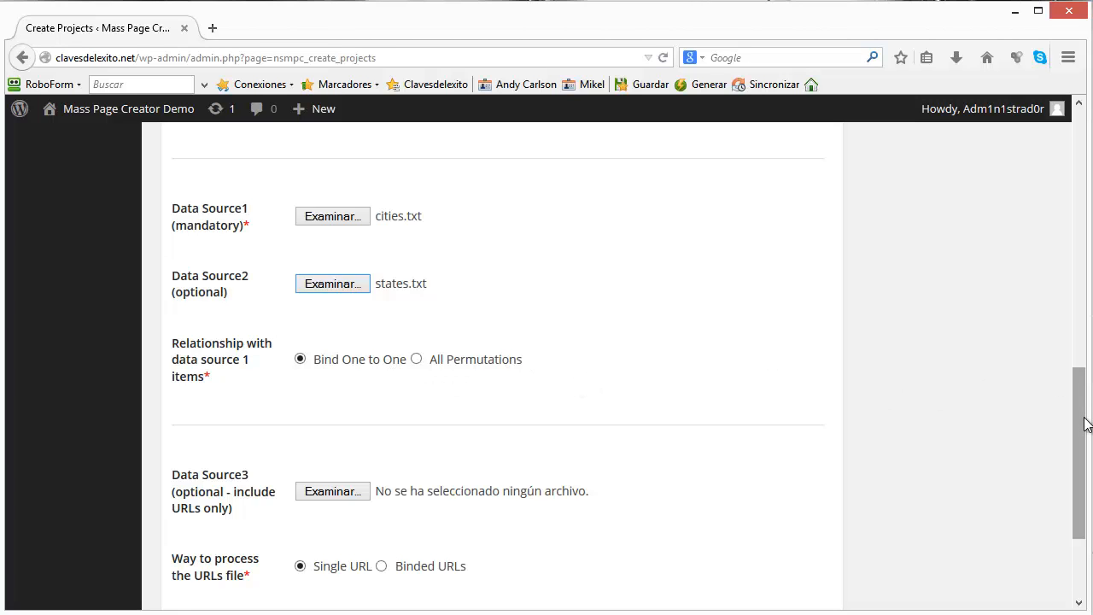
pyautogui.scroll(-3)
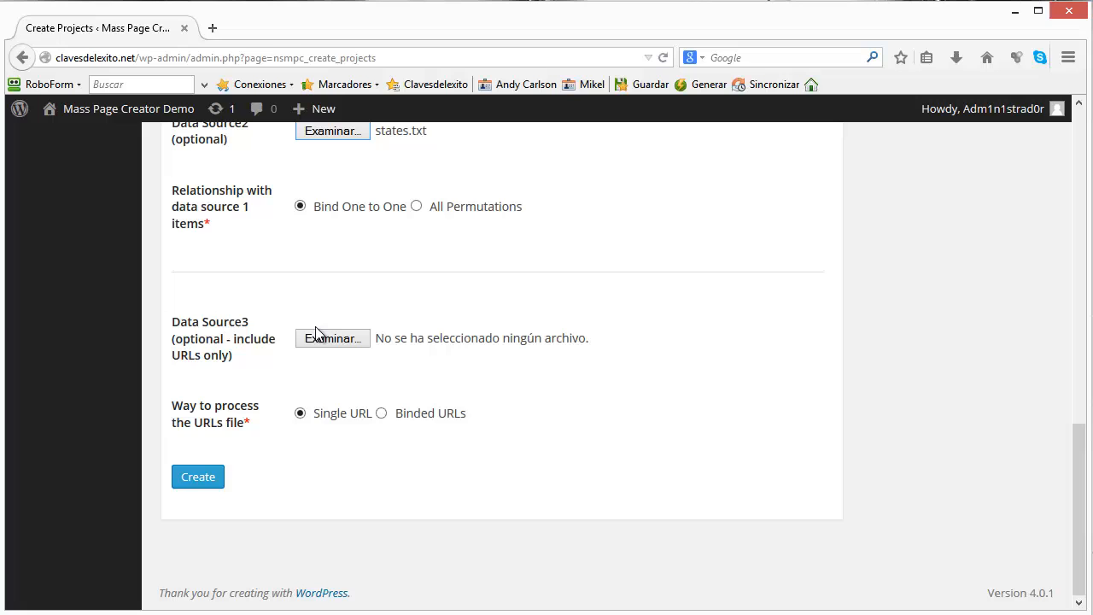
pyautogui.moveTo(198, 476)
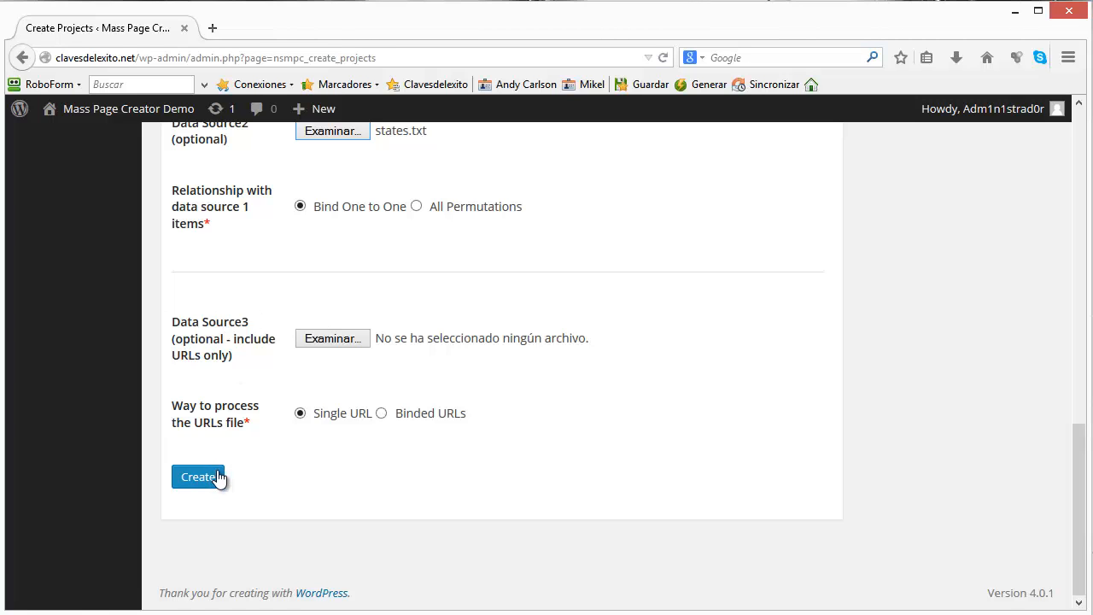
pyautogui.click(198, 477)
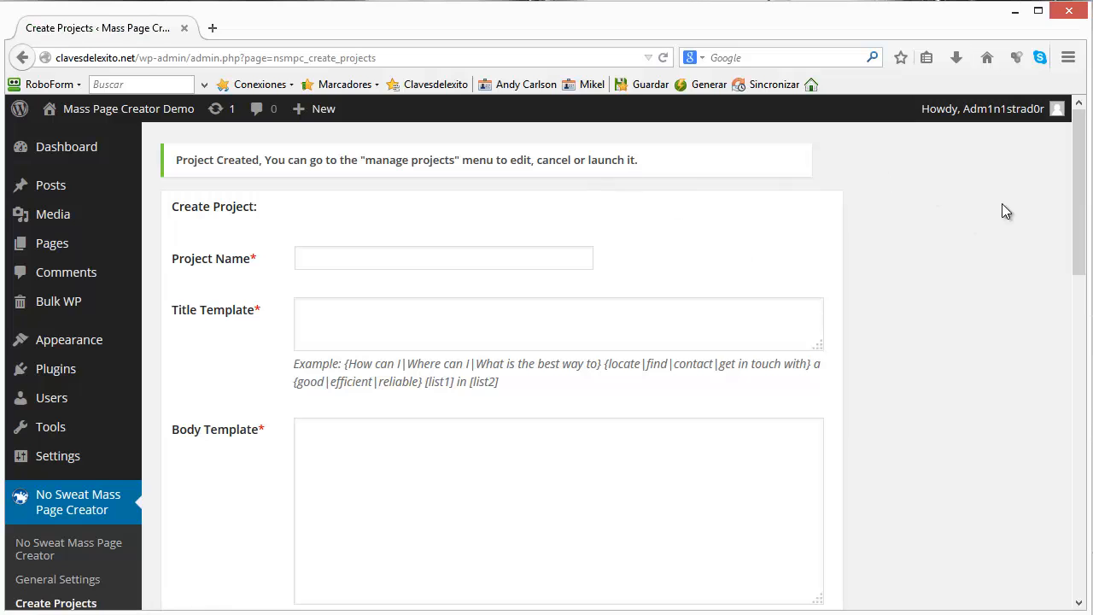
# In Manage Projects, launch the Veterinary clinics project from Draft status.
pyautogui.scroll(-3)
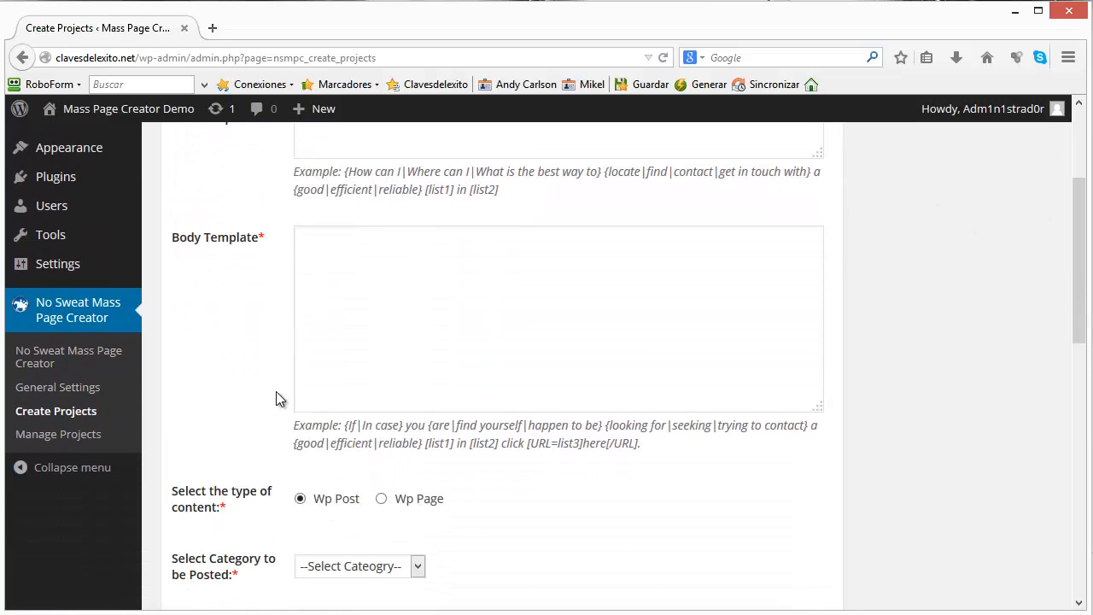
pyautogui.click(58, 434)
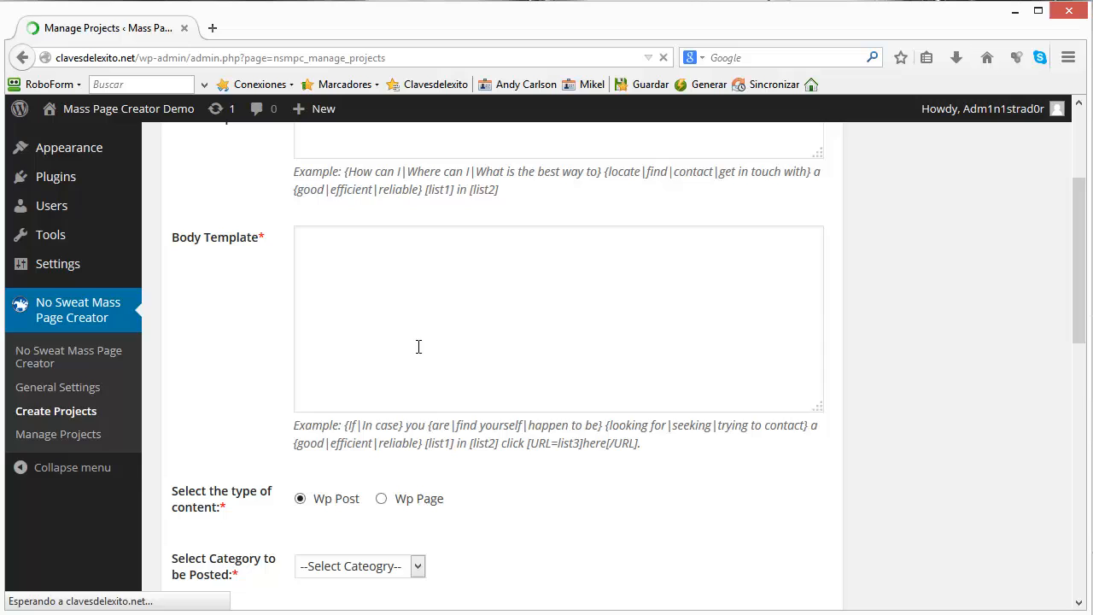
pyautogui.click(58, 434)
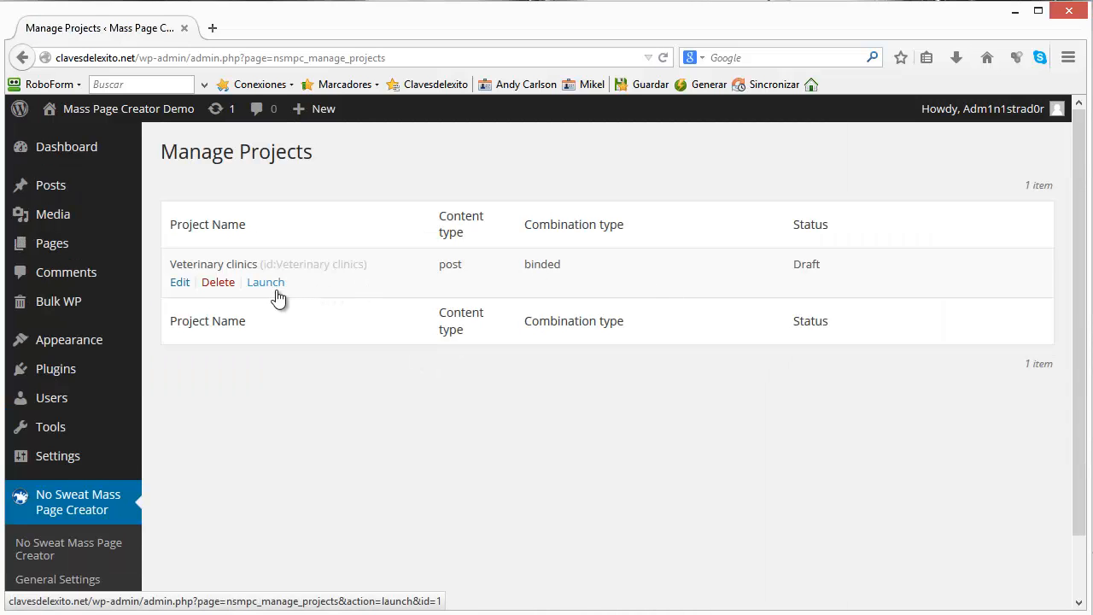
pyautogui.click(266, 282)
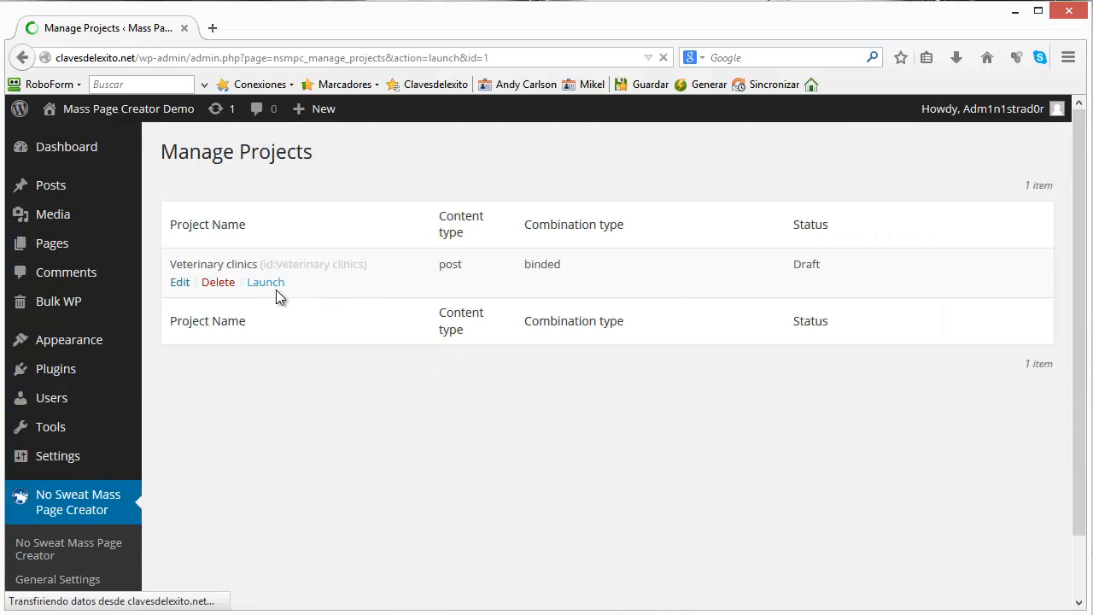
pyautogui.click(265, 282)
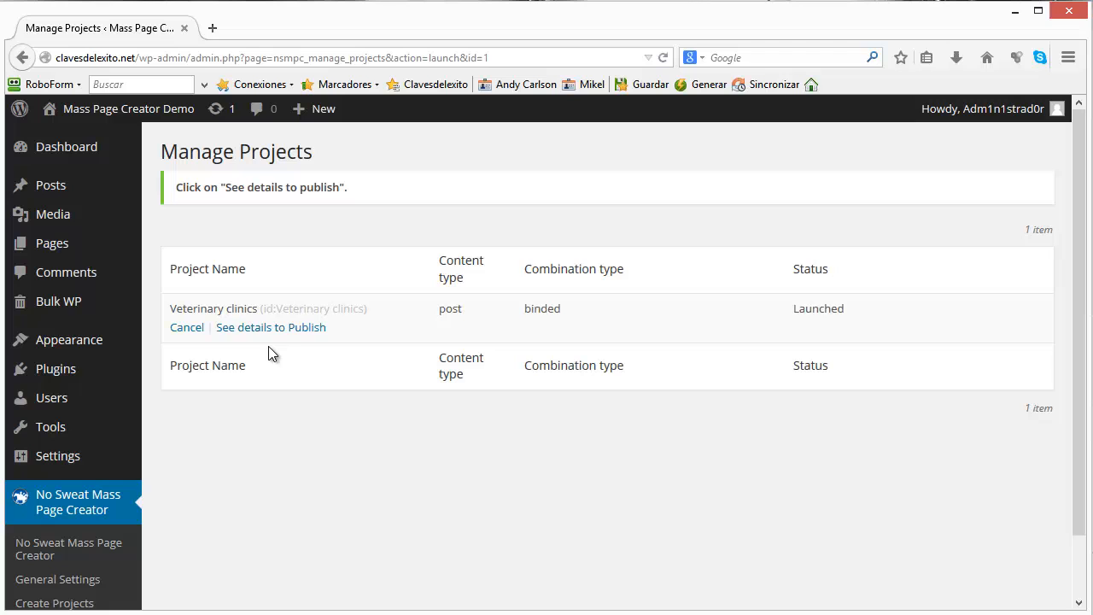
pyautogui.click(270, 328)
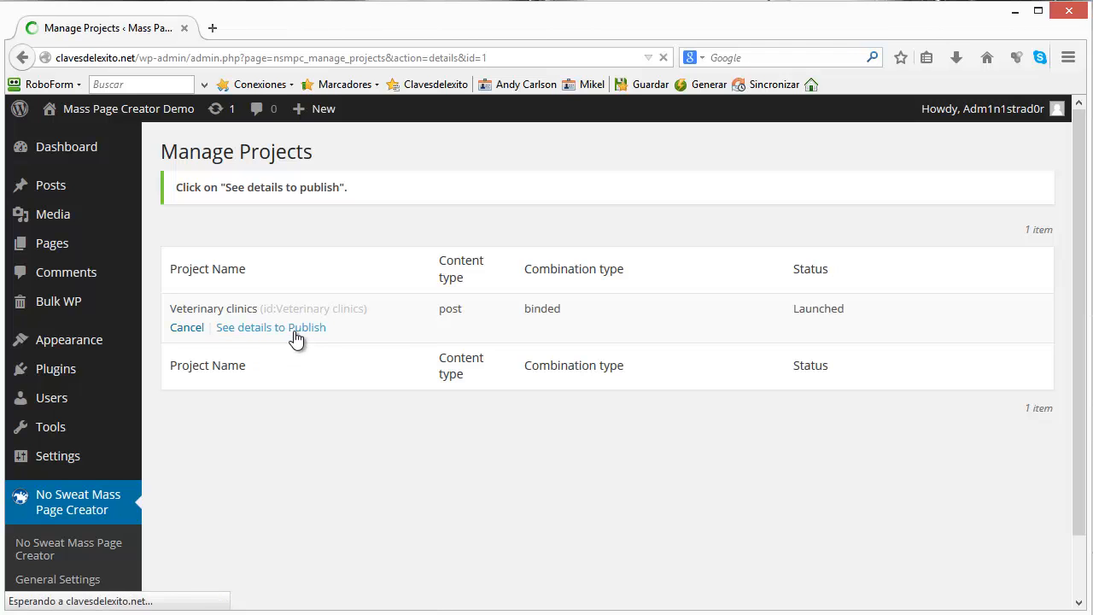
pyautogui.click(270, 328)
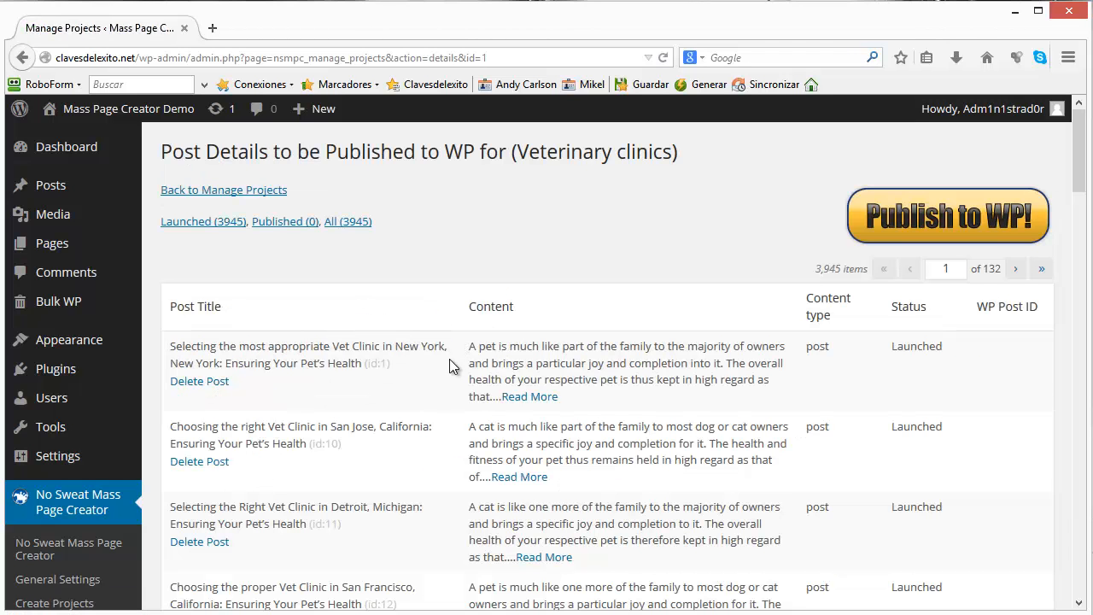
pyautogui.moveTo(174, 353)
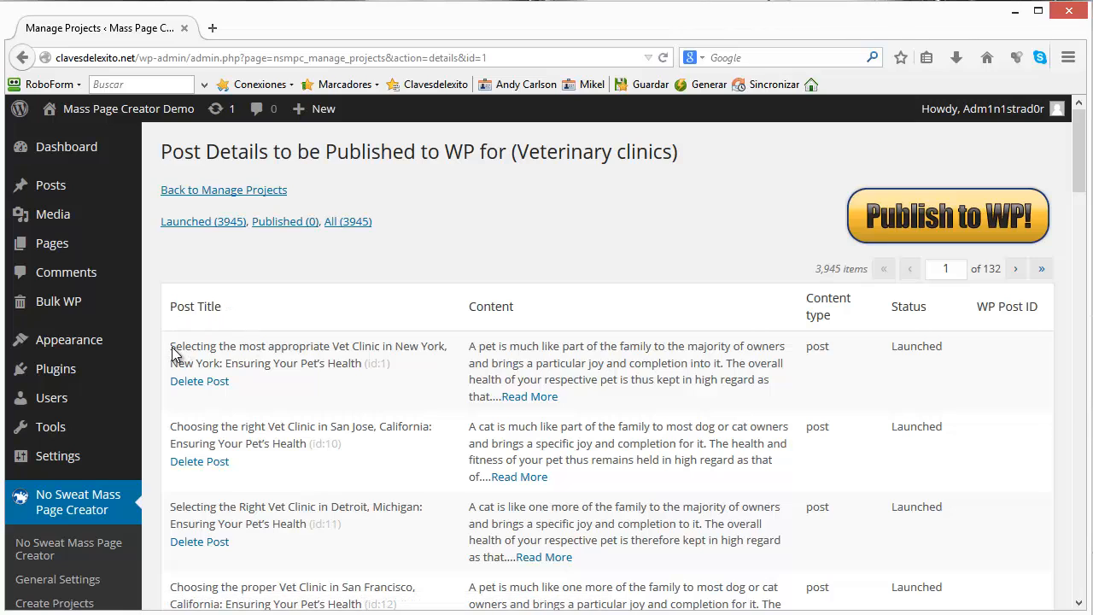
pyautogui.moveTo(318, 357)
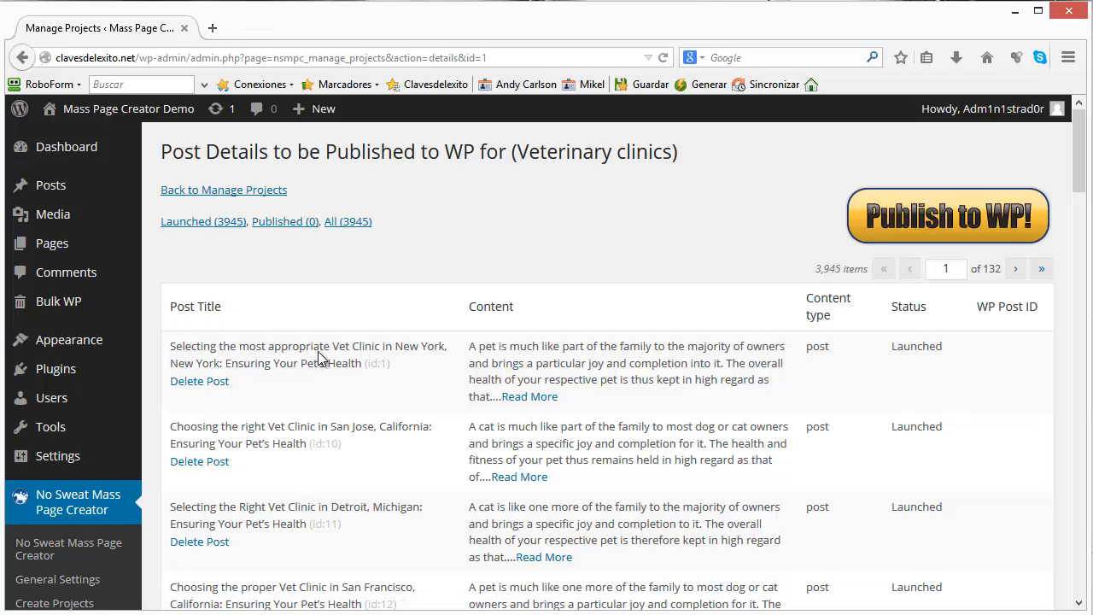
pyautogui.moveTo(186, 442)
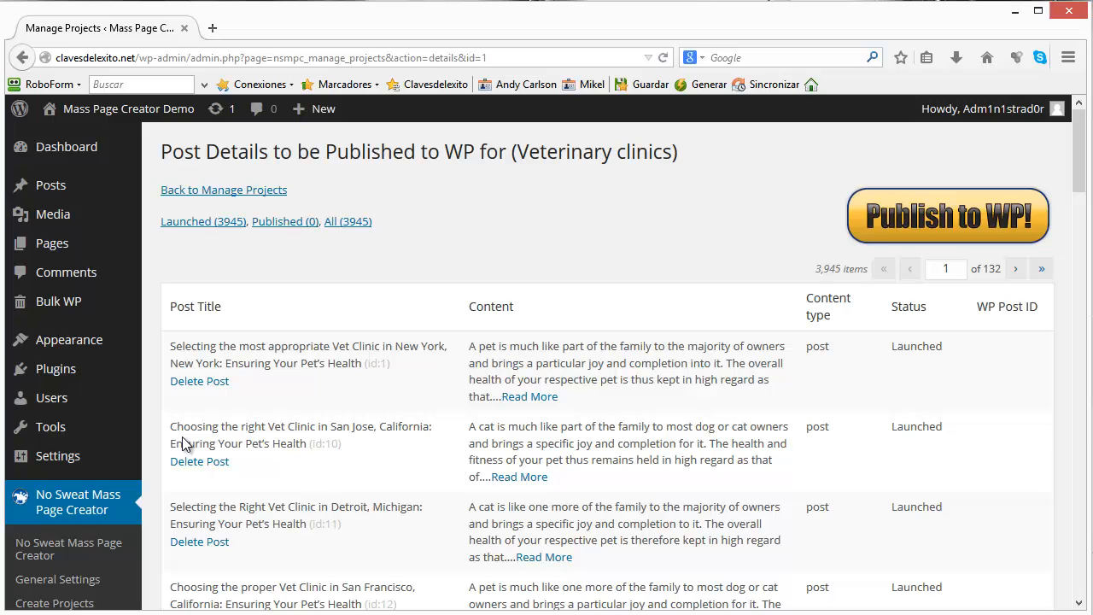
pyautogui.moveTo(215, 533)
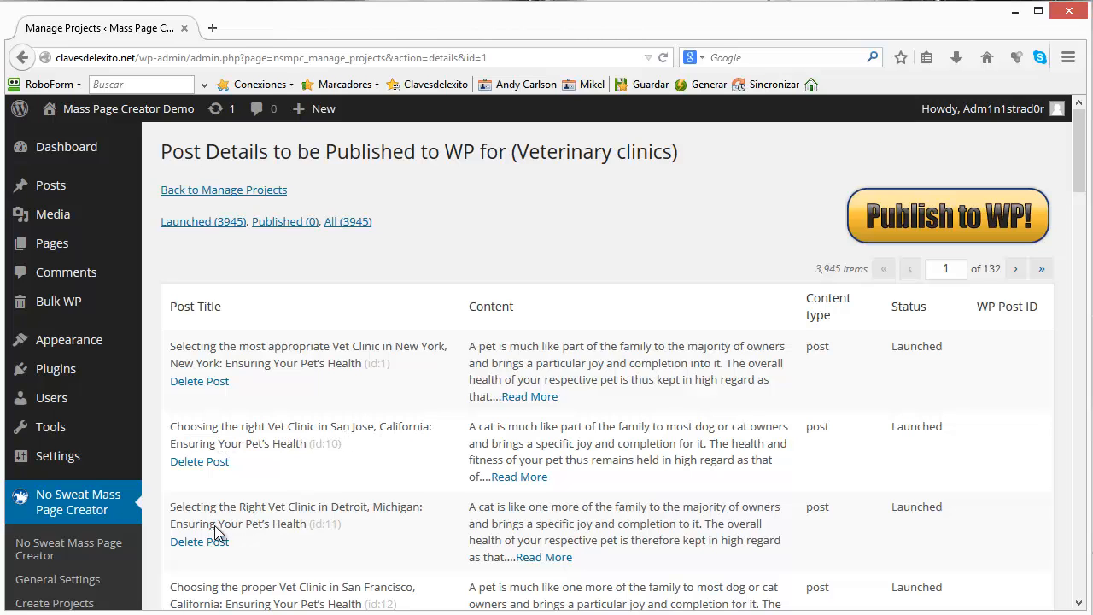
pyautogui.moveTo(294, 519)
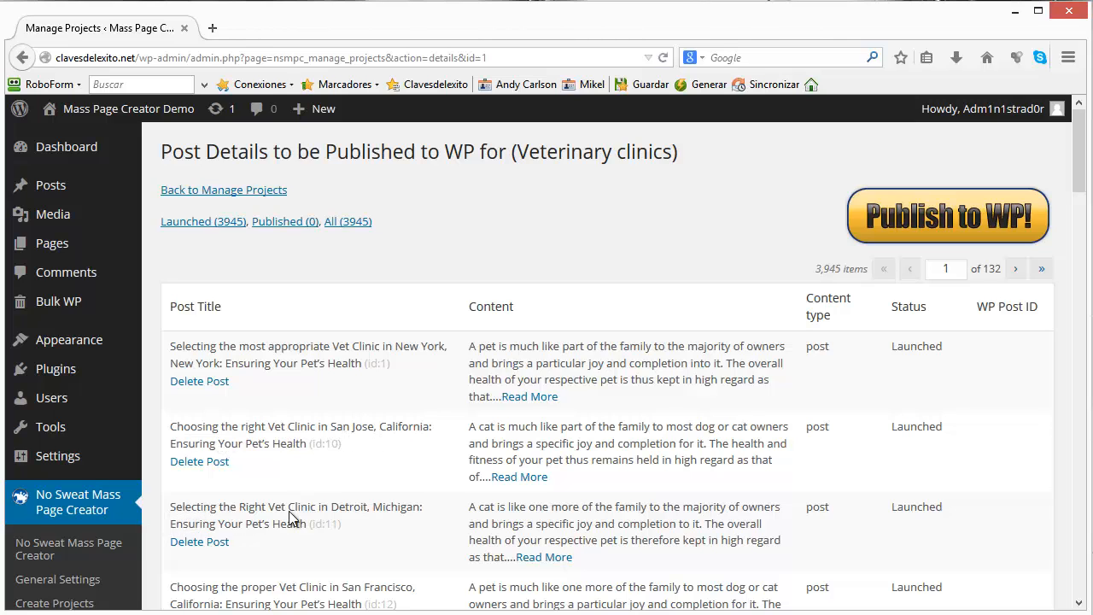
pyautogui.moveTo(202, 519)
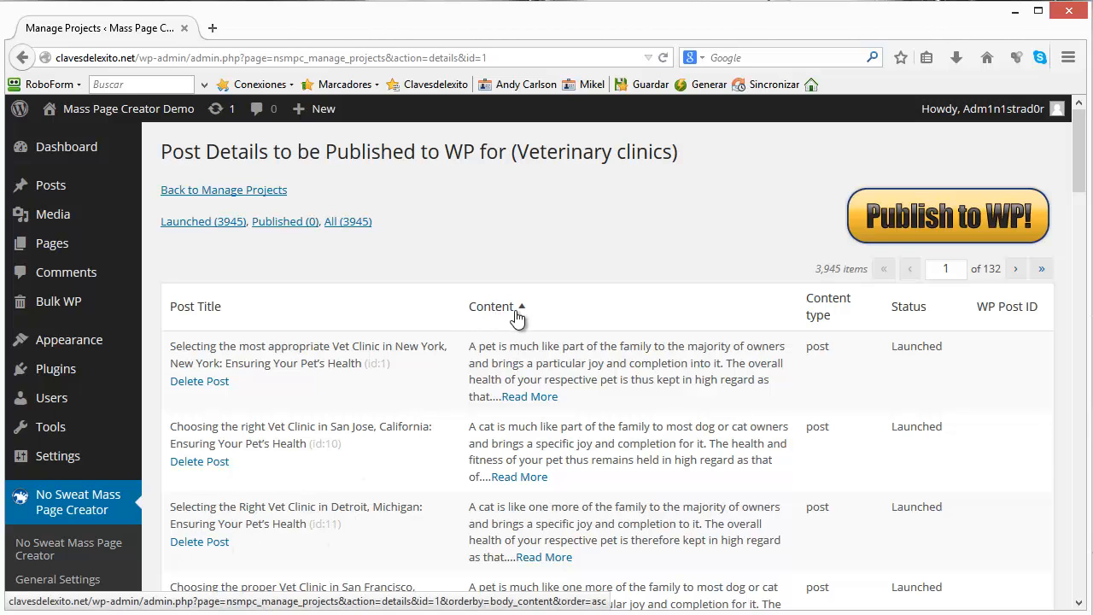
pyautogui.click(529, 396)
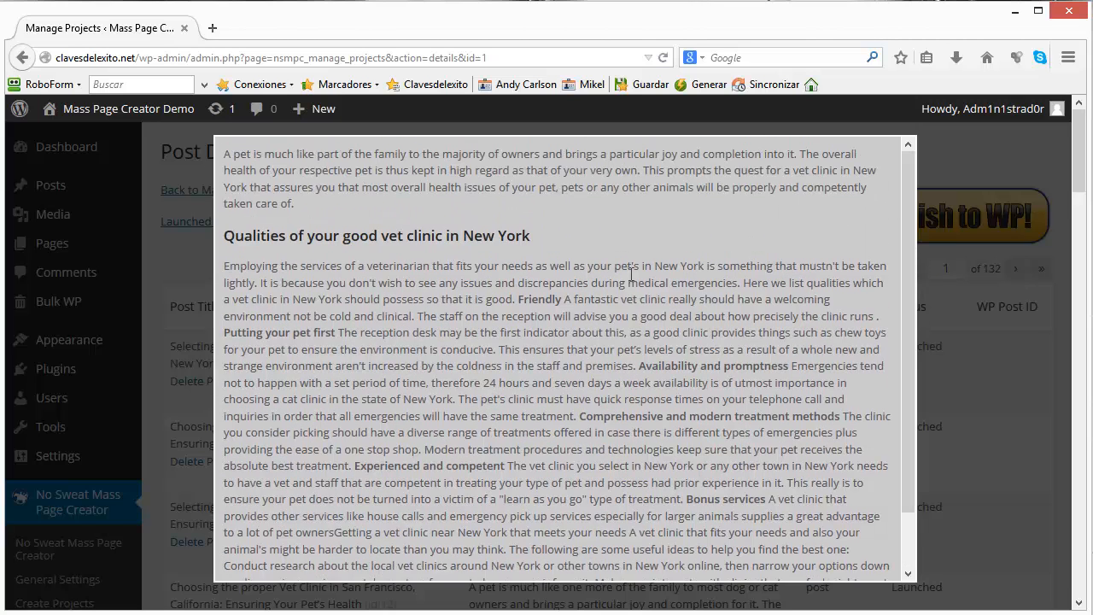
pyautogui.moveTo(529, 299)
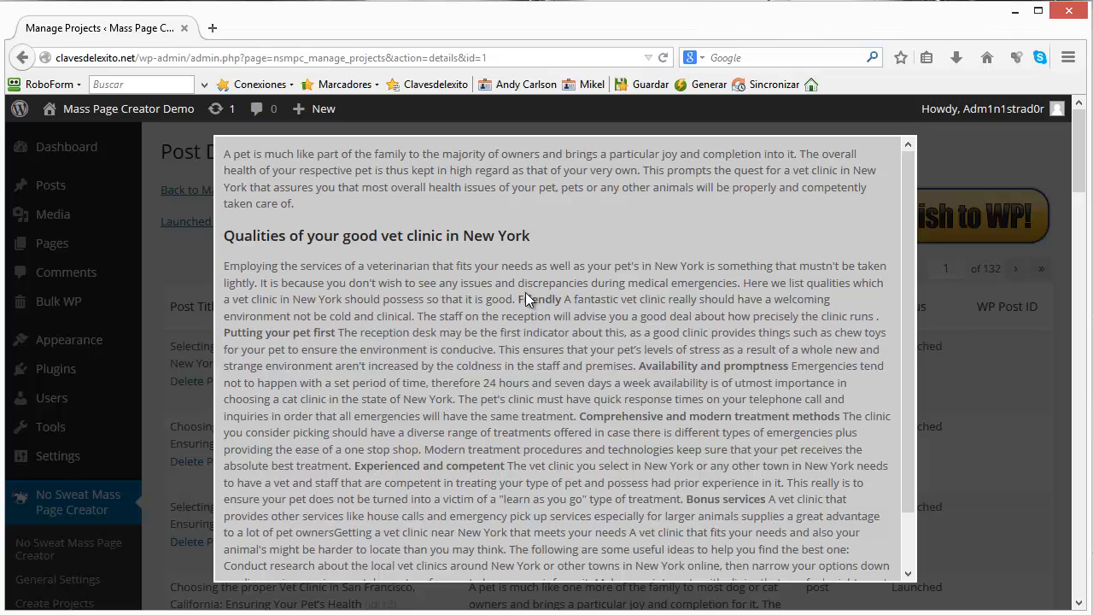
pyautogui.moveTo(908, 353)
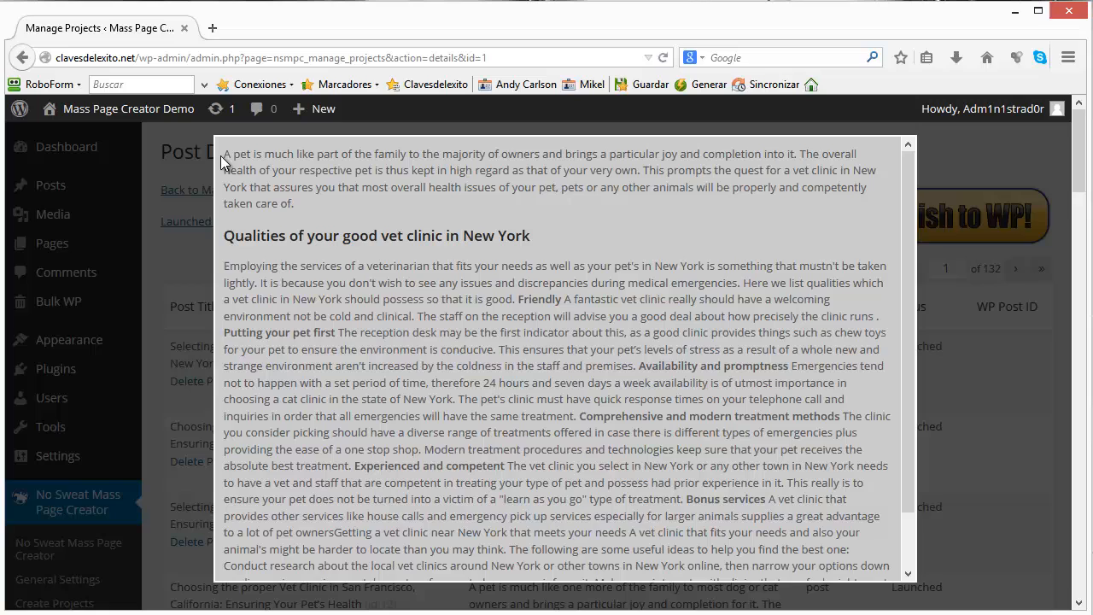
pyautogui.moveTo(512, 198)
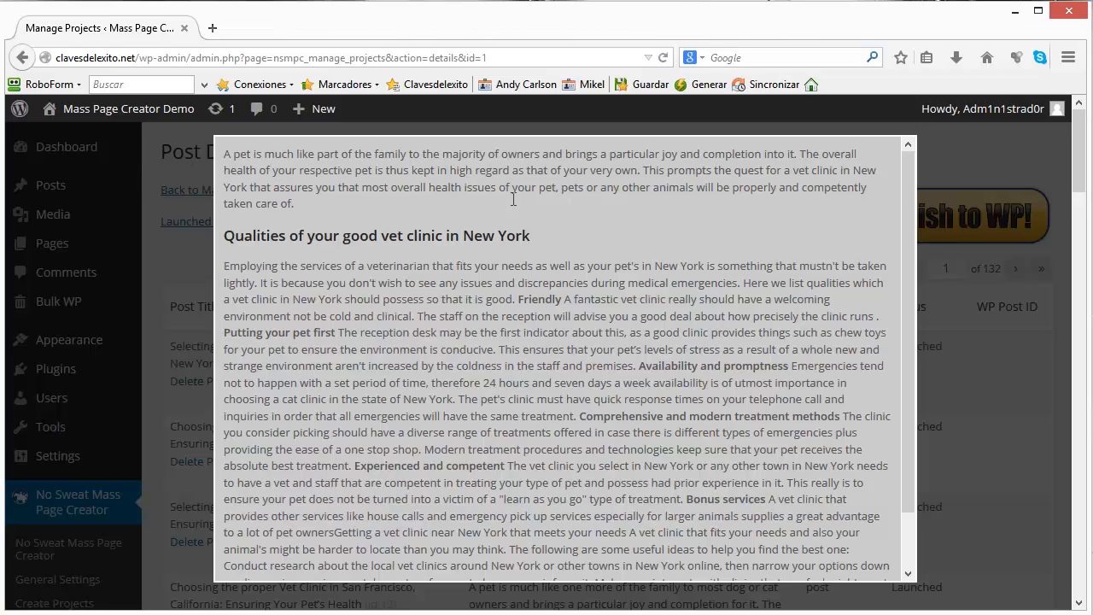
pyautogui.moveTo(522, 260)
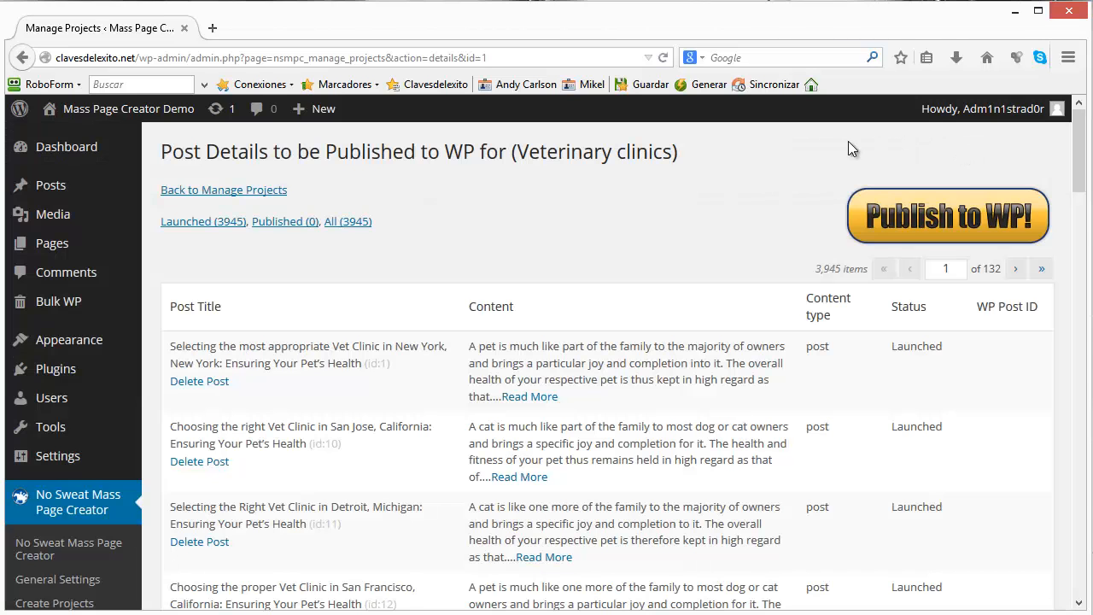
pyautogui.moveTo(868, 232)
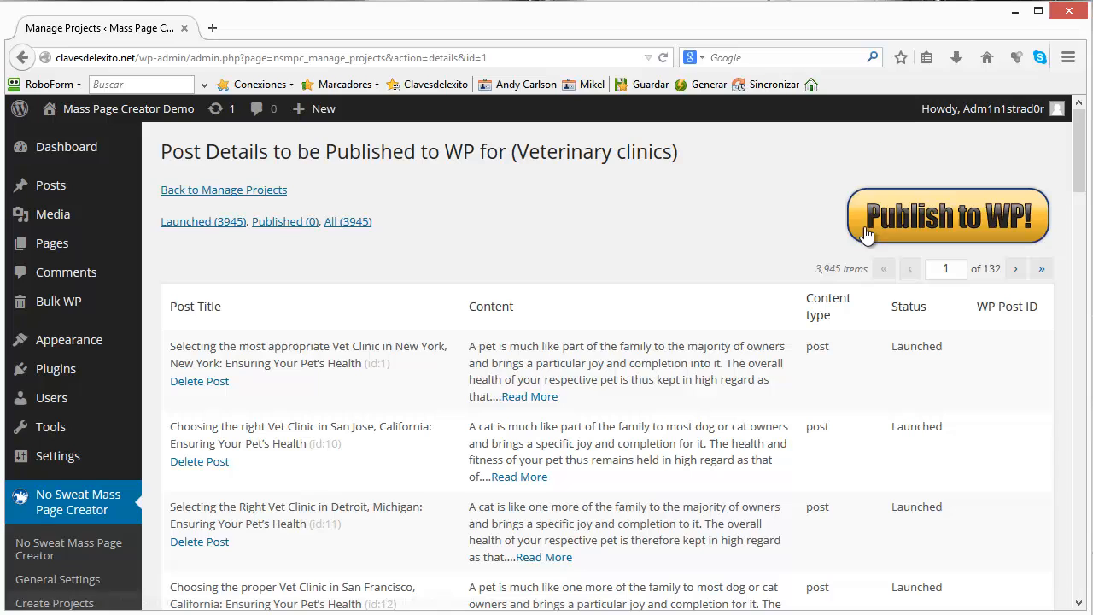
# Start Publish to WP! so the 3,945 posts begin publishing in batches of 400.
pyautogui.click(946, 215)
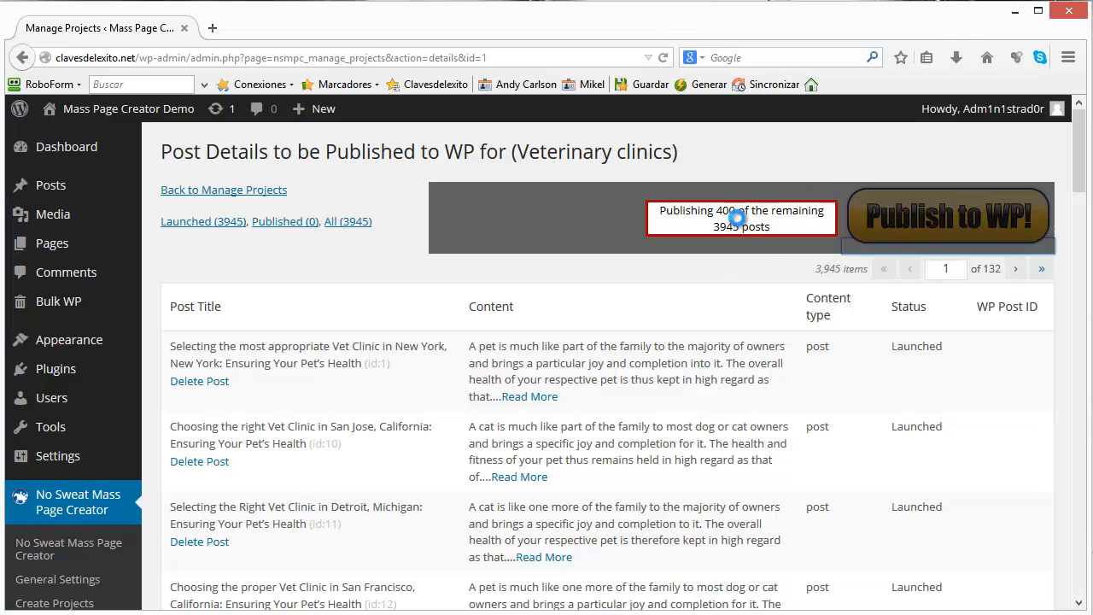
pyautogui.moveTo(734, 198)
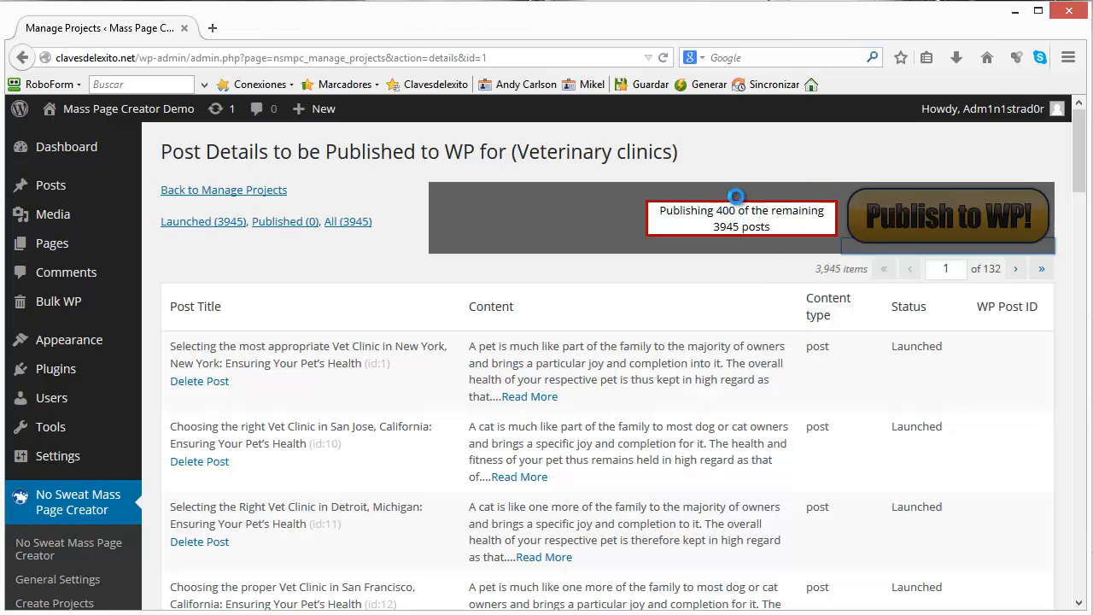
pyautogui.moveTo(759, 212)
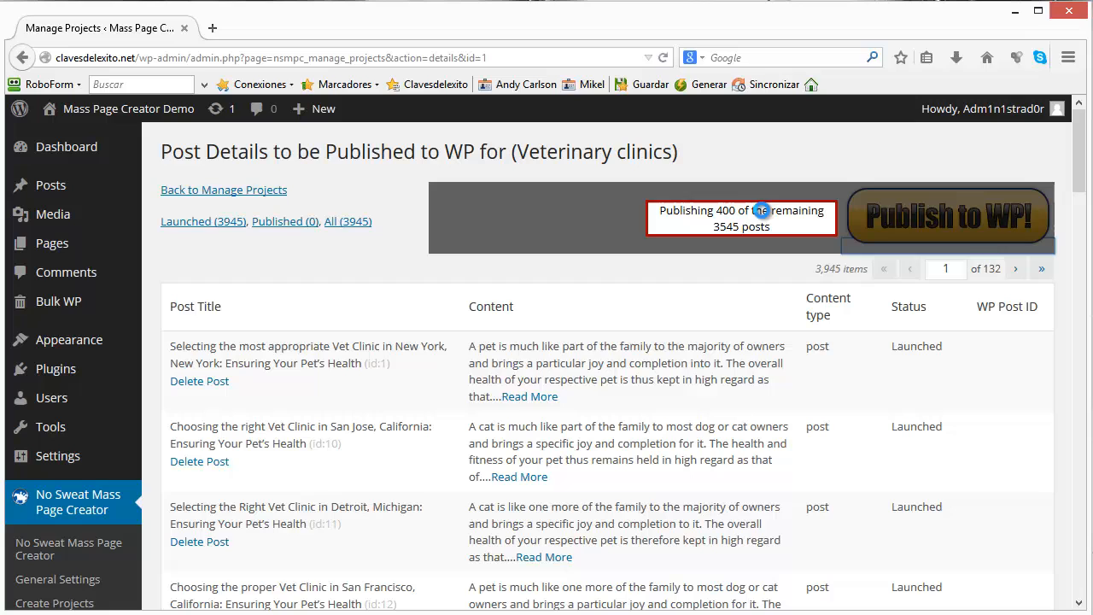
pyautogui.moveTo(58, 579)
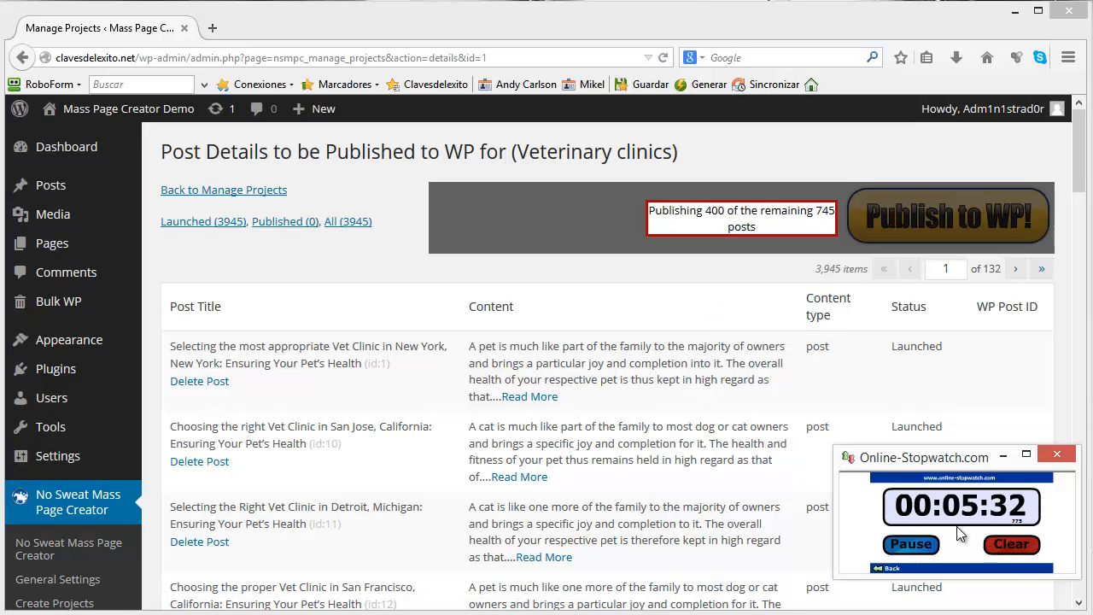
# Let the remaining batches publish until the finished alert appears.
pyautogui.click(491, 306)
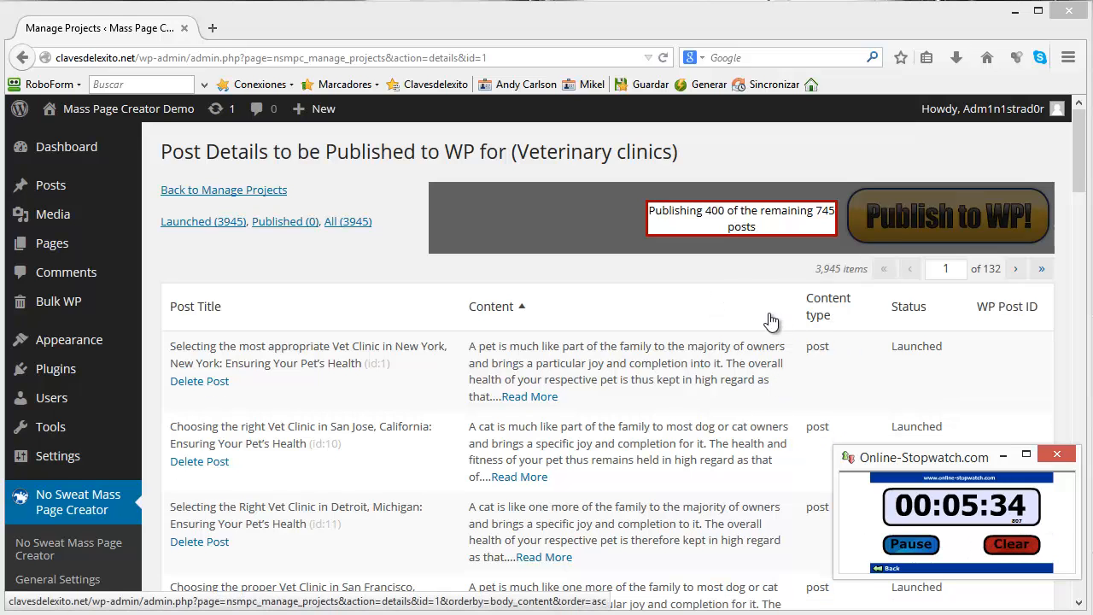
pyautogui.moveTo(840, 264)
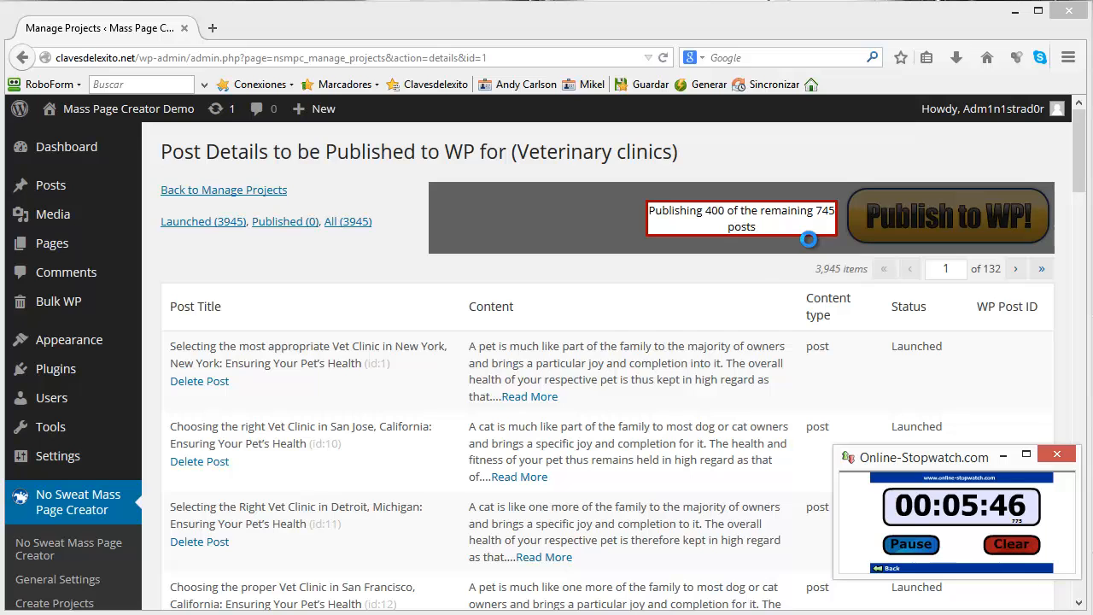
pyautogui.moveTo(348, 232)
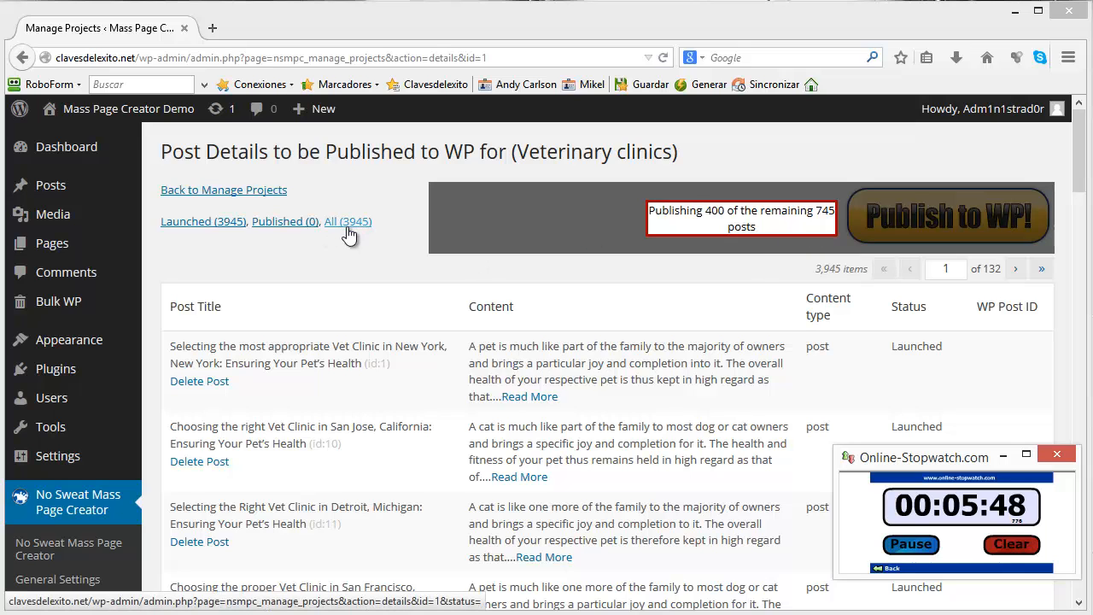
pyautogui.moveTo(369, 243)
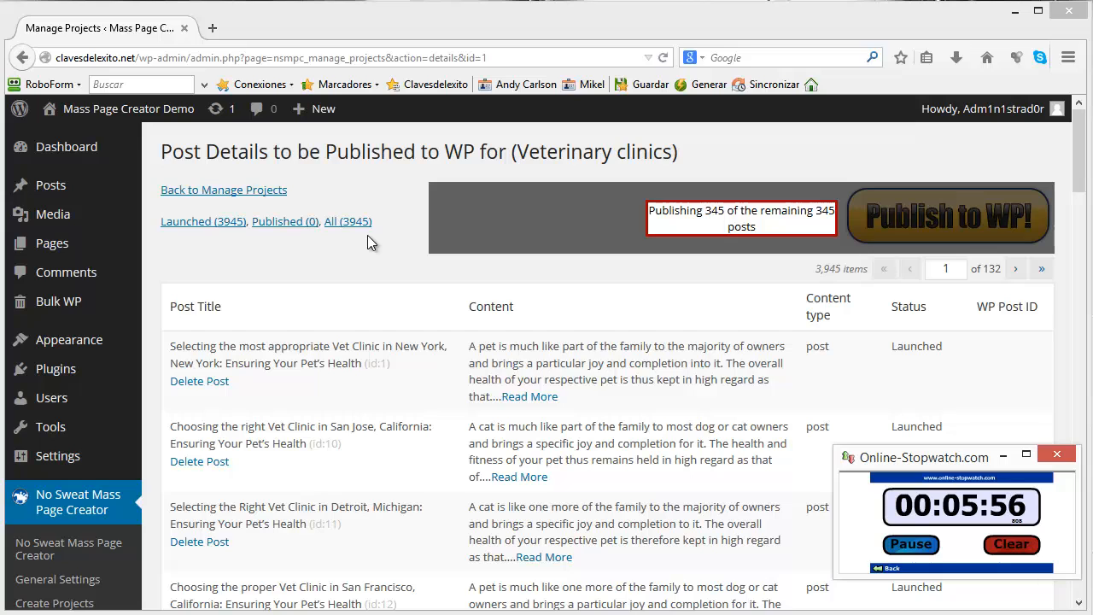
pyautogui.moveTo(994, 440)
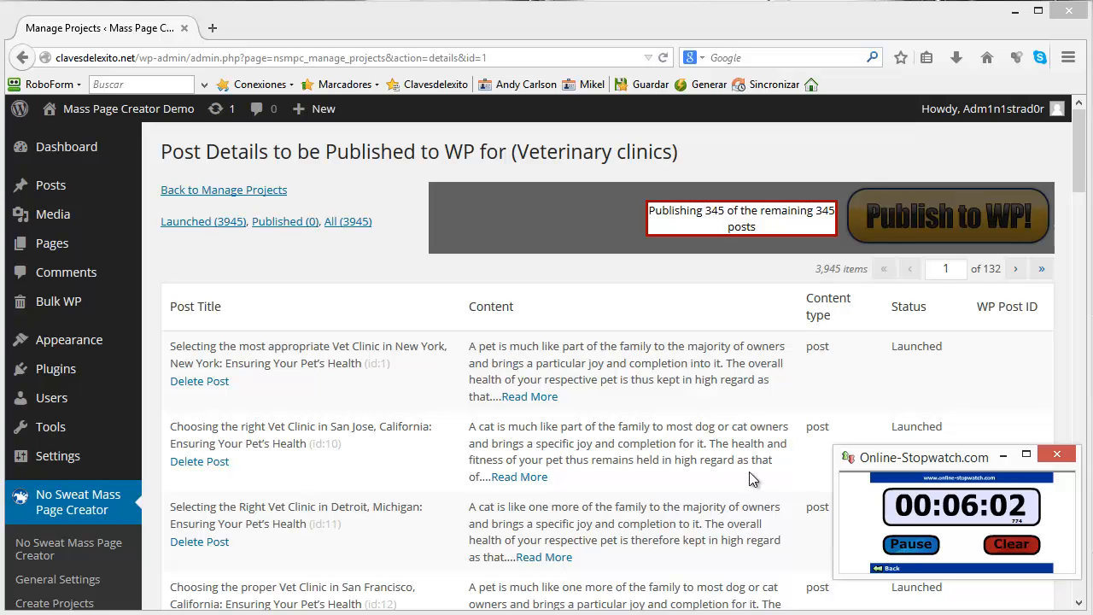
pyautogui.moveTo(817, 533)
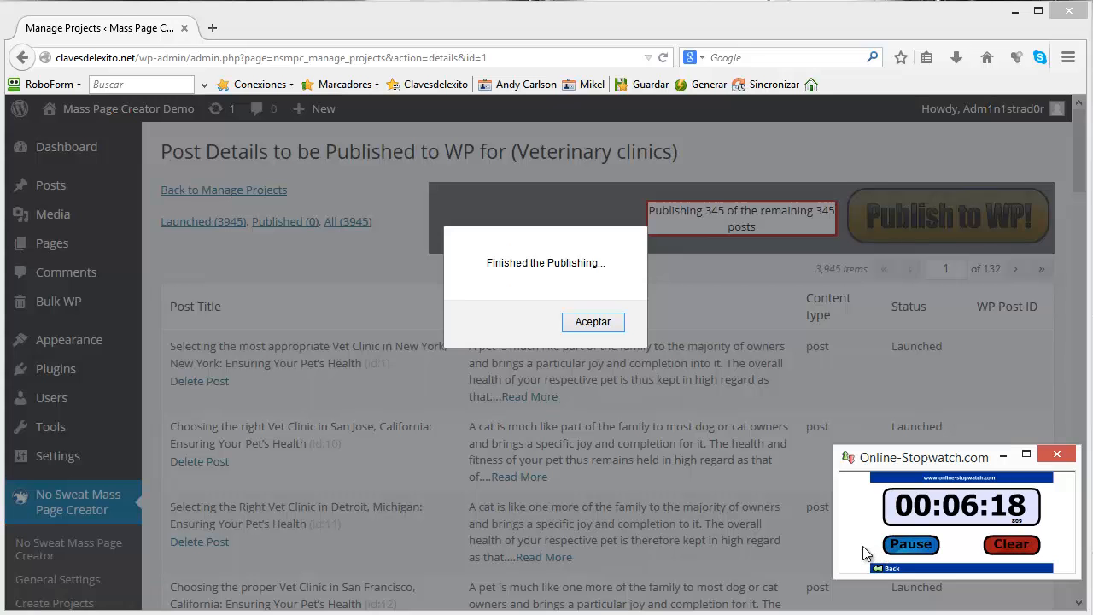
# Dismiss the finished alert and reload All (3945) so every post shows Published with IDs.
pyautogui.click(910, 543)
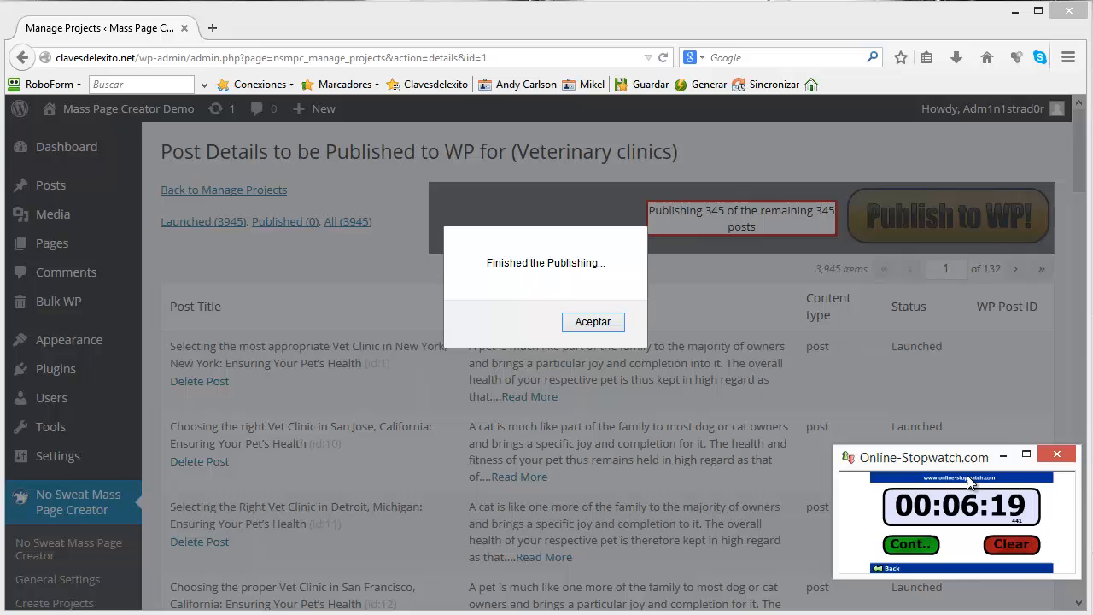
pyautogui.moveTo(673, 399)
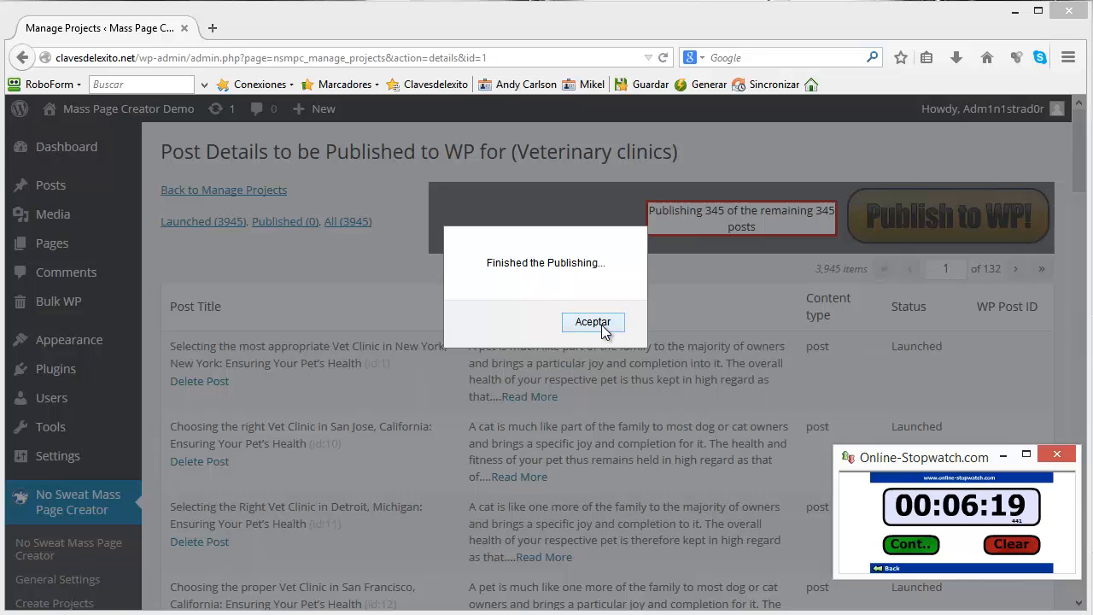
pyautogui.click(593, 321)
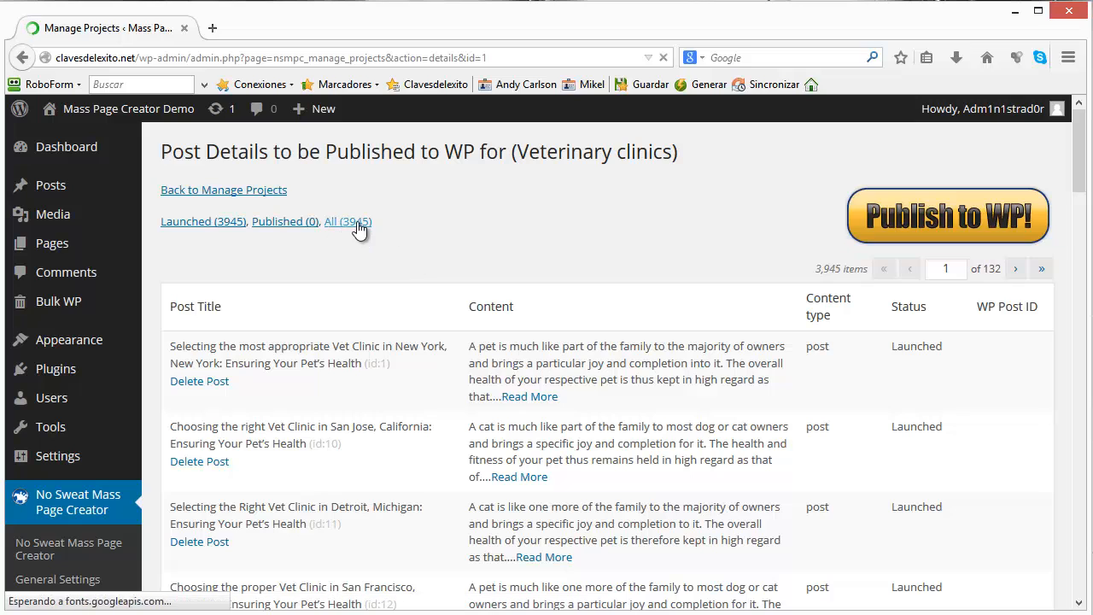
pyautogui.click(946, 215)
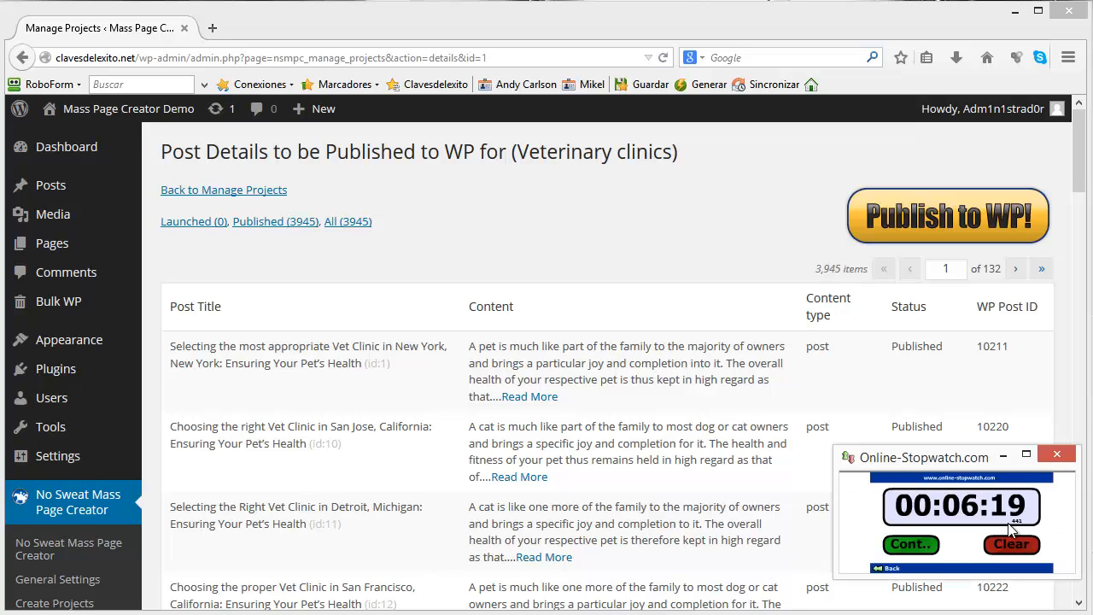
pyautogui.moveTo(857, 490)
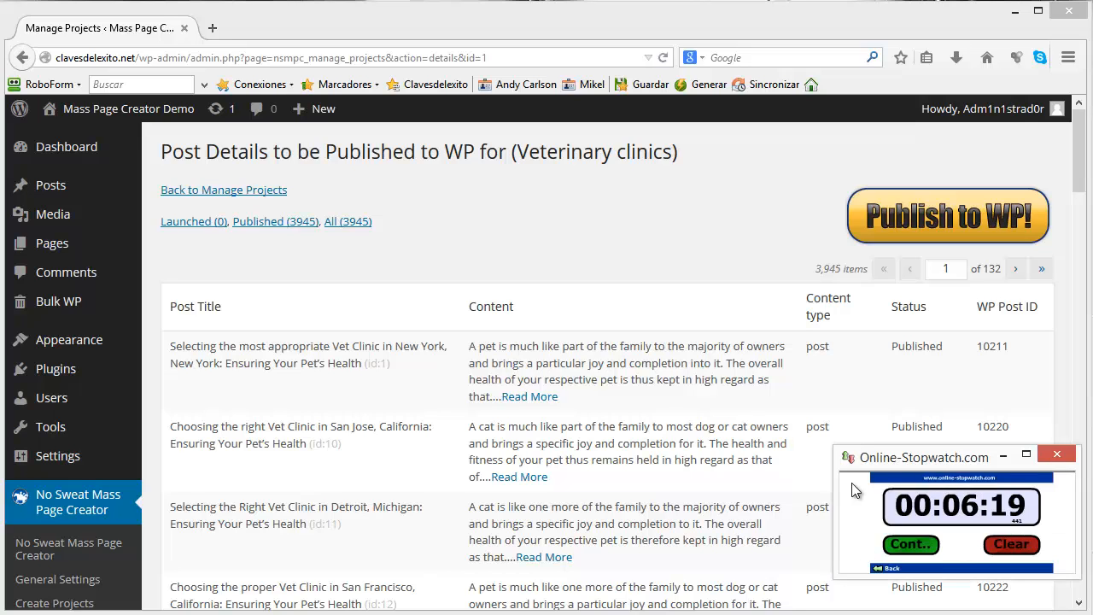
pyautogui.moveTo(1049, 515)
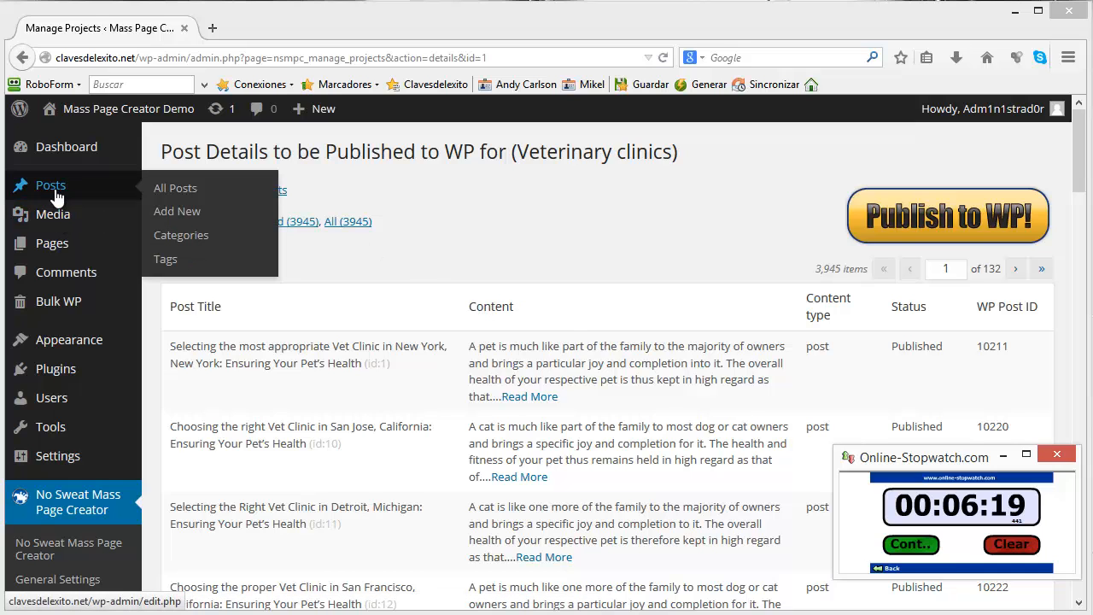
pyautogui.click(174, 188)
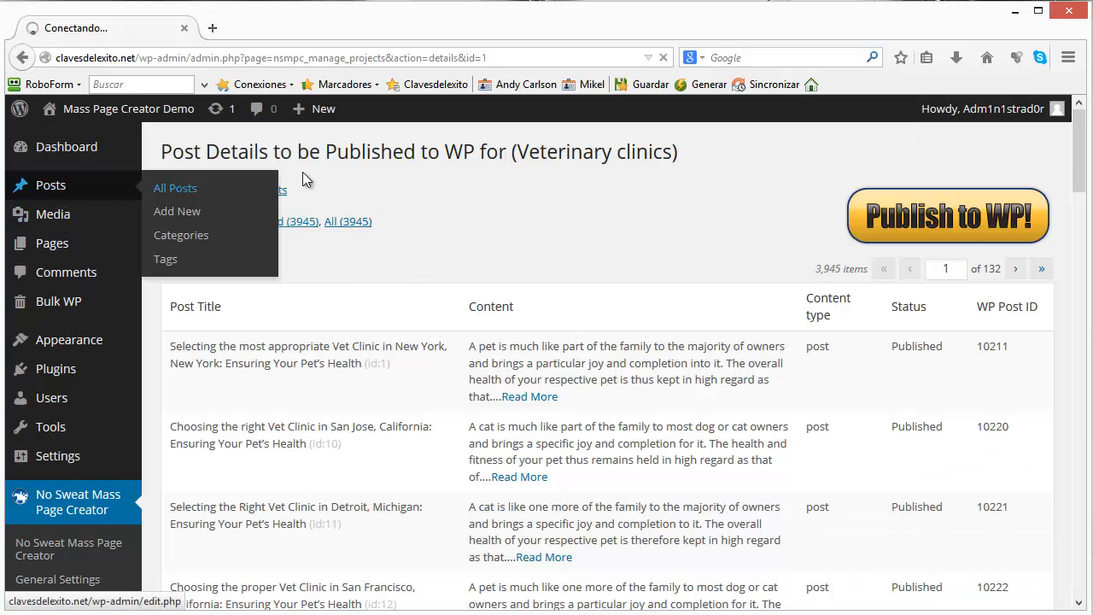
pyautogui.click(174, 188)
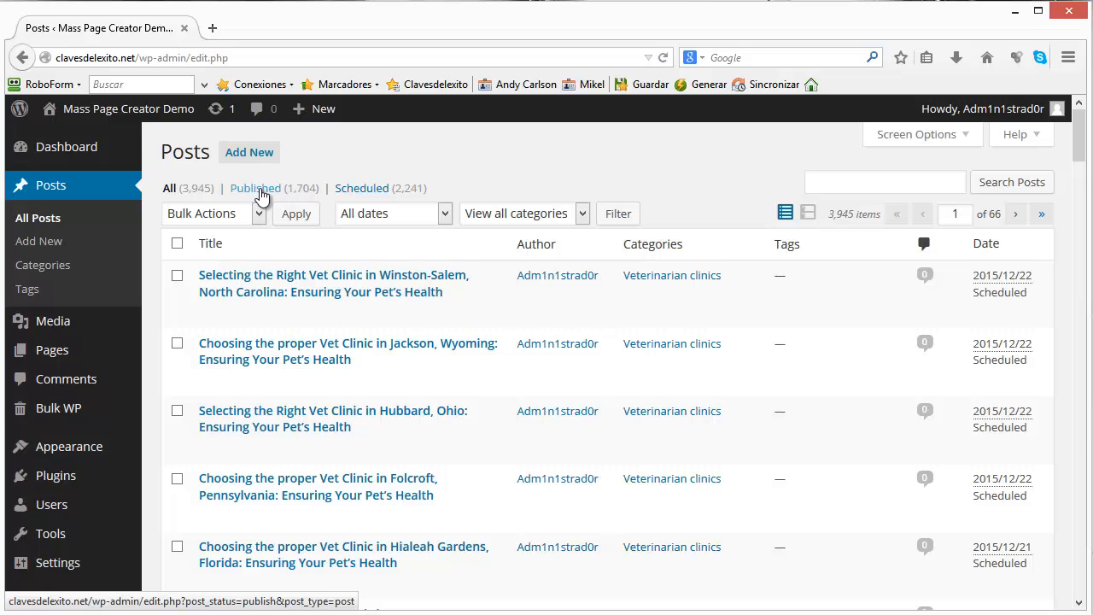
pyautogui.moveTo(362, 187)
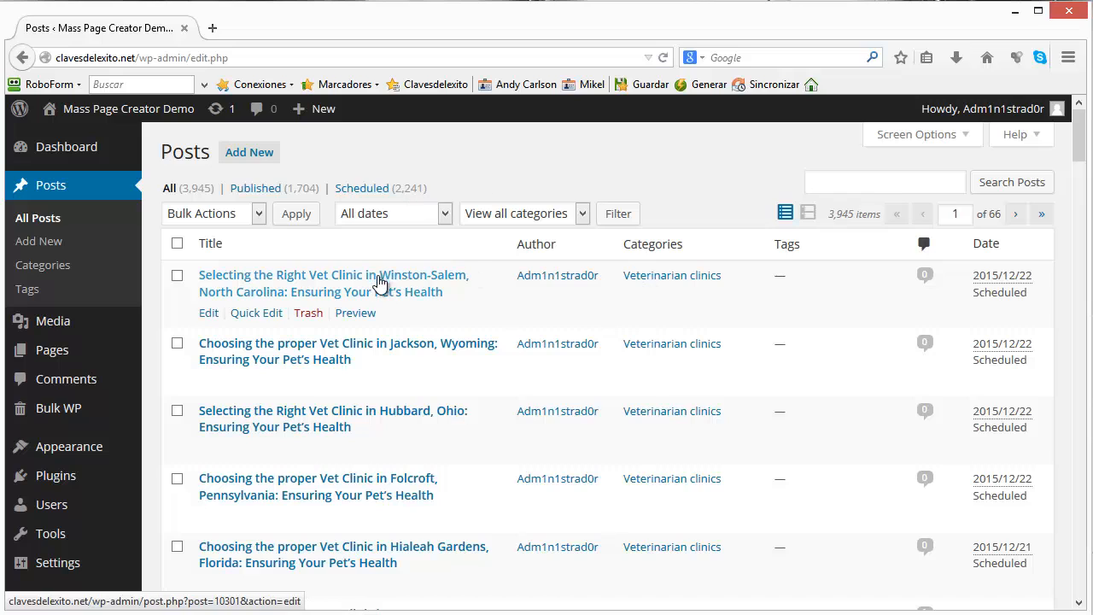
pyautogui.moveTo(1004, 286)
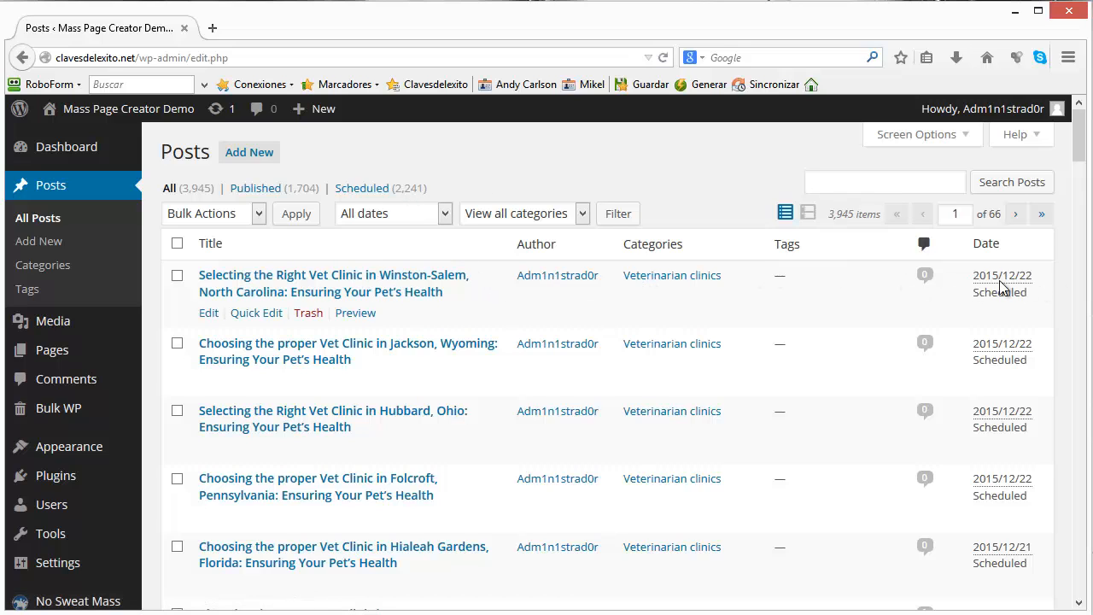
pyautogui.moveTo(1031, 286)
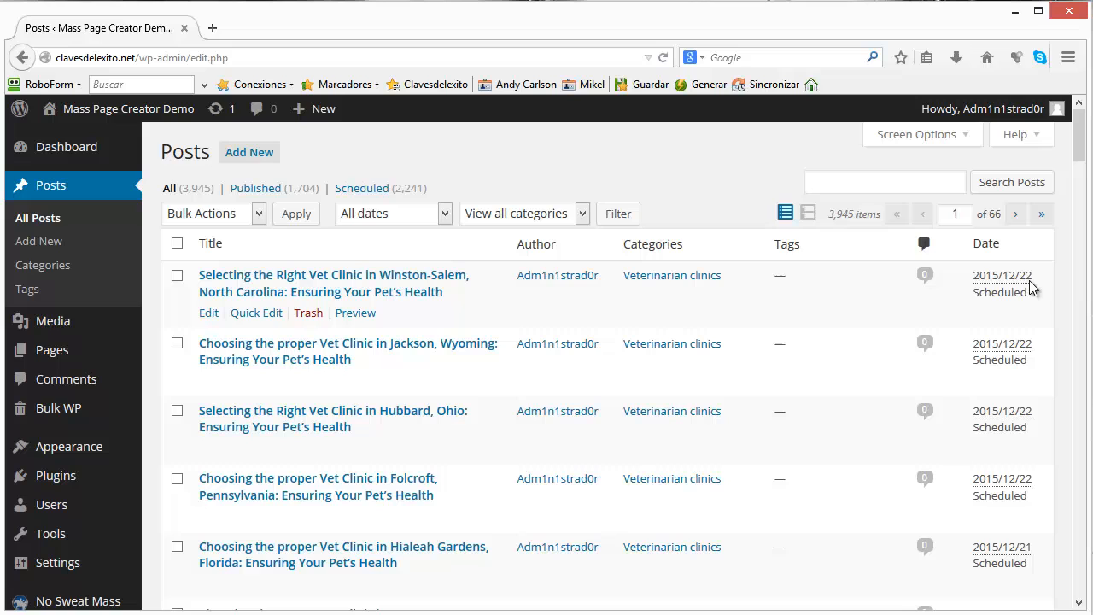
pyautogui.moveTo(1016, 293)
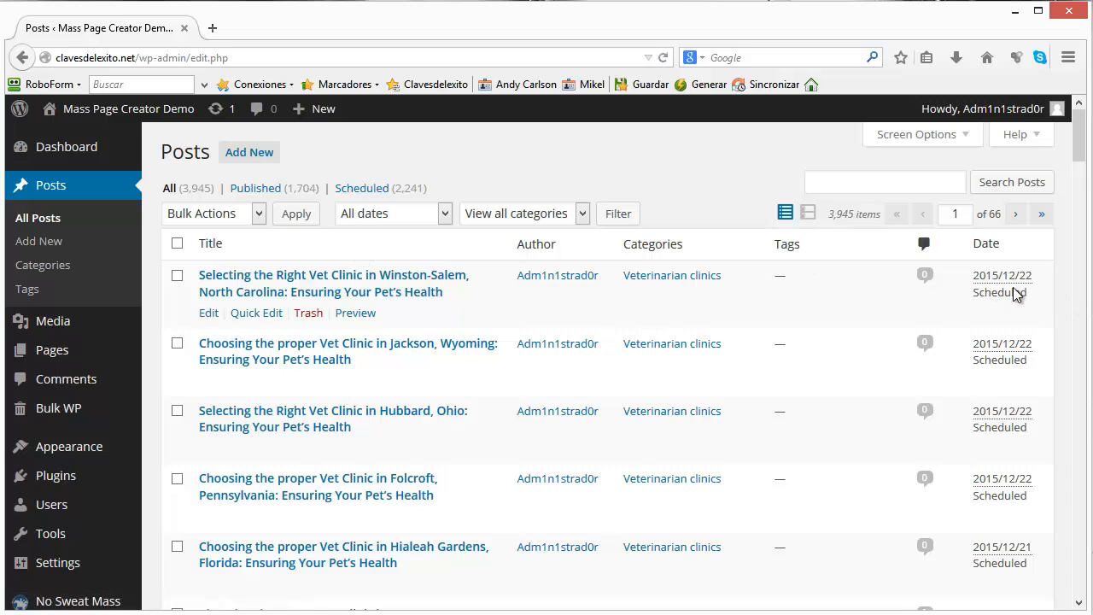
pyautogui.moveTo(355, 312)
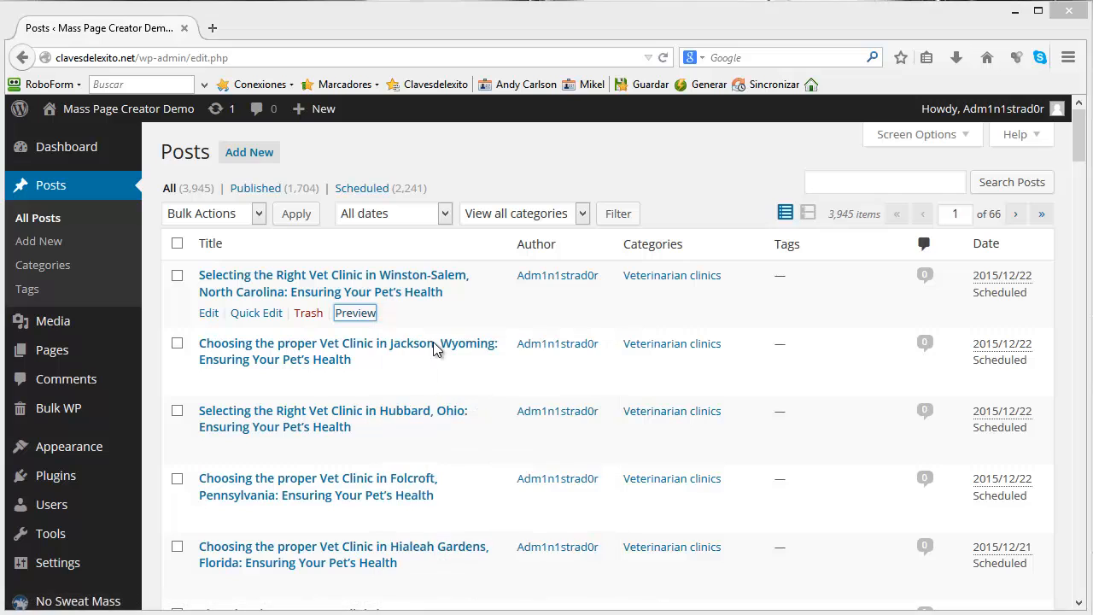
pyautogui.click(356, 313)
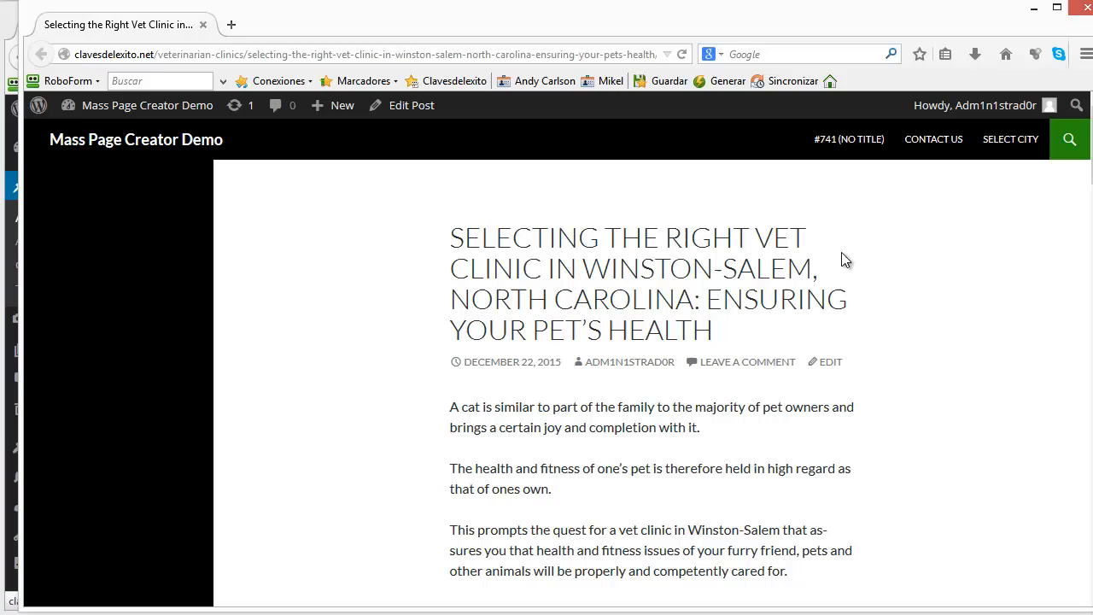
pyautogui.moveTo(674, 316)
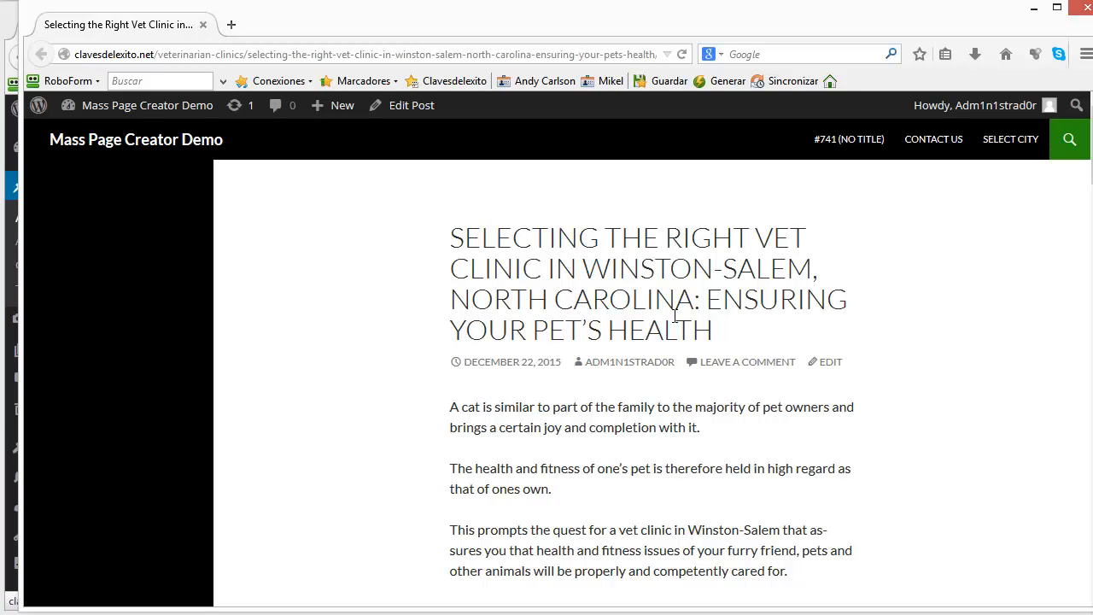
pyautogui.moveTo(703, 249)
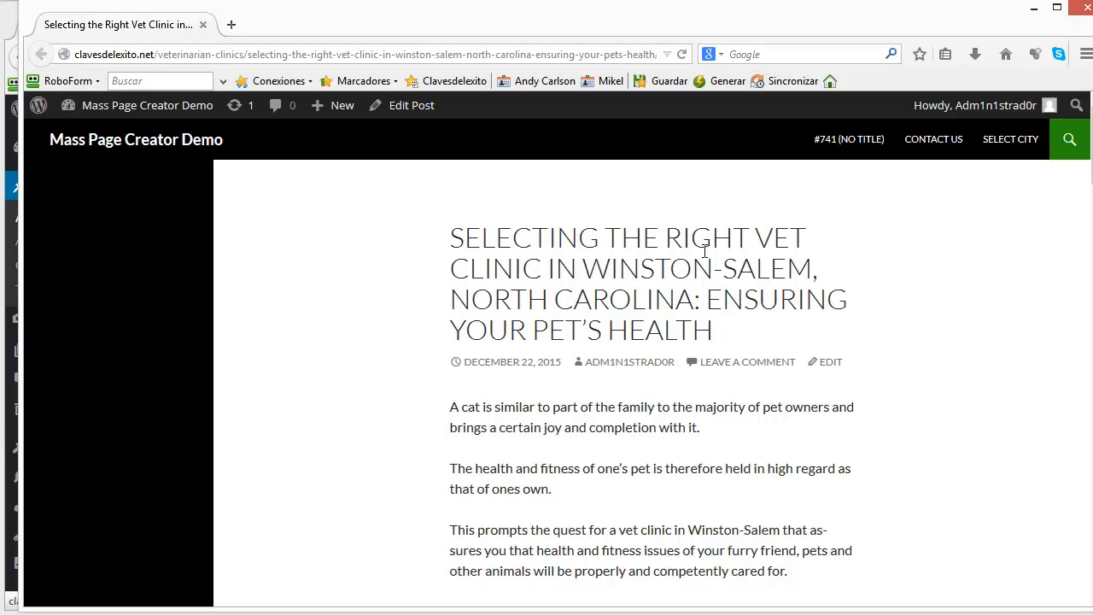
pyautogui.moveTo(464, 235)
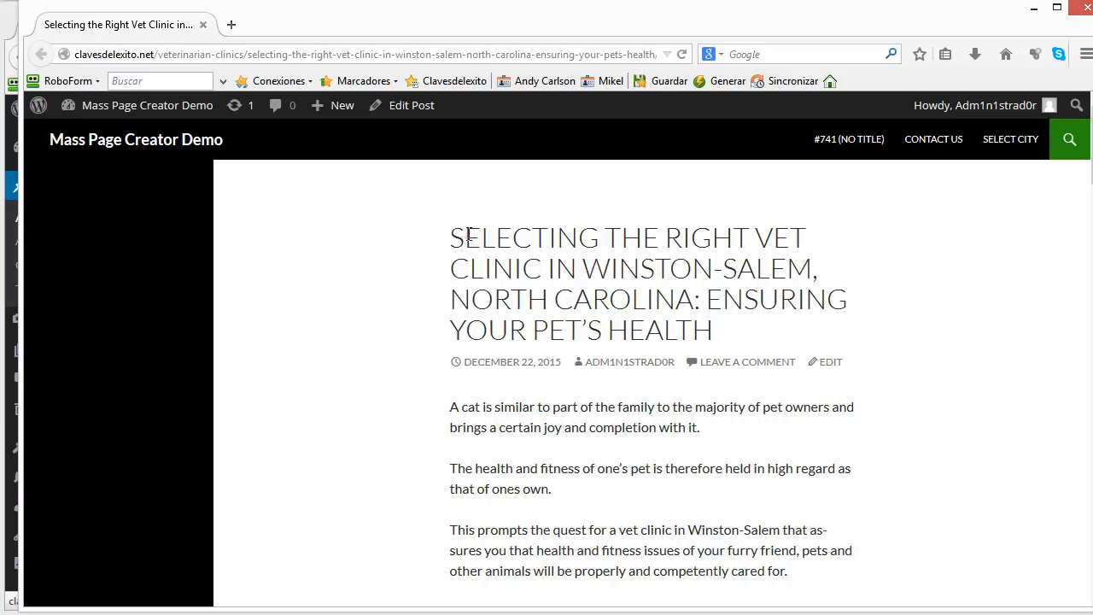
pyautogui.moveTo(451, 238); pyautogui.dragTo(563, 268)
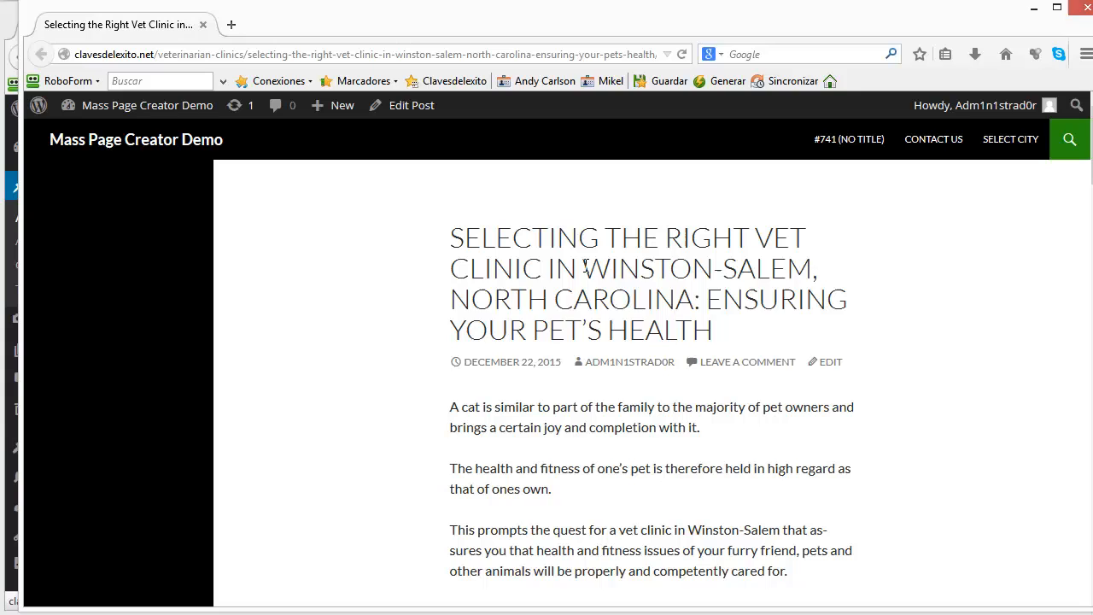
pyautogui.doubleClick(697, 268)
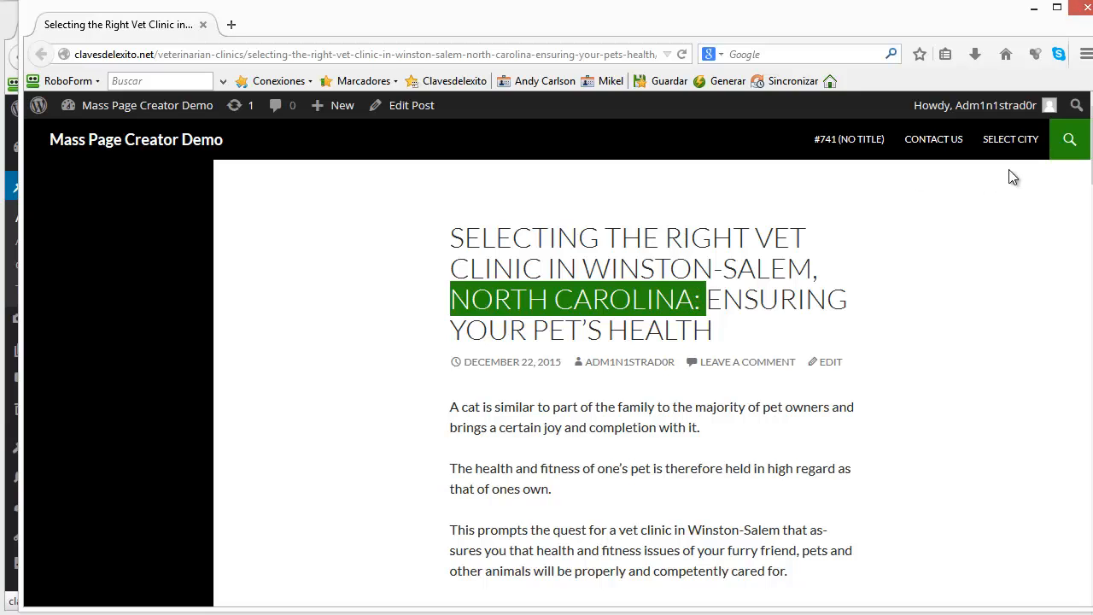
pyautogui.scroll(-3)
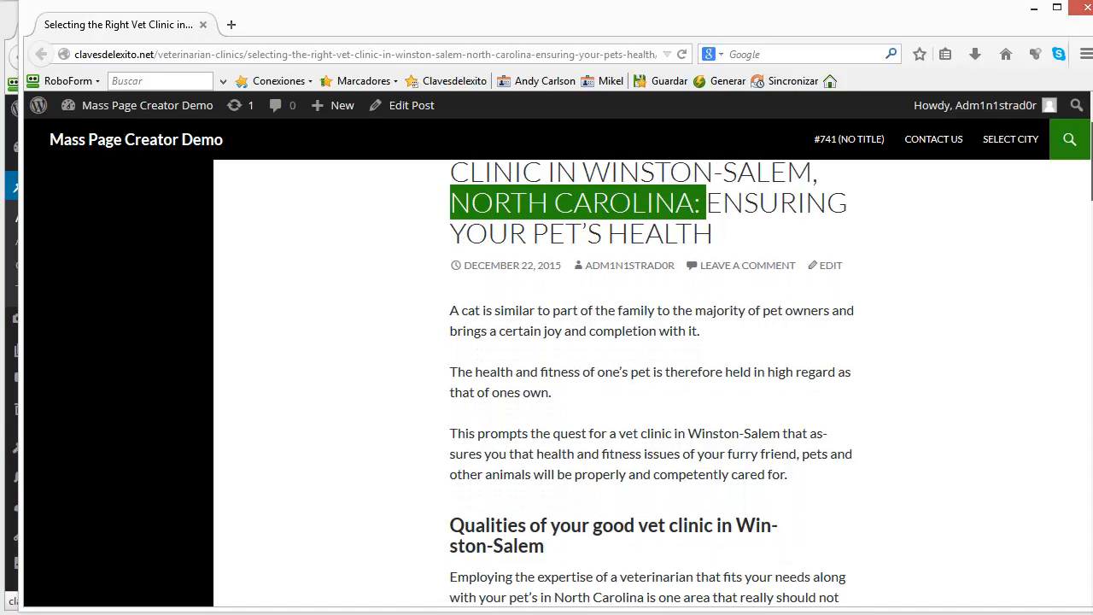
pyautogui.scroll(3)
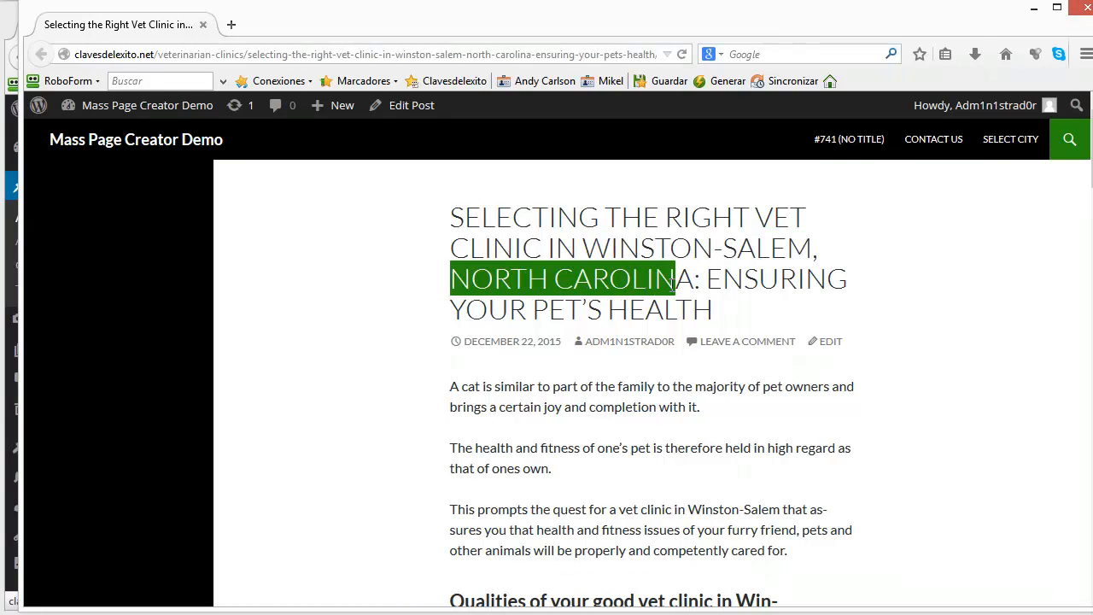
pyautogui.moveTo(970, 398)
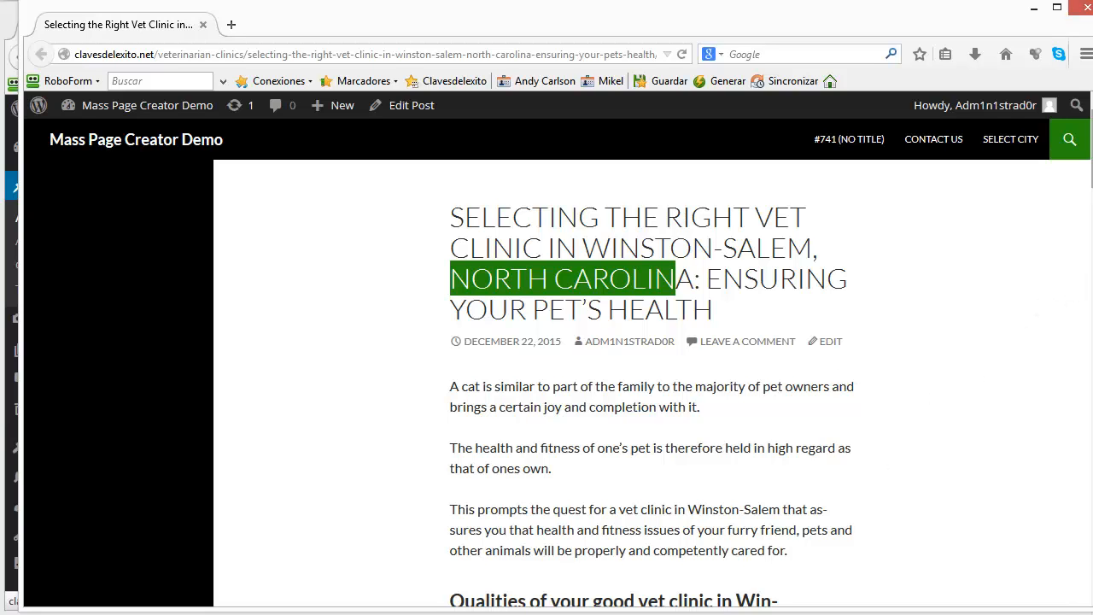
pyautogui.scroll(-3)
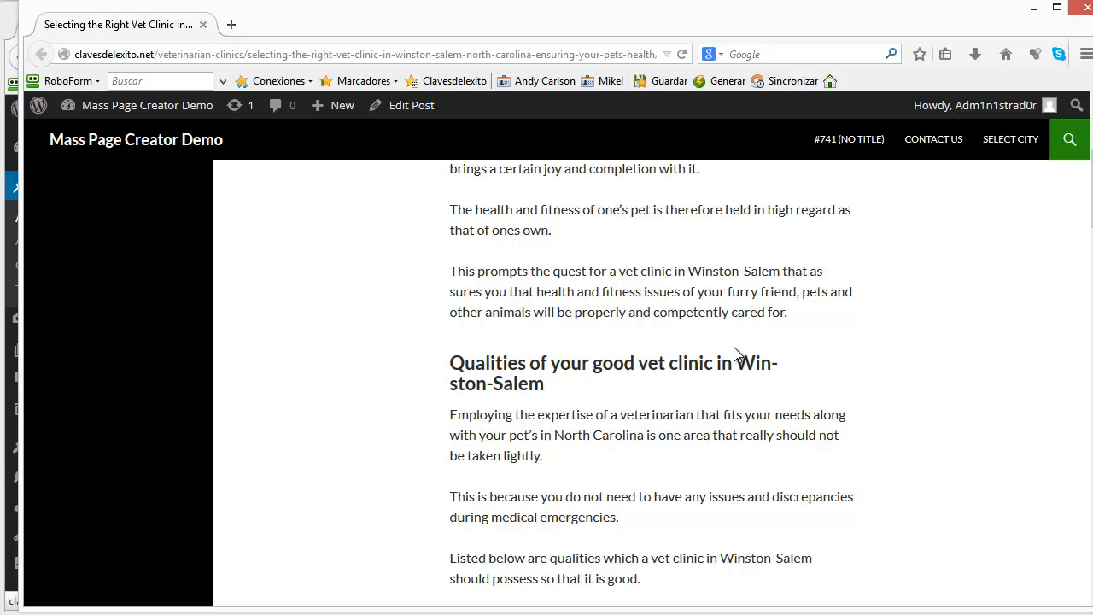
pyautogui.moveTo(594, 383)
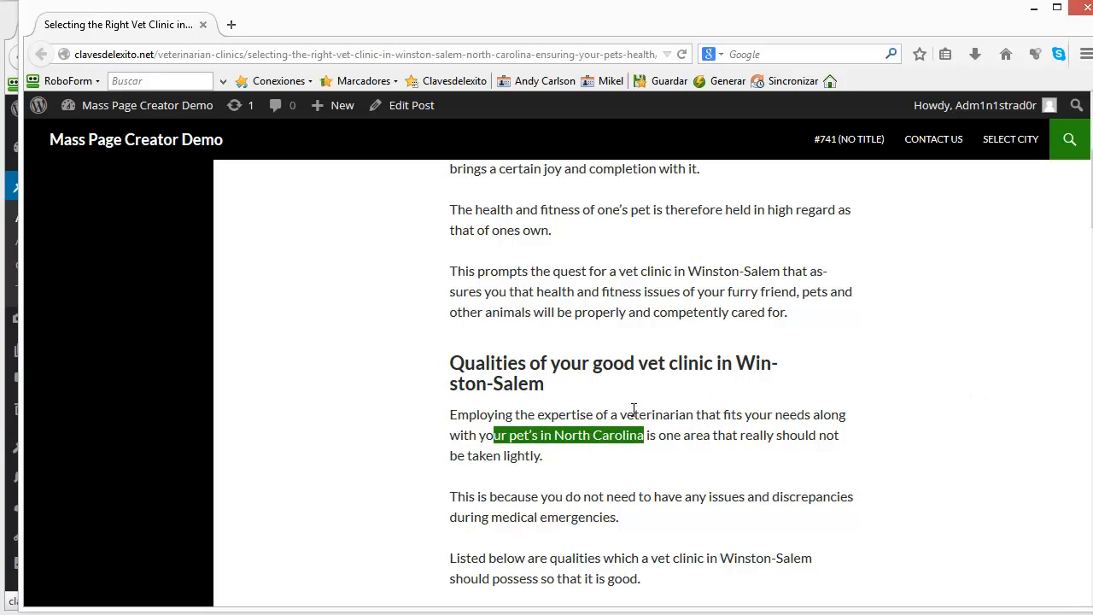
pyautogui.scroll(-3)
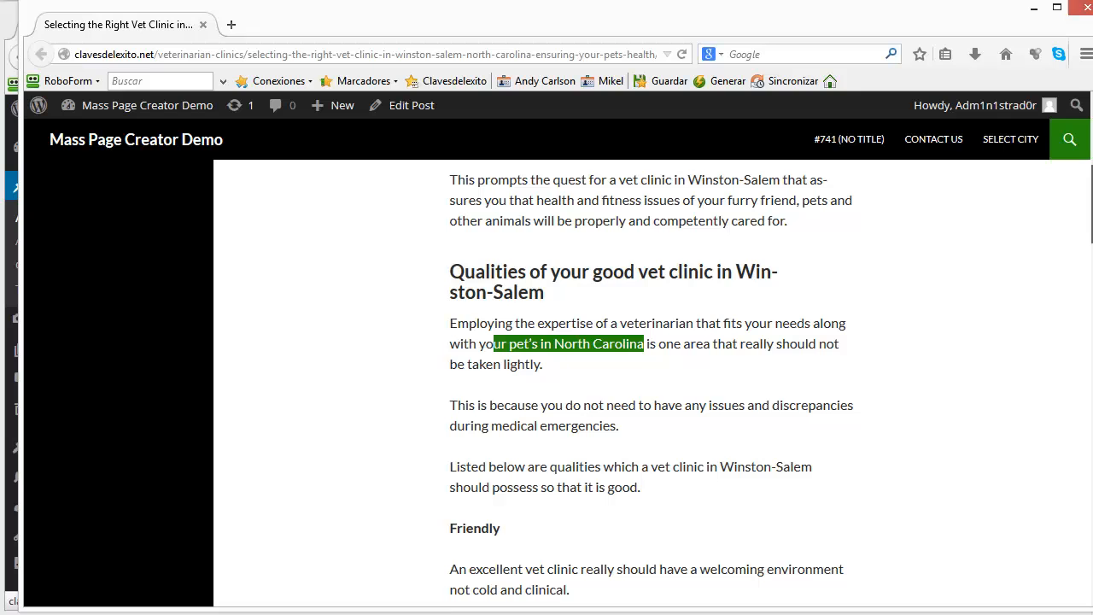
pyautogui.scroll(-3)
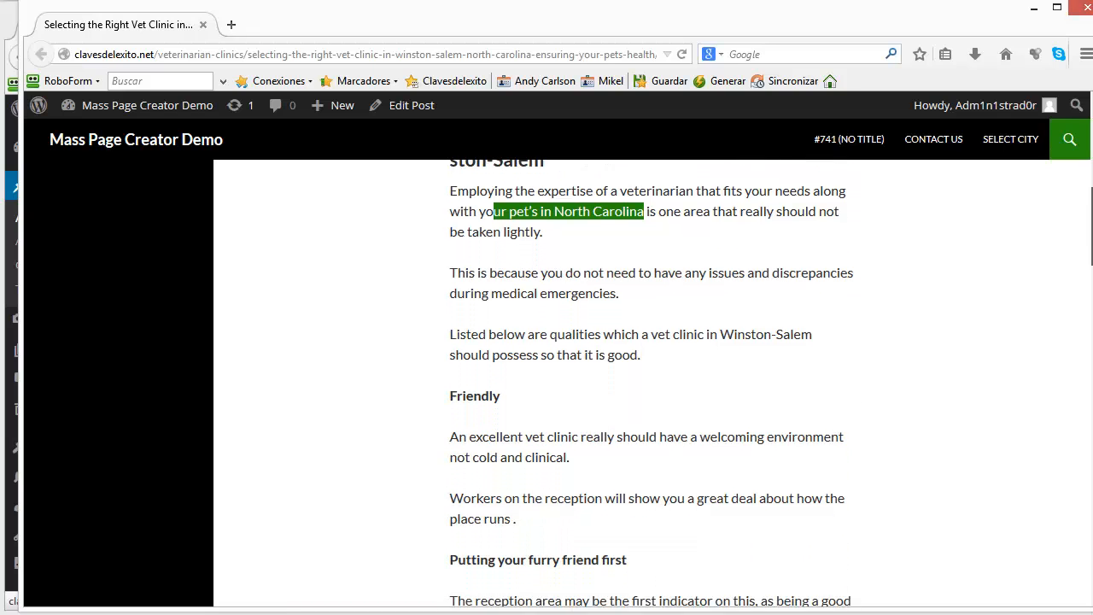
pyautogui.scroll(-3)
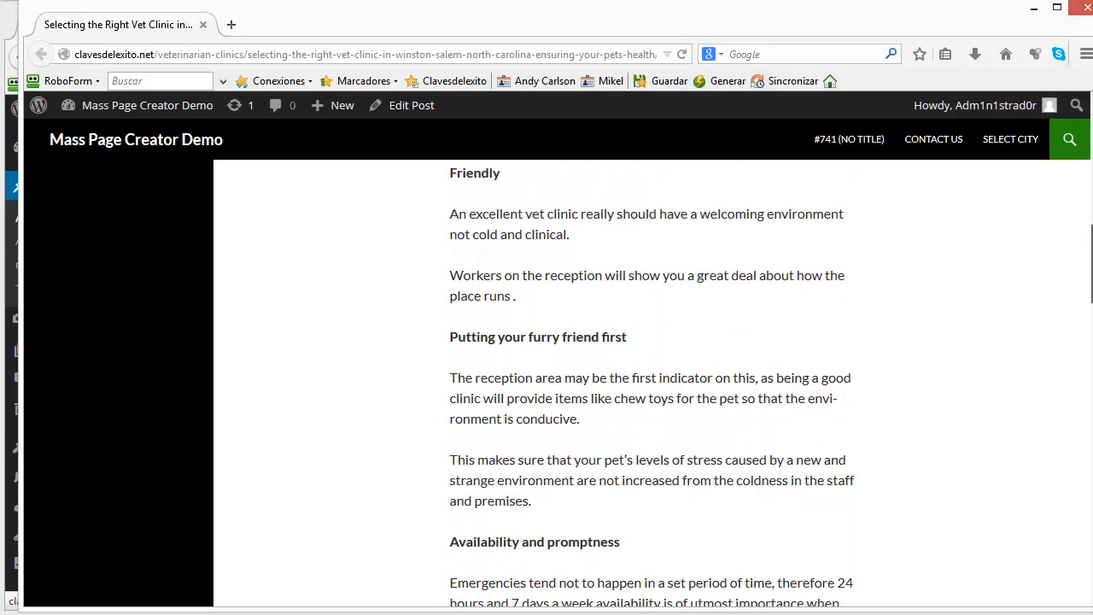
pyautogui.scroll(-3)
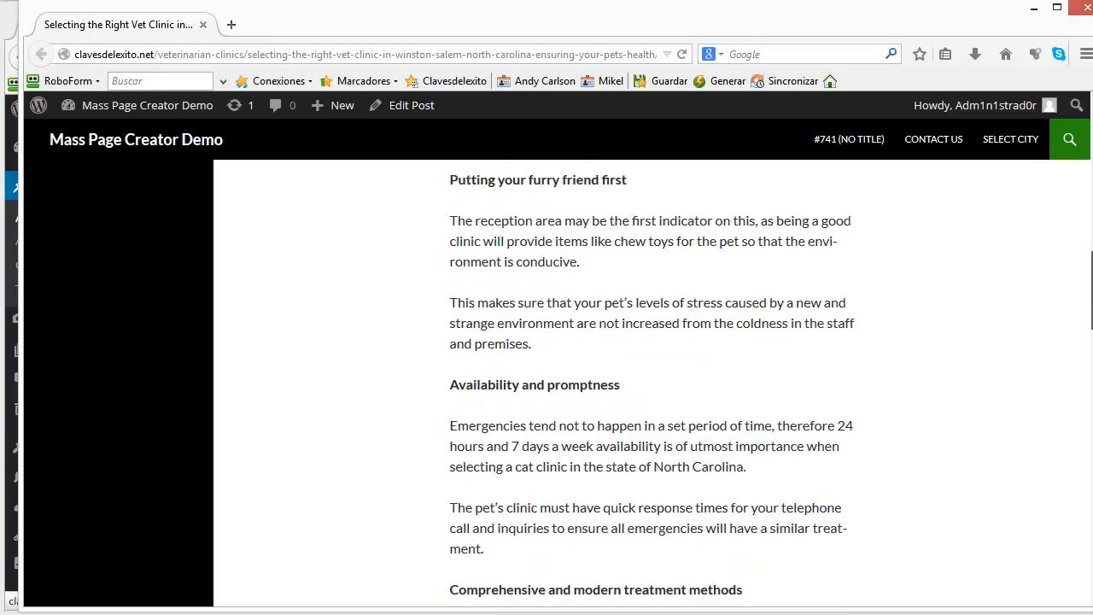
pyautogui.scroll(3)
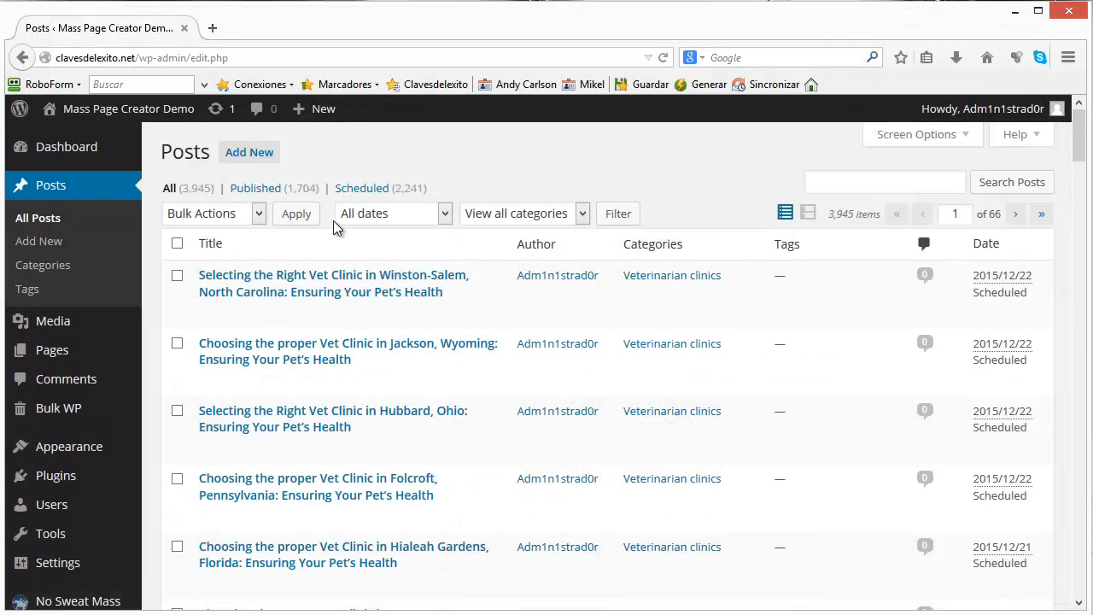
pyautogui.moveTo(256, 188)
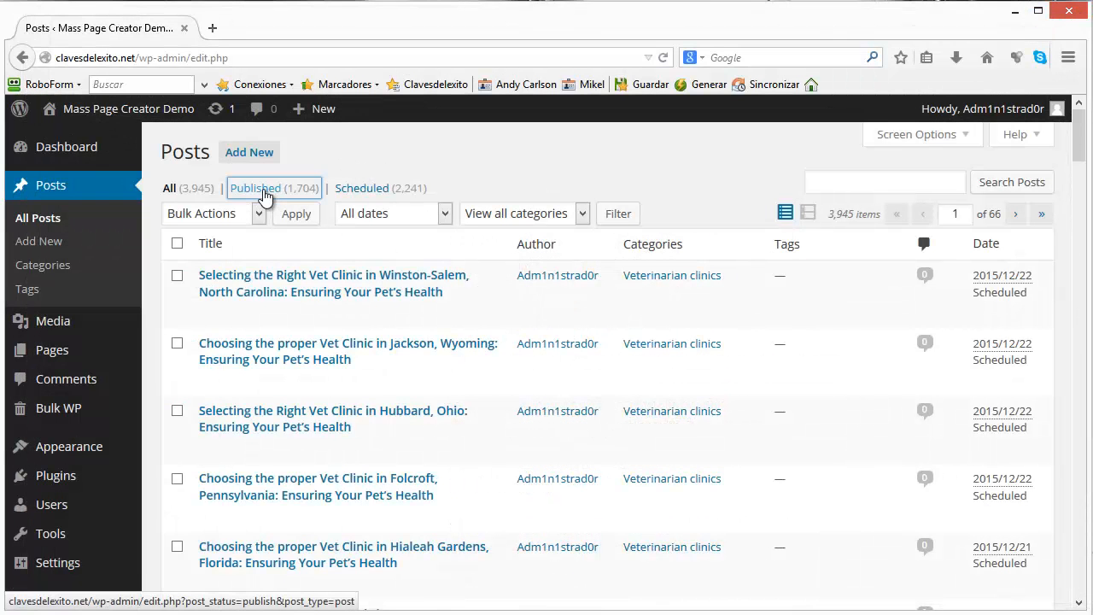
# Filter to Published posts and load the Kenai, Alaska vet clinic post's Edit Post screen.
pyautogui.click(254, 187)
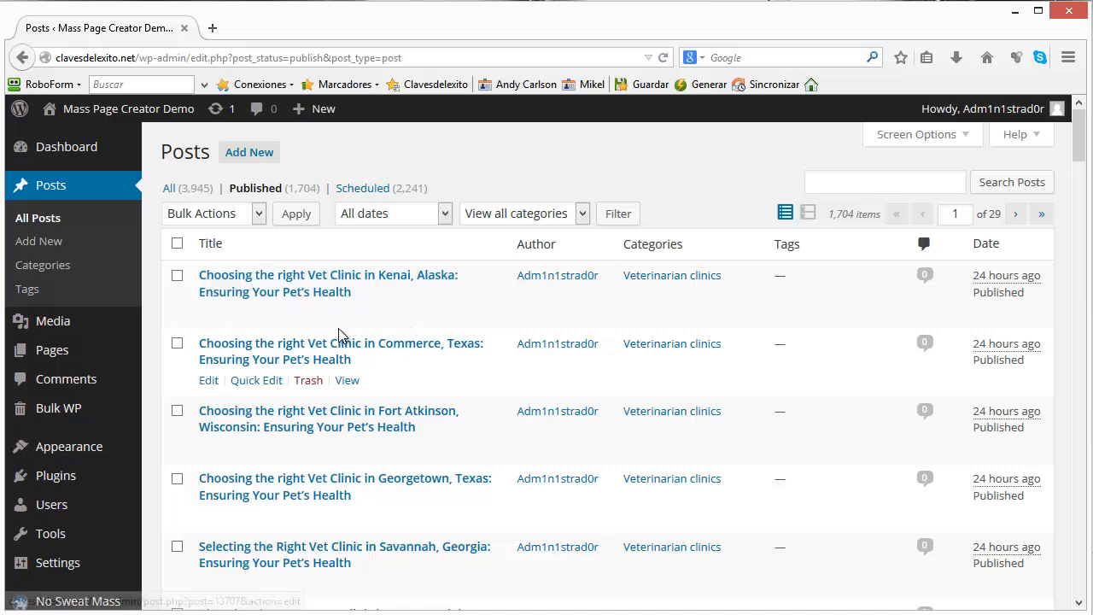
pyautogui.rightClick(328, 274)
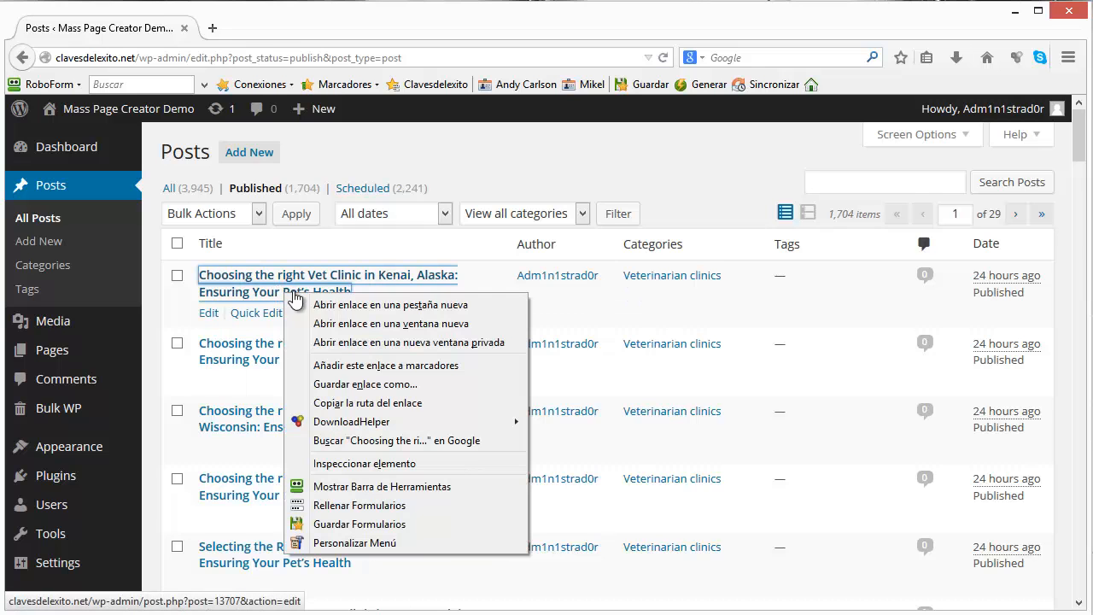
pyautogui.click(389, 304)
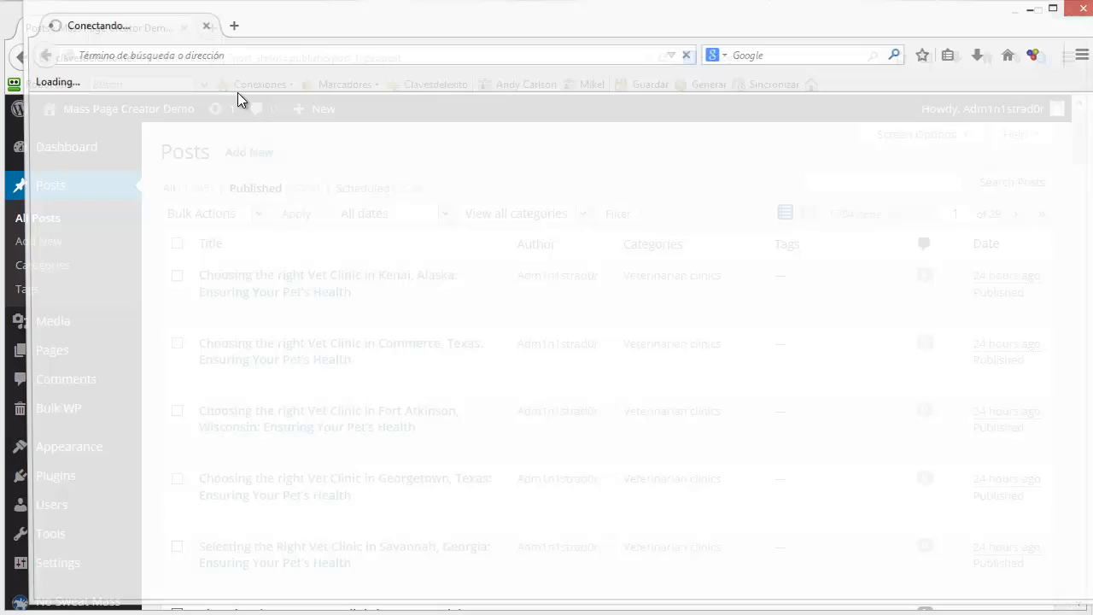
pyautogui.click(327, 273)
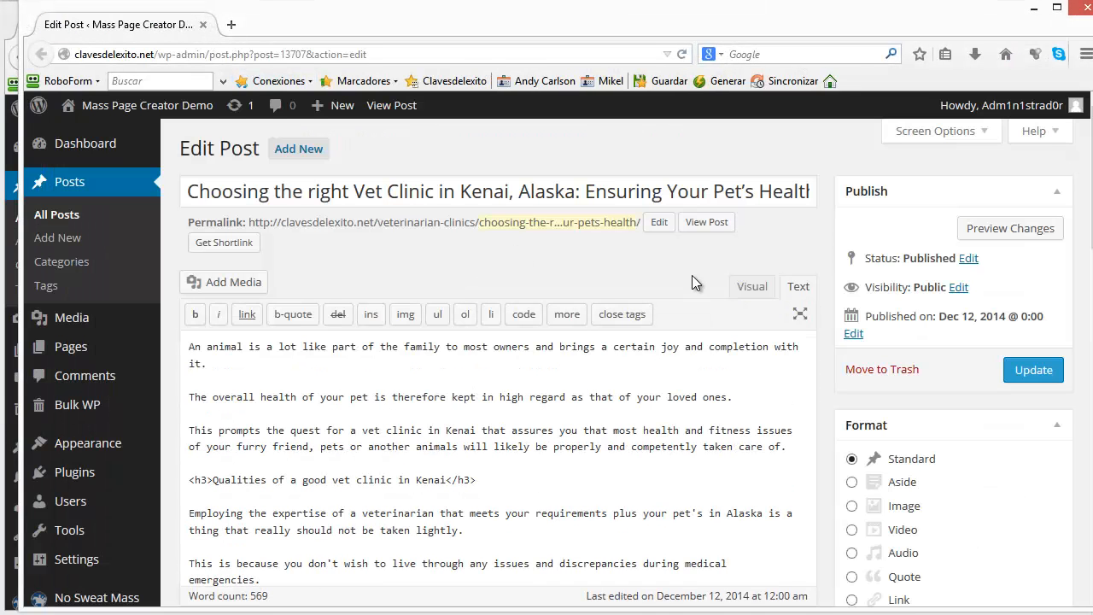